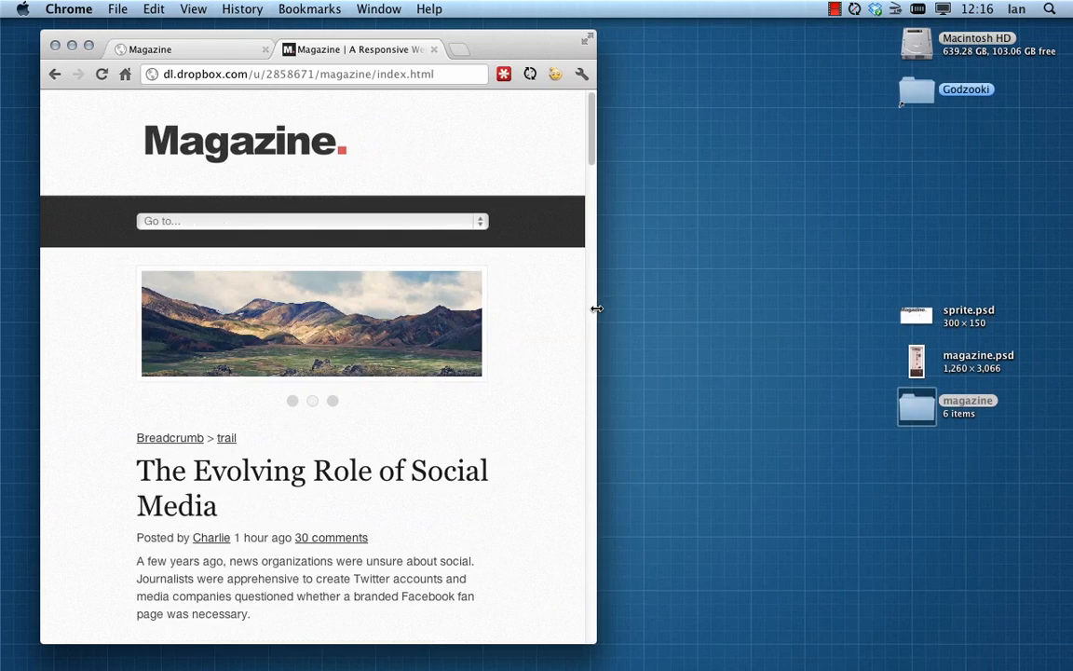
Step: Narrow the Chrome window until the menu collapses, then expand the 'Go to...' page list
drag(596, 309, 792, 343)
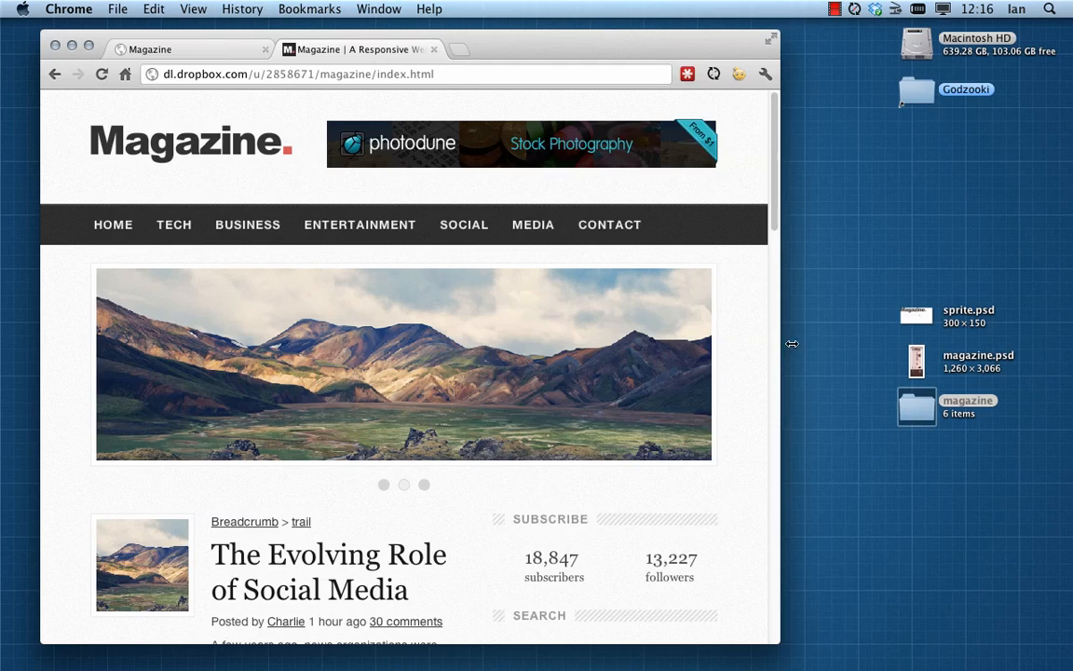
drag(792, 343, 928, 328)
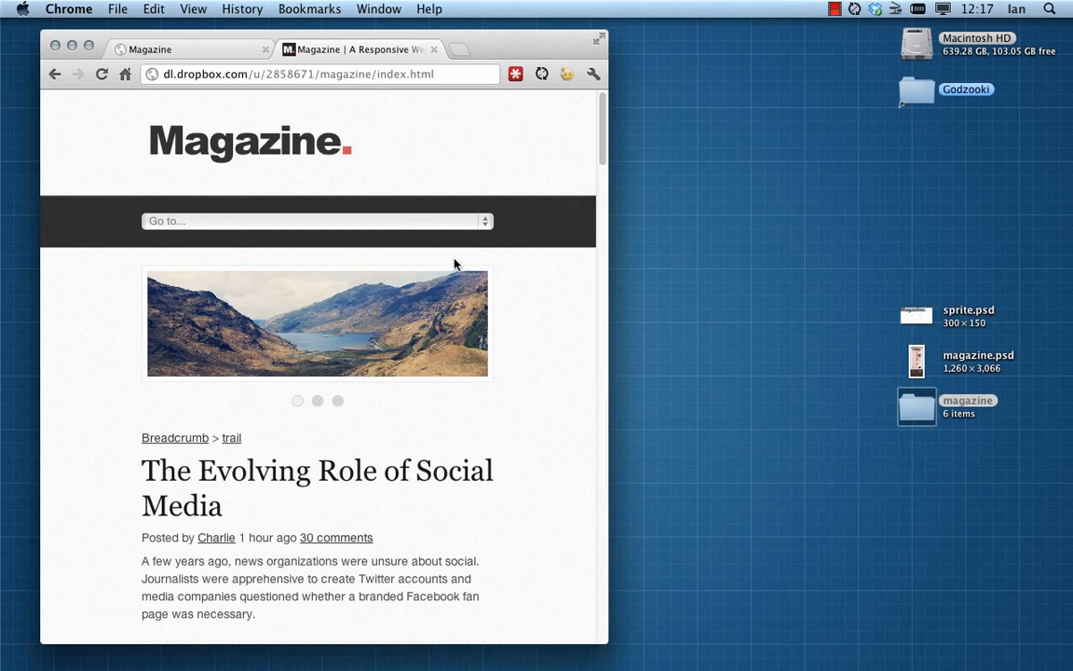
click(315, 220)
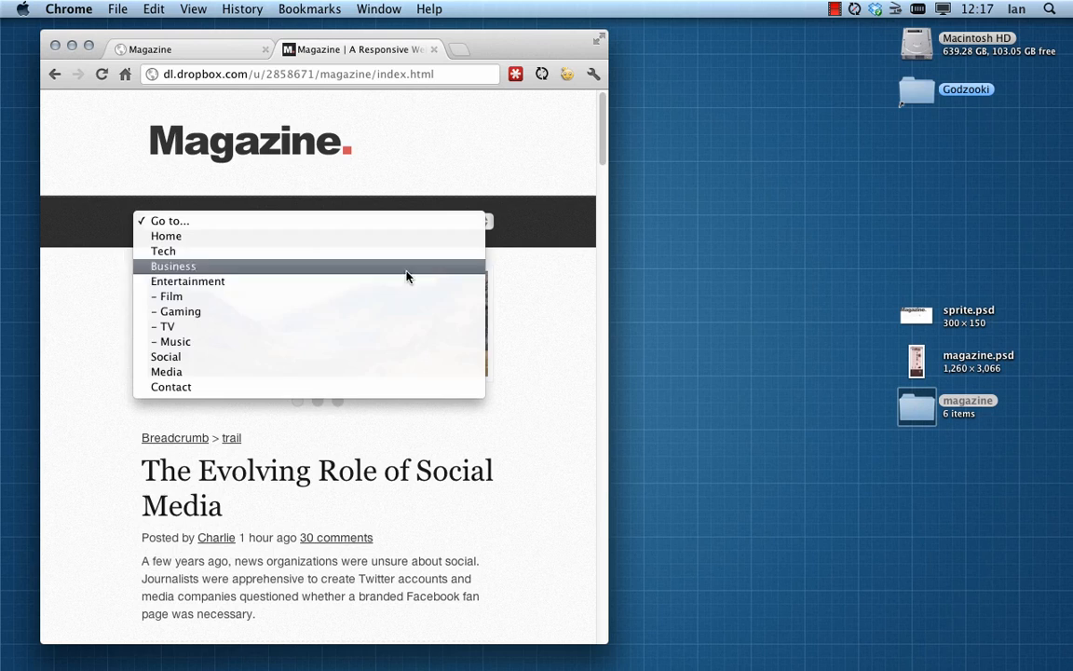
mouse_move(395, 297)
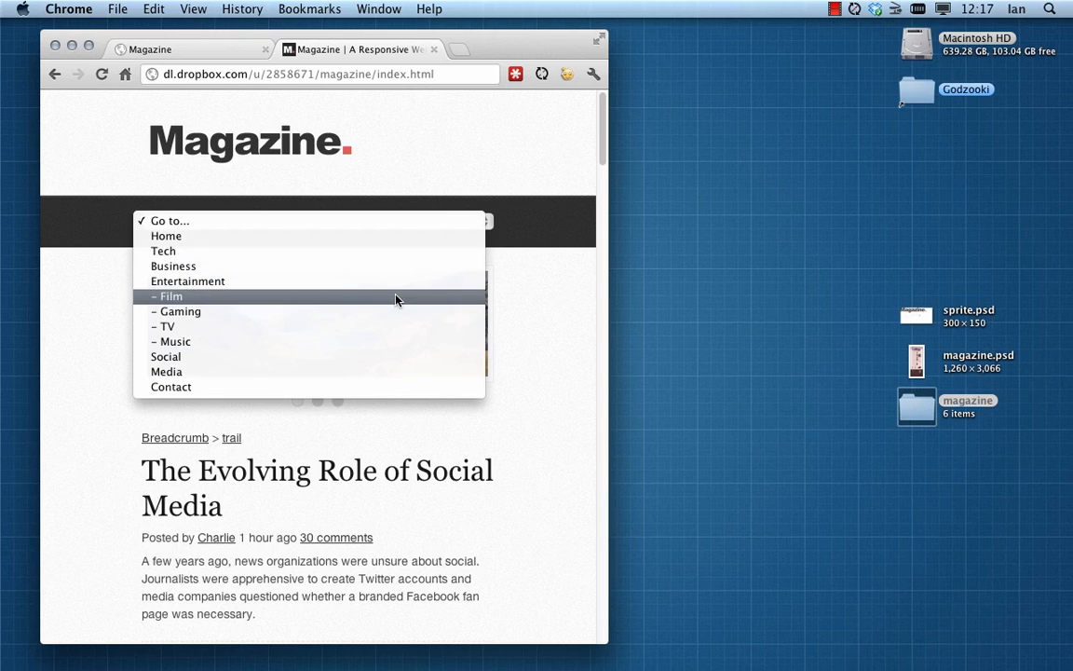
mouse_move(408, 281)
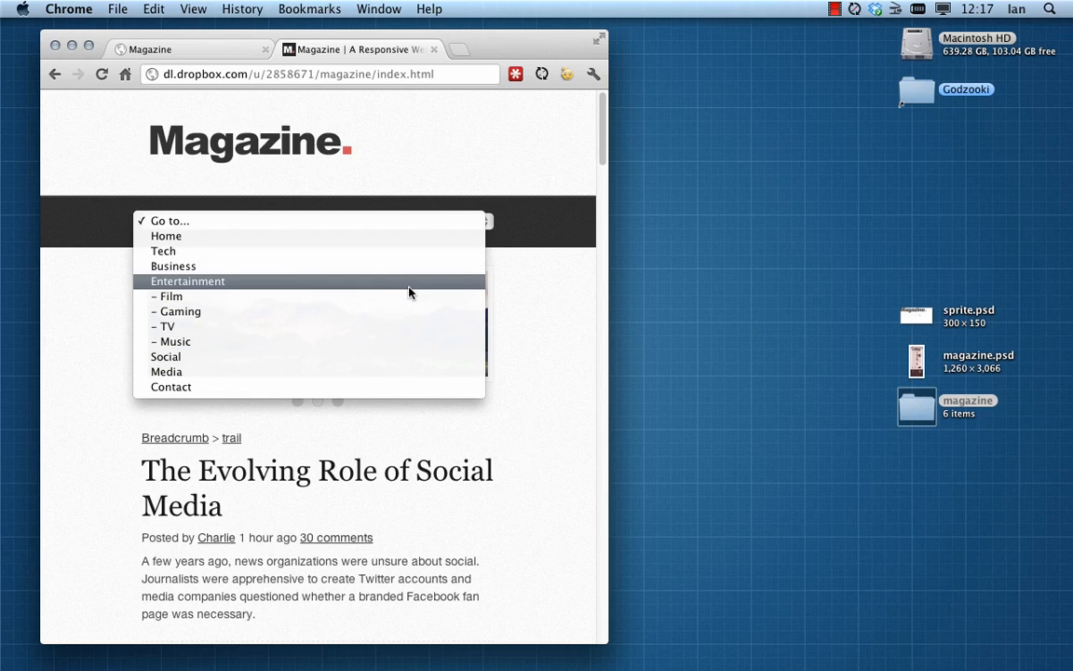
mouse_move(559, 345)
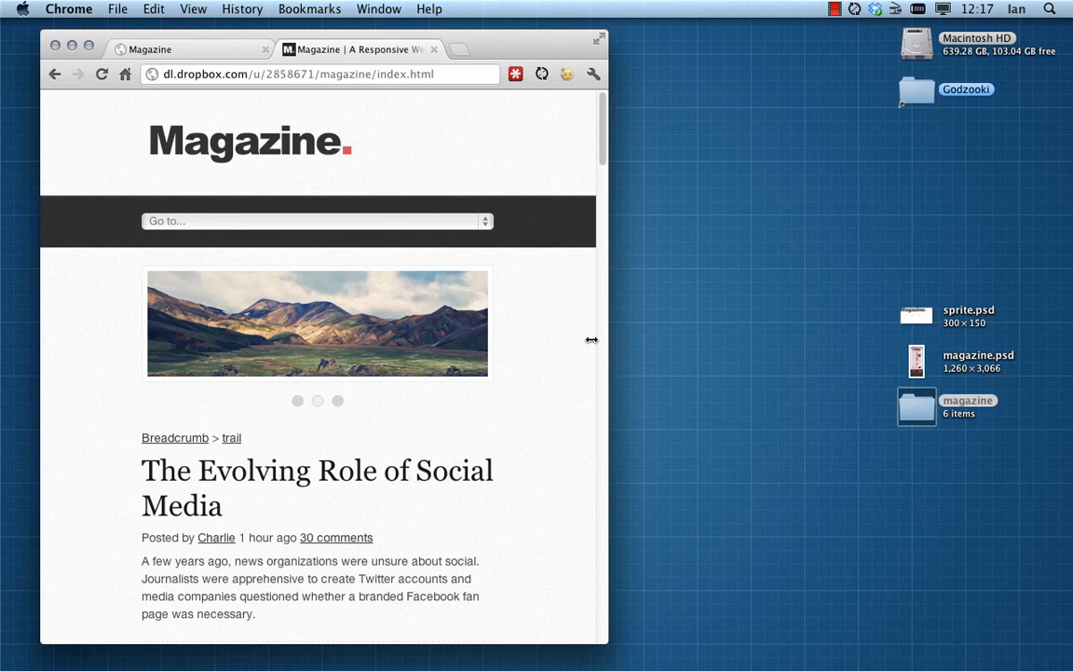
Step: Shrink the window further, then widen it back to full desktop width with the horizontal menu
drag(592, 339, 481, 340)
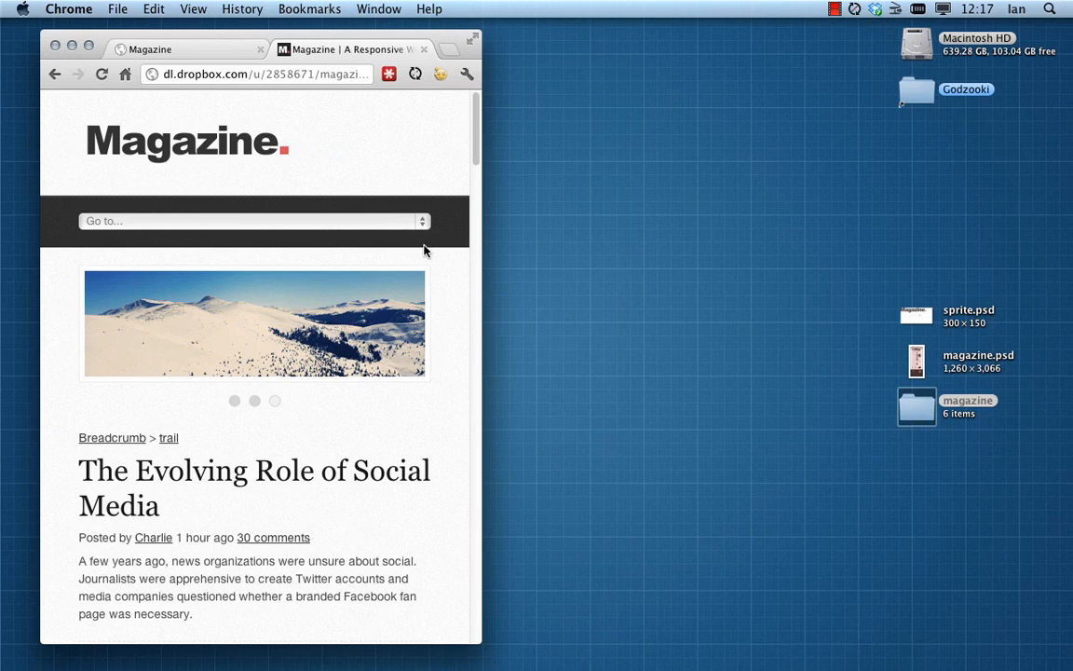
mouse_move(301, 199)
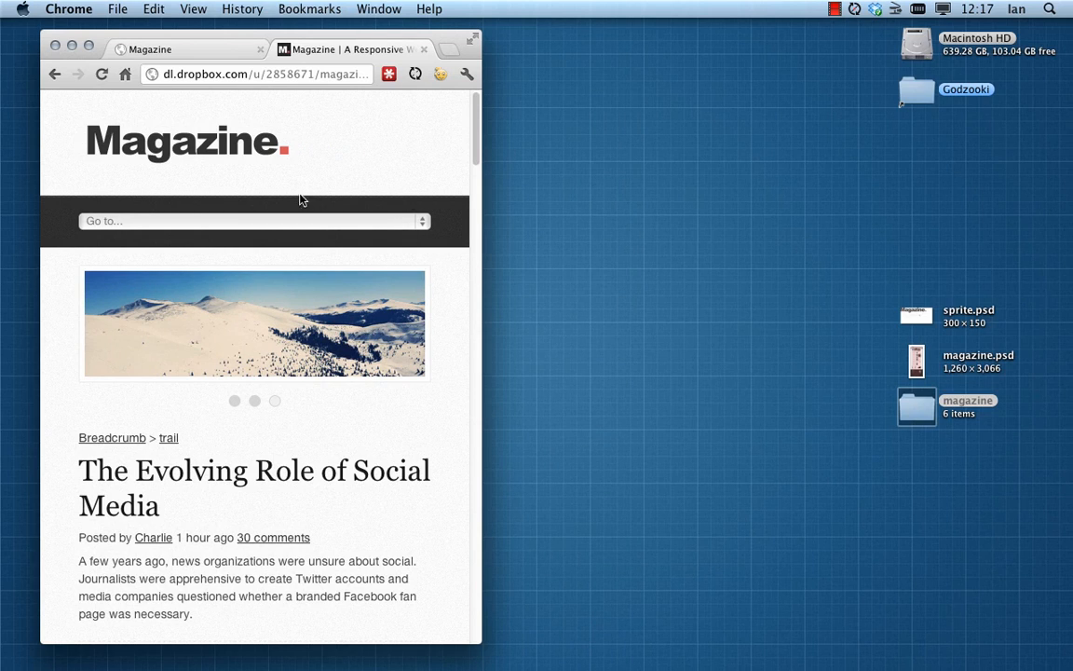
mouse_move(432, 196)
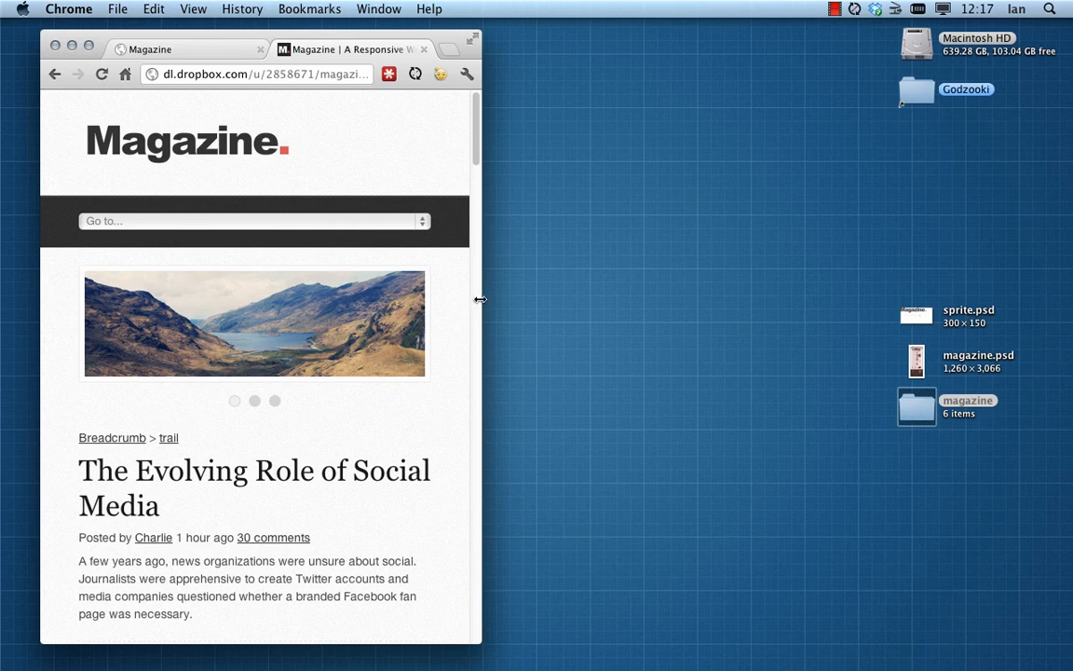
drag(481, 300, 494, 300)
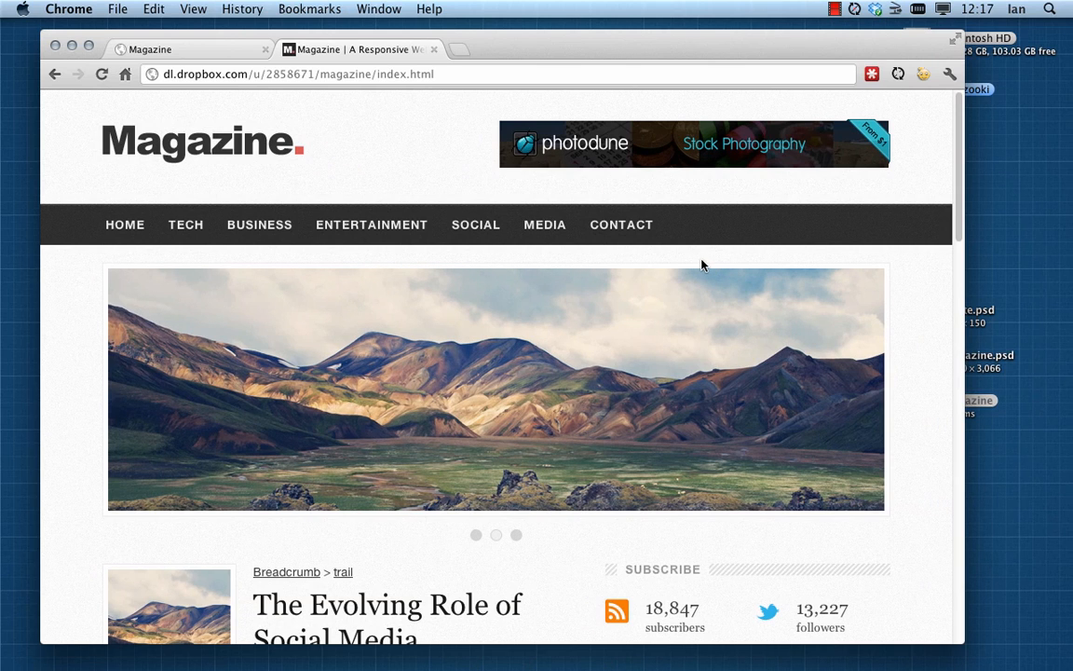
mouse_move(406, 265)
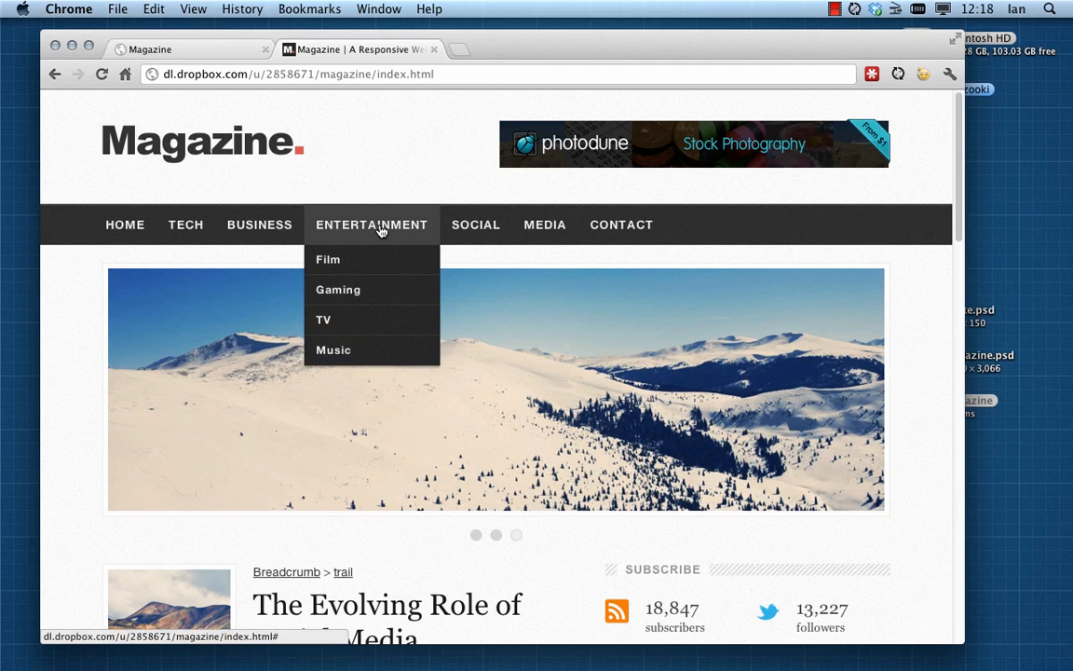
mouse_move(390, 231)
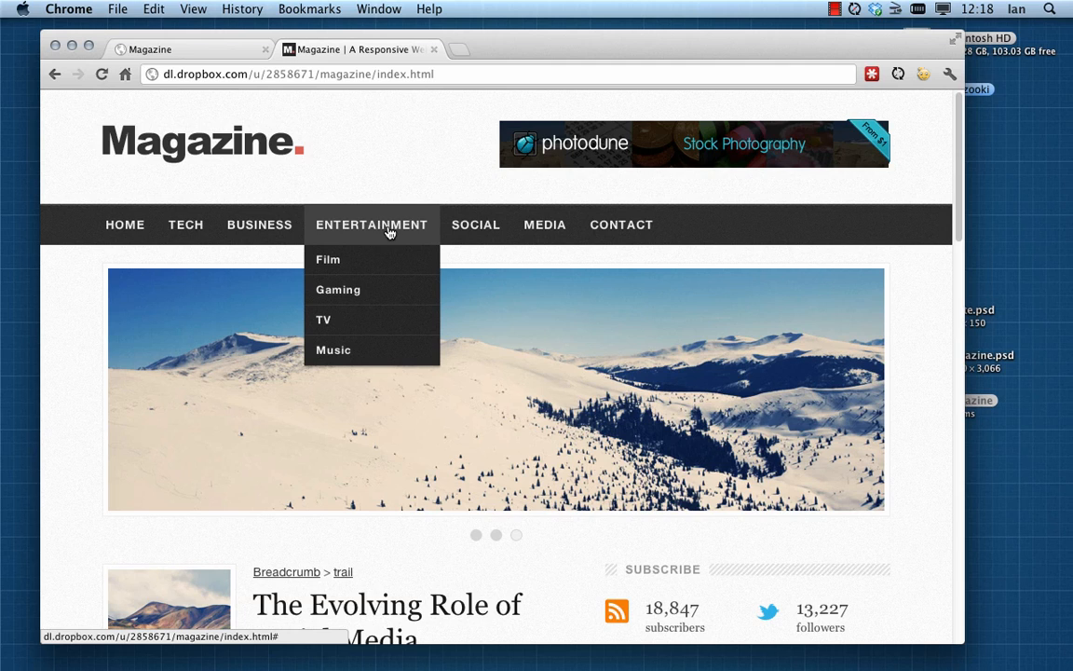
mouse_move(364, 244)
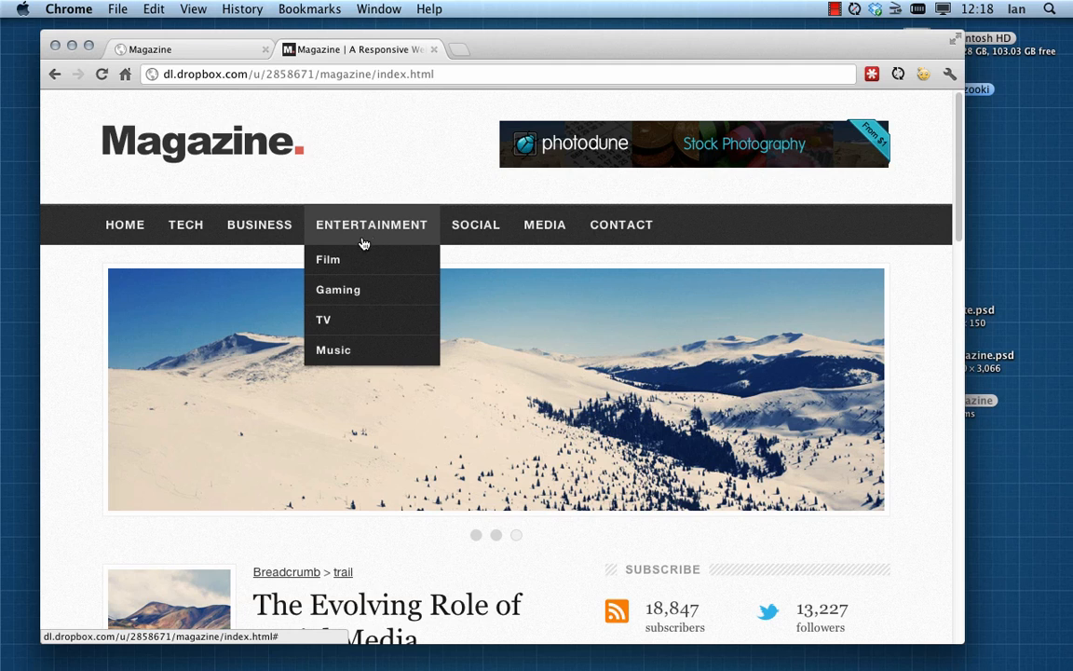
mouse_move(375, 227)
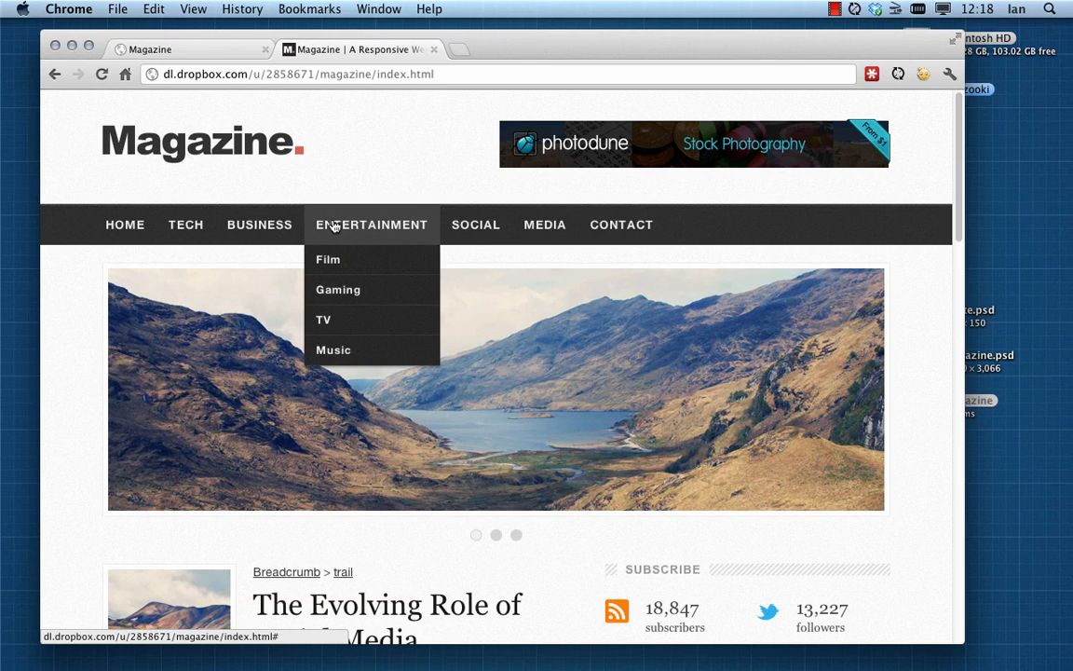
mouse_move(382, 227)
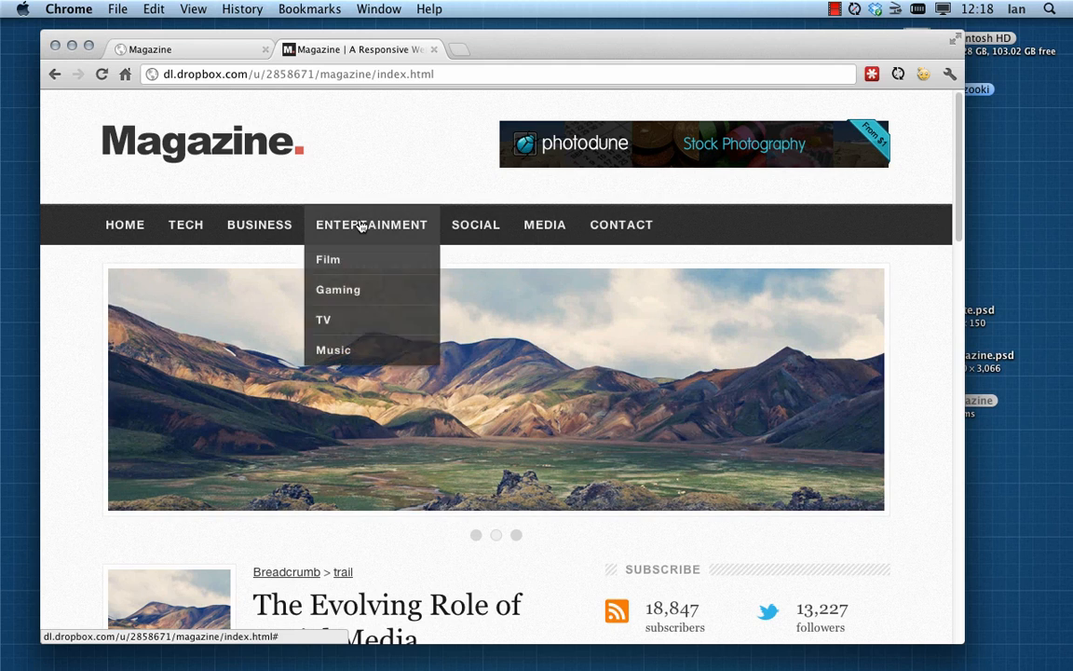
mouse_move(720, 276)
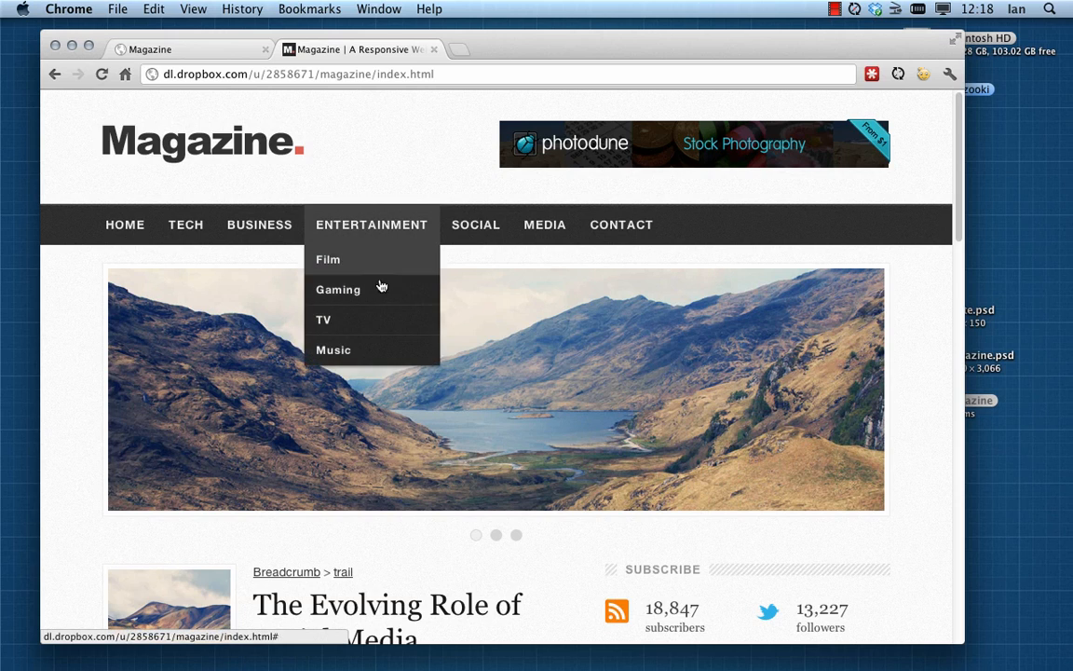
mouse_move(432, 227)
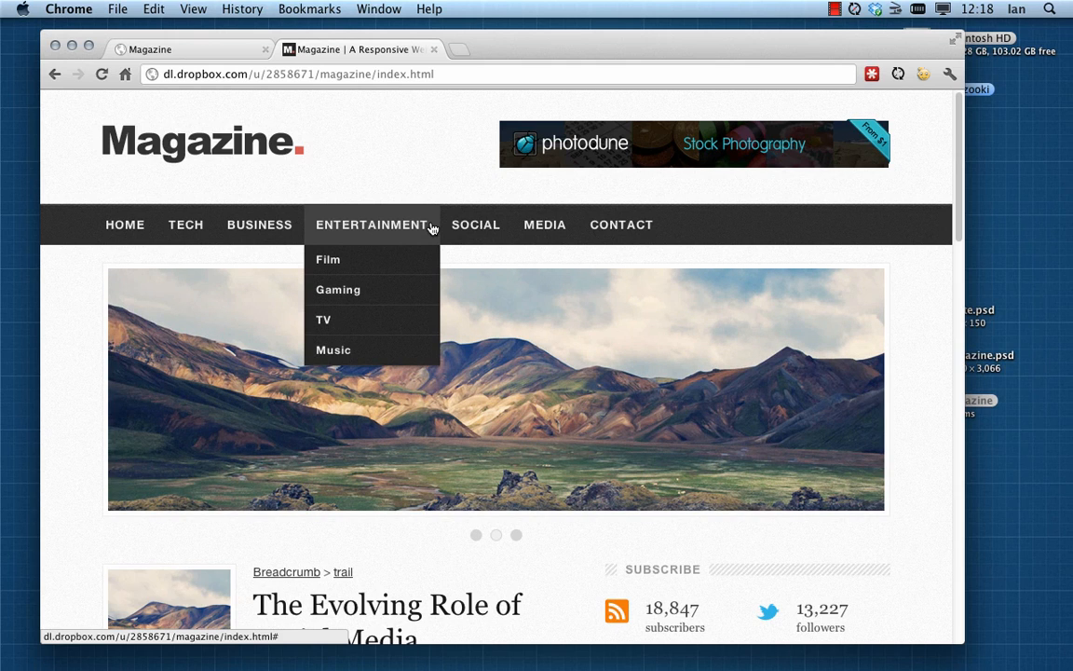
mouse_move(623, 223)
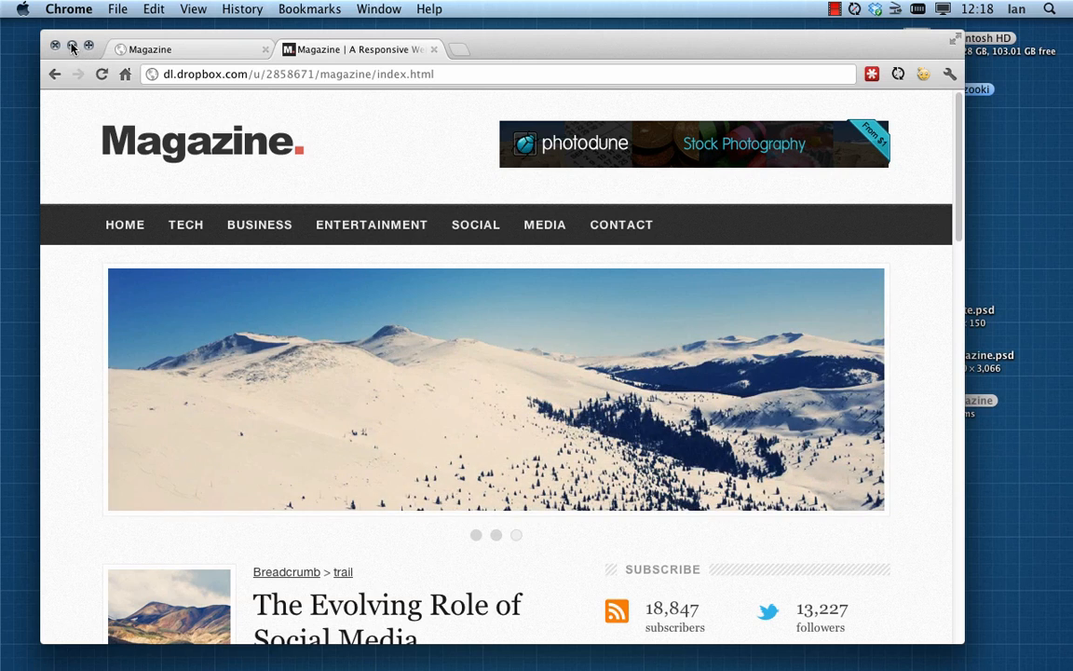
Step: Minimize Chrome and scroll index.html down to the jQuery and tabs.js script includes
click(56, 45)
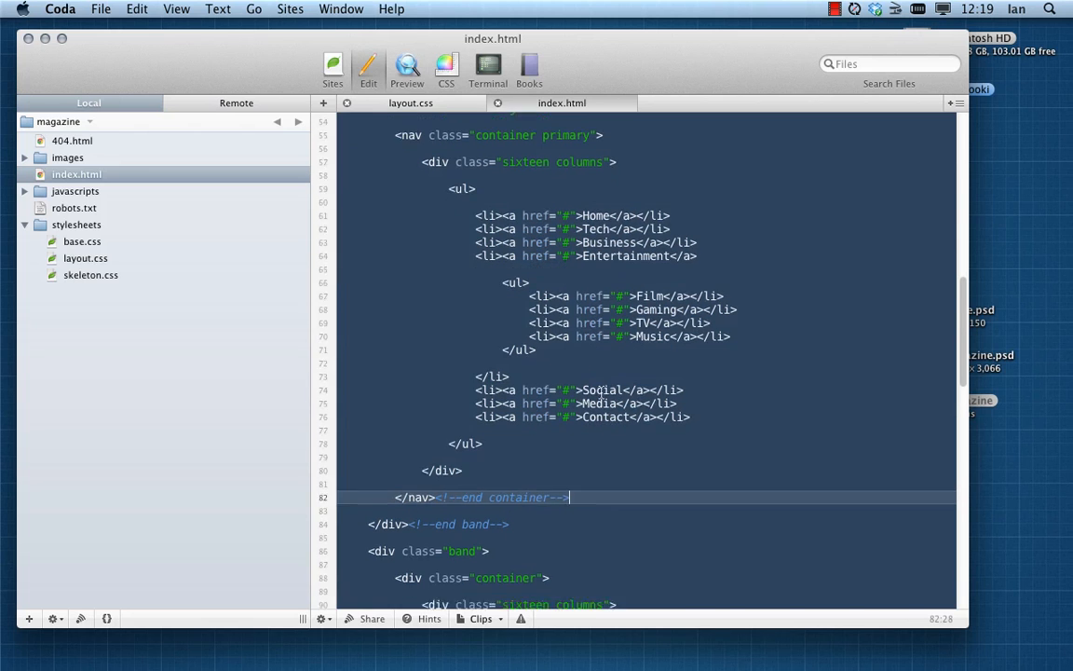
scroll(down, 3)
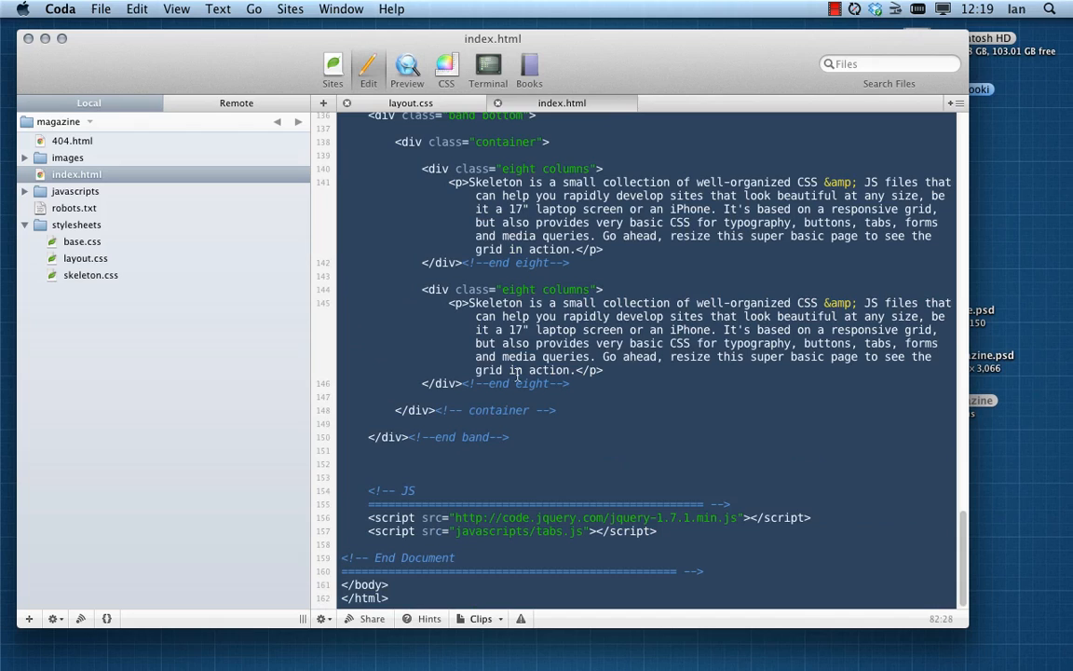
mouse_move(425, 494)
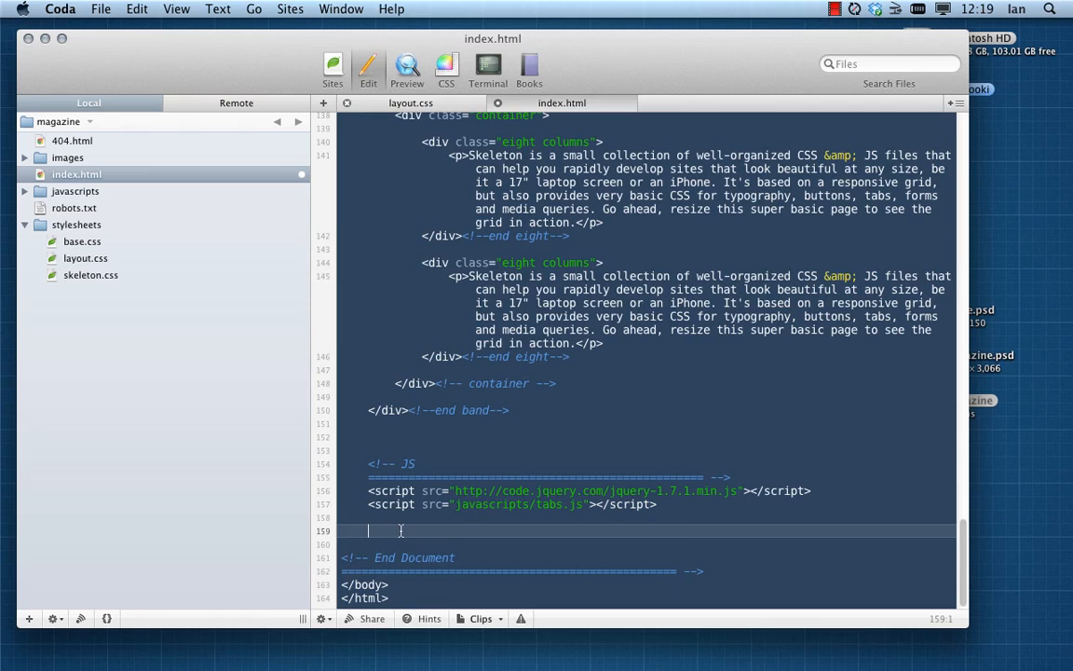
Step: Start an inline <script type="text/javascript"> block after the script includes
text(<)
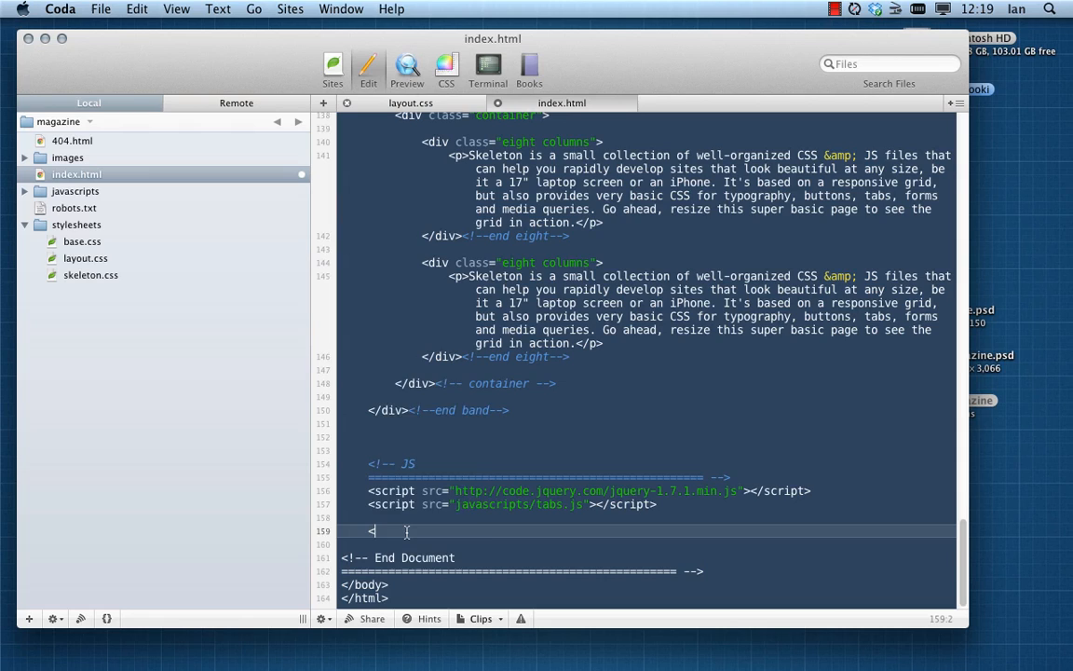
text(script type=")
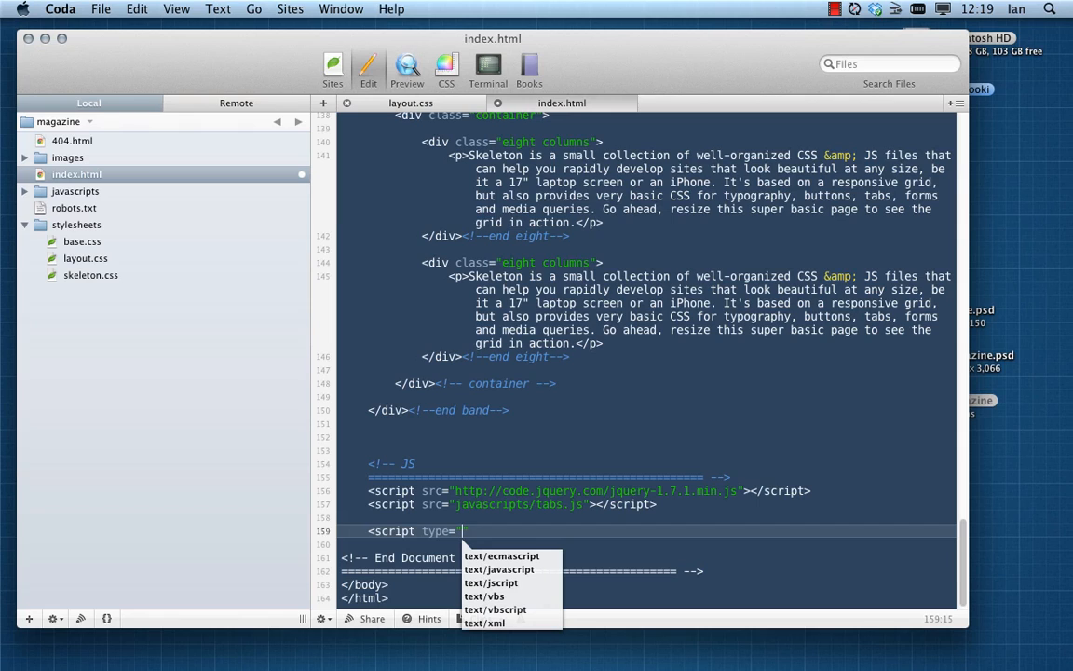
click(500, 570)
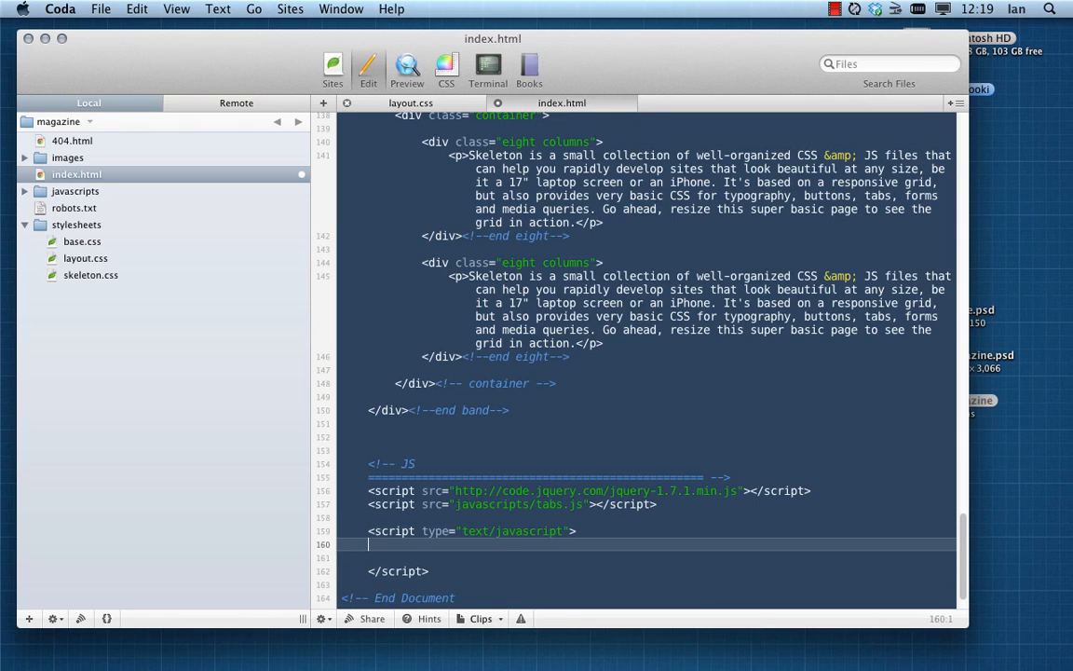
Step: Write an empty $(document).ready(function() { }); handler inside the script block
text($)
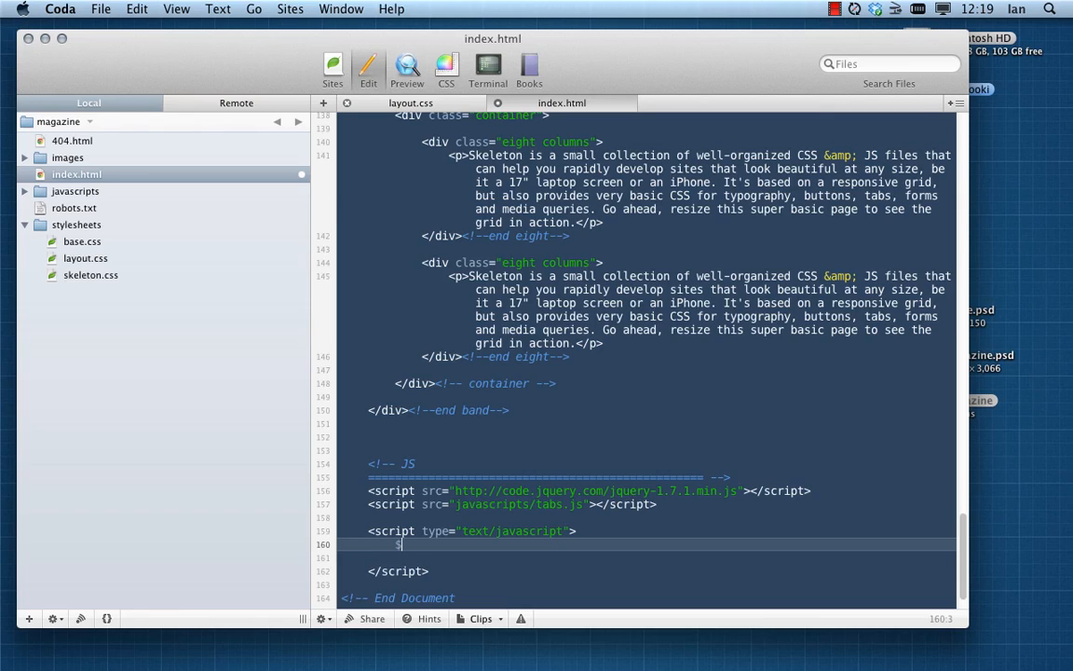
text($(document)
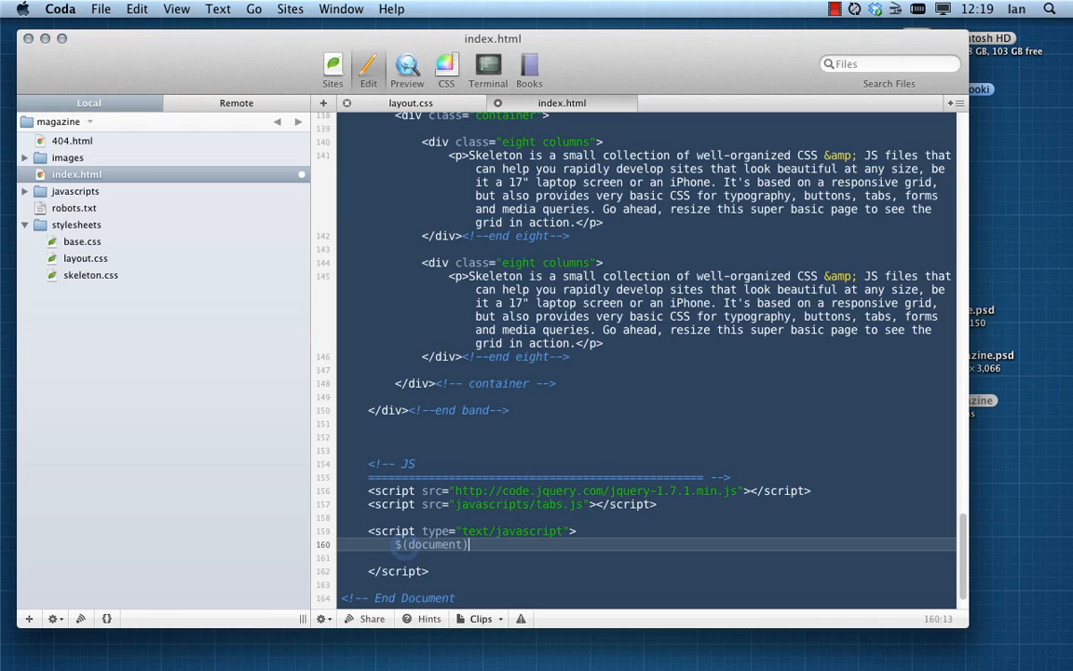
text(.ready()
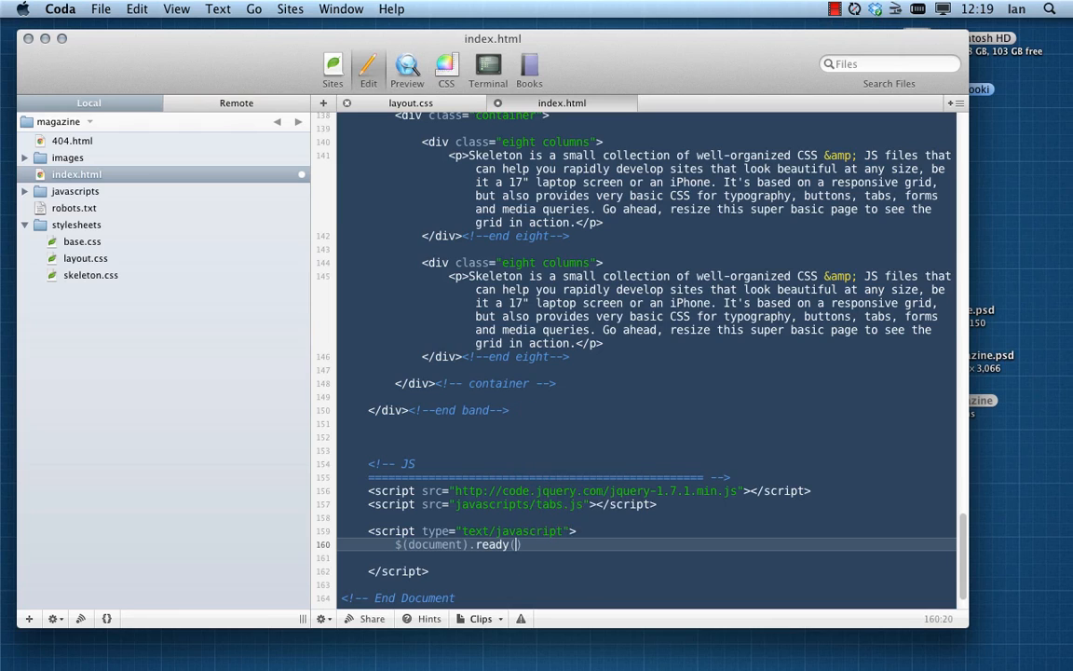
text(function)
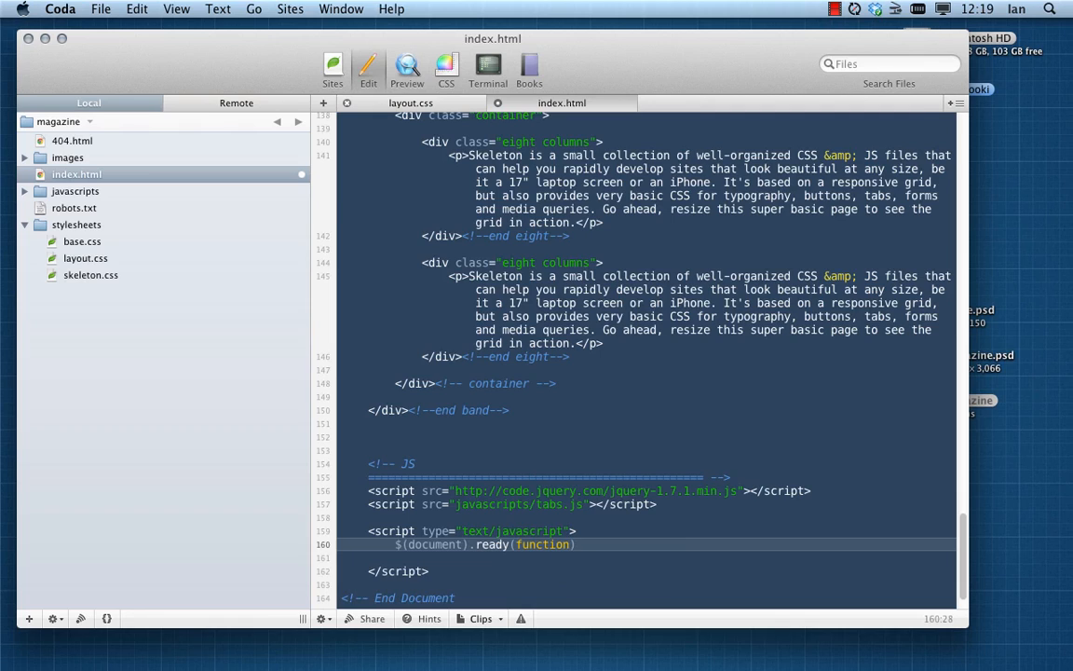
text(())
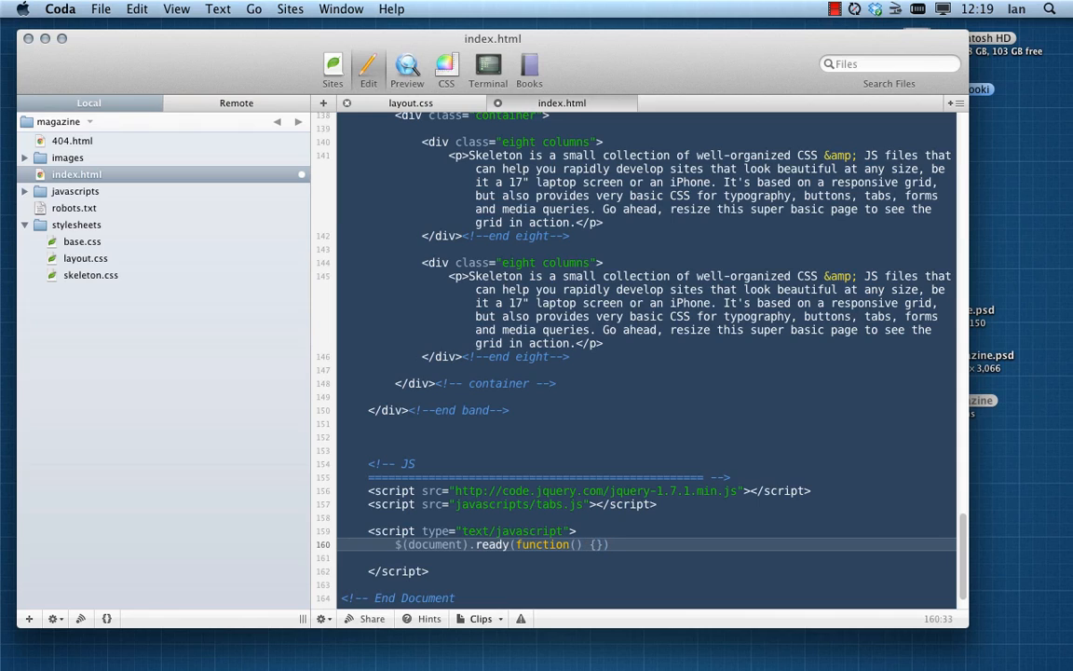
key(Return)
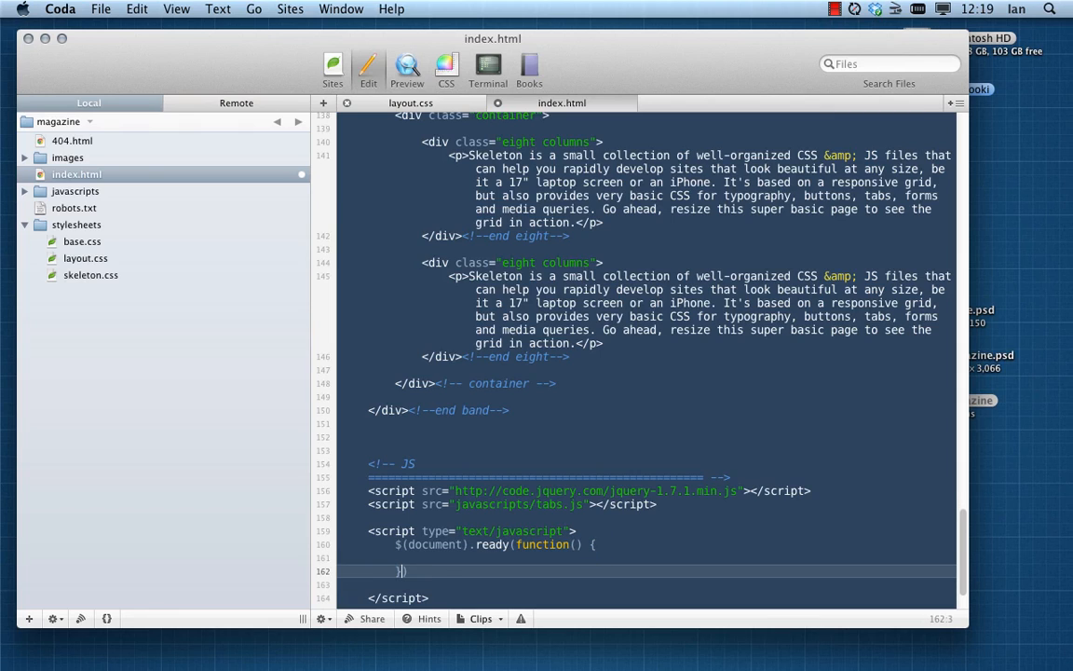
text(;)
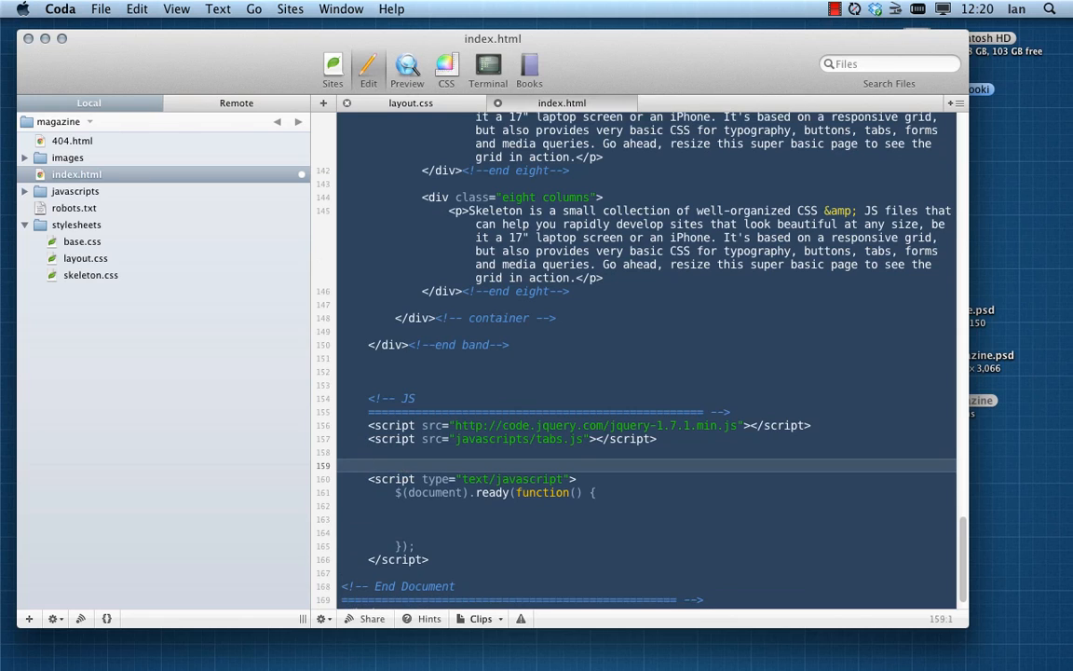
Step: Add a <!-- chris coyier's little dropdown select --> comment above the script
text(<!--)
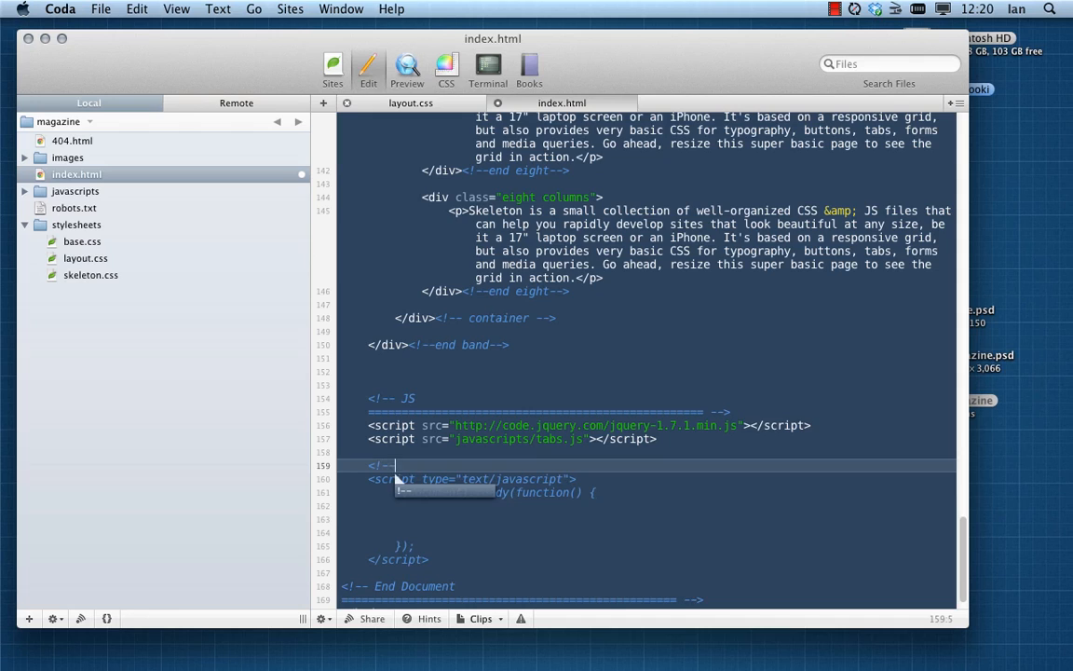
text(chris)
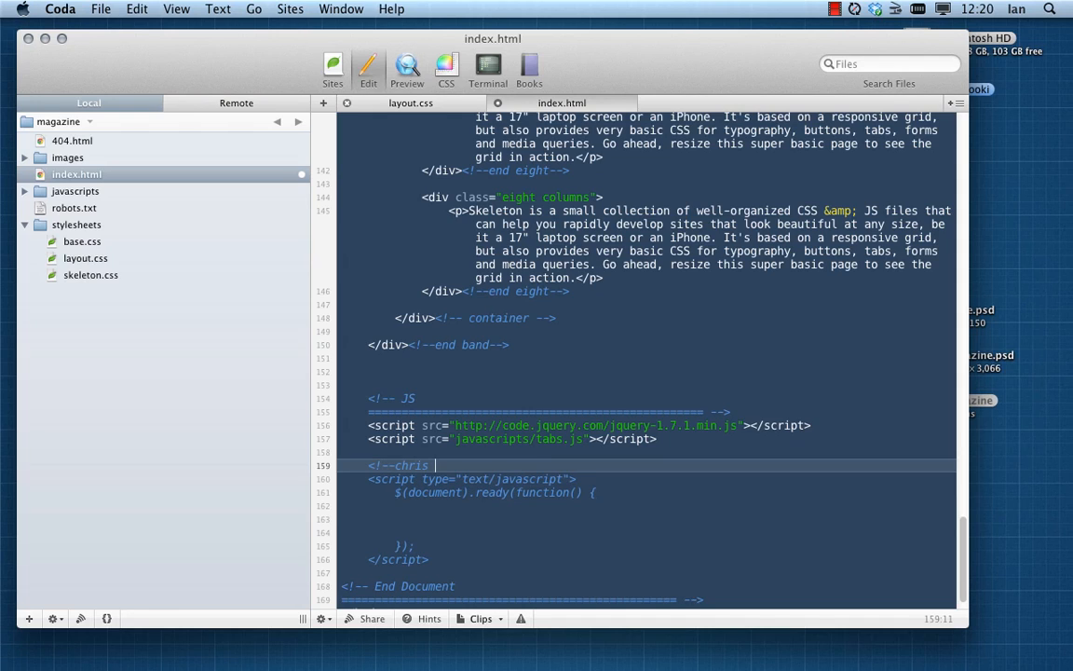
text(coyier)
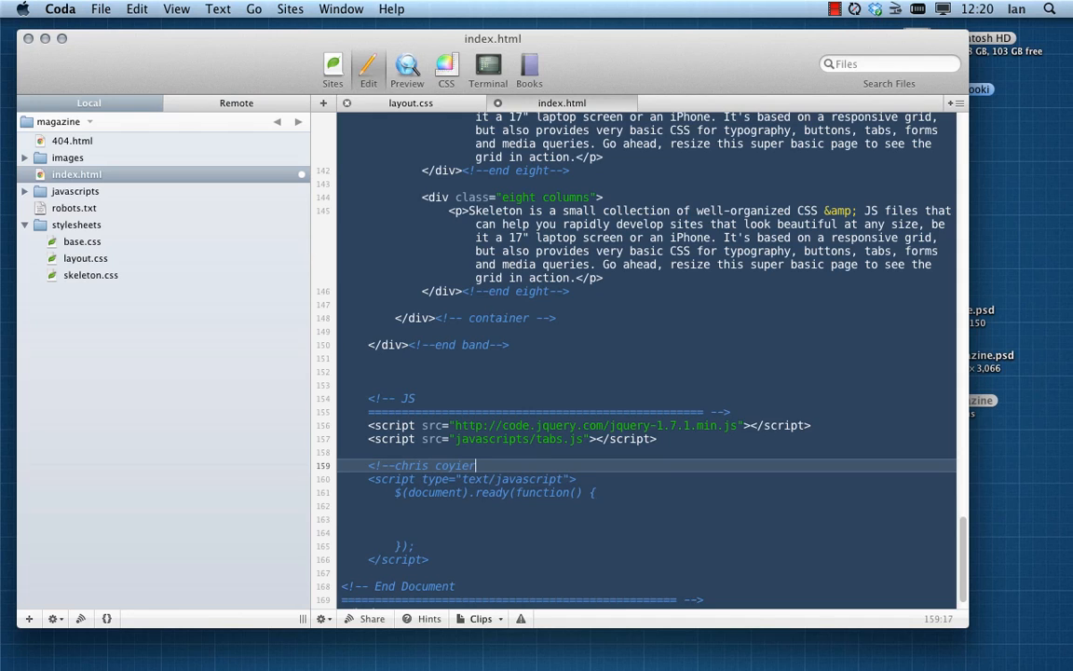
text('s little dropdown)
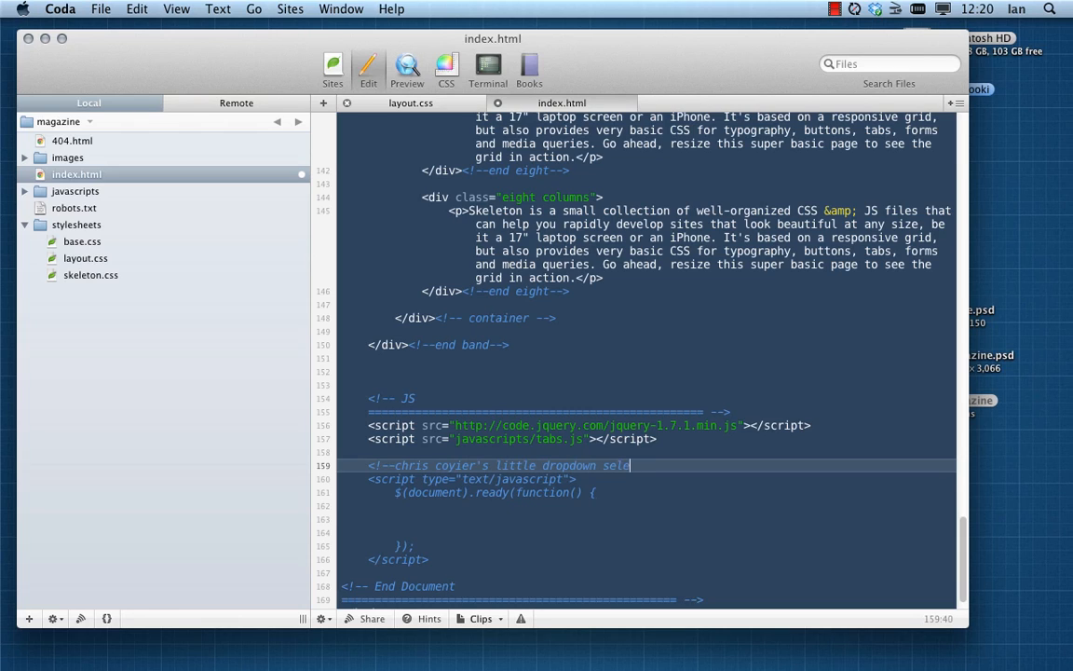
text(select-->)
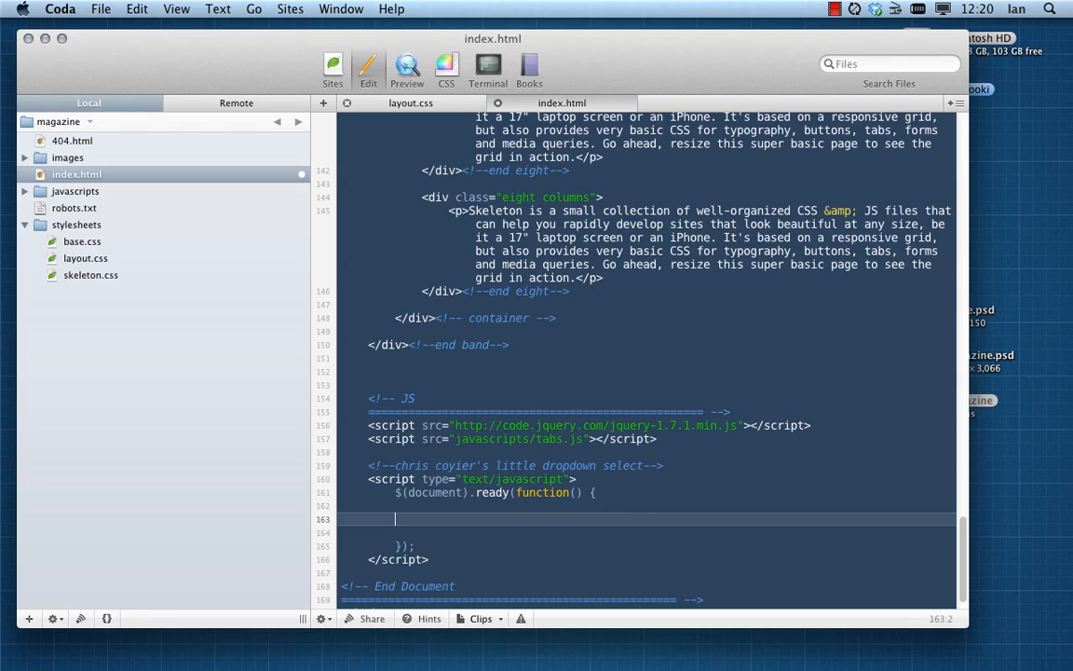
Step: Add a //build dropdown comment inside the document ready handler
text(//)
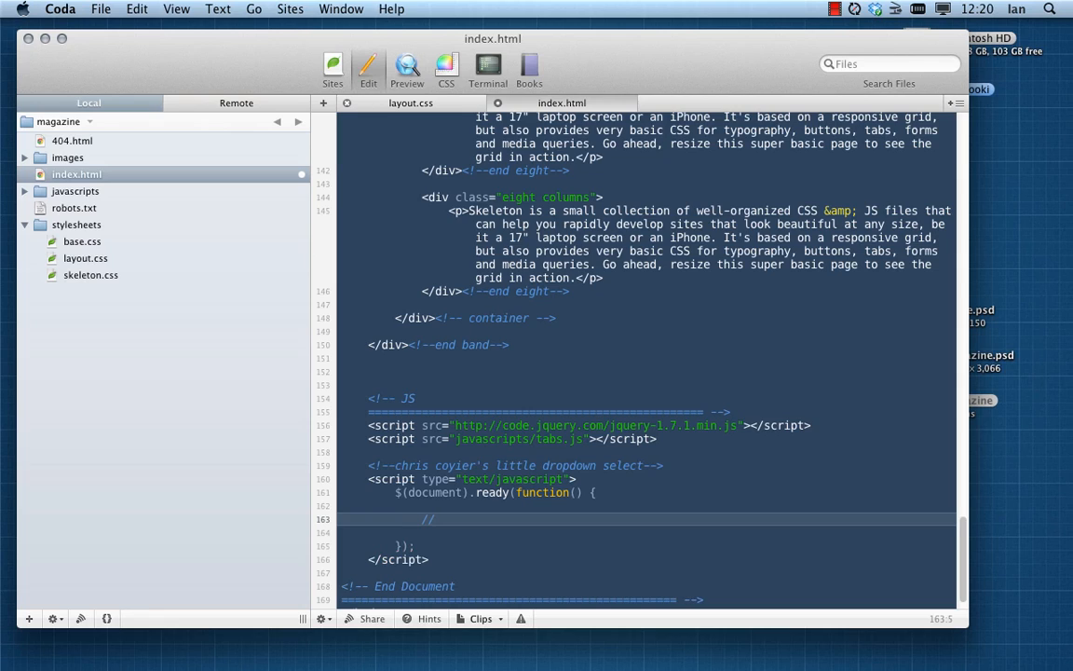
text(build)
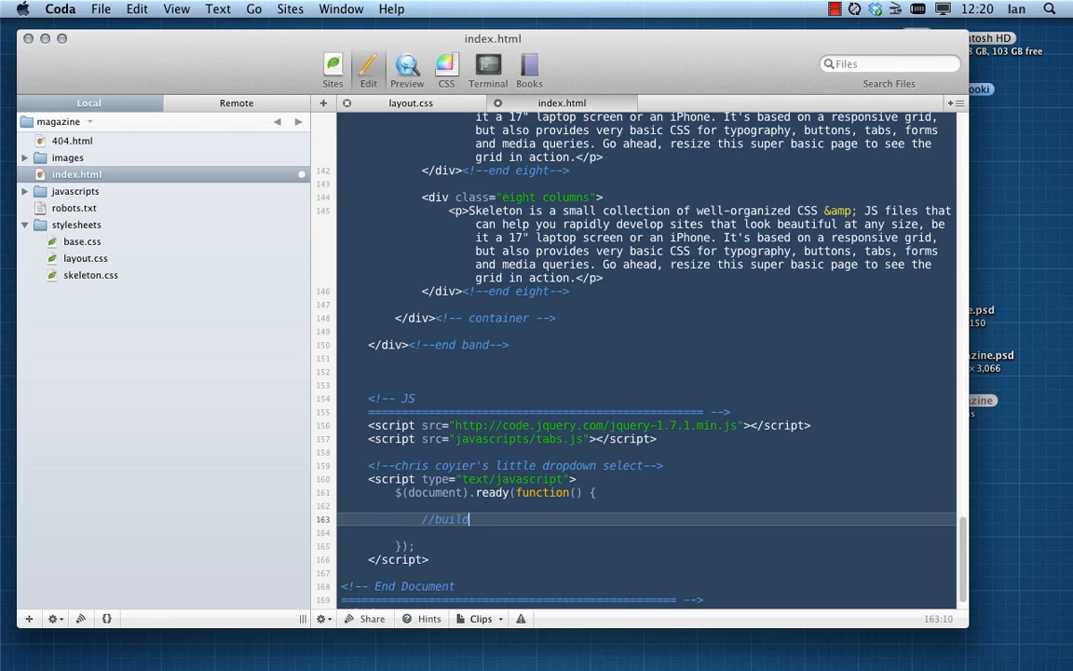
text(dropdown)
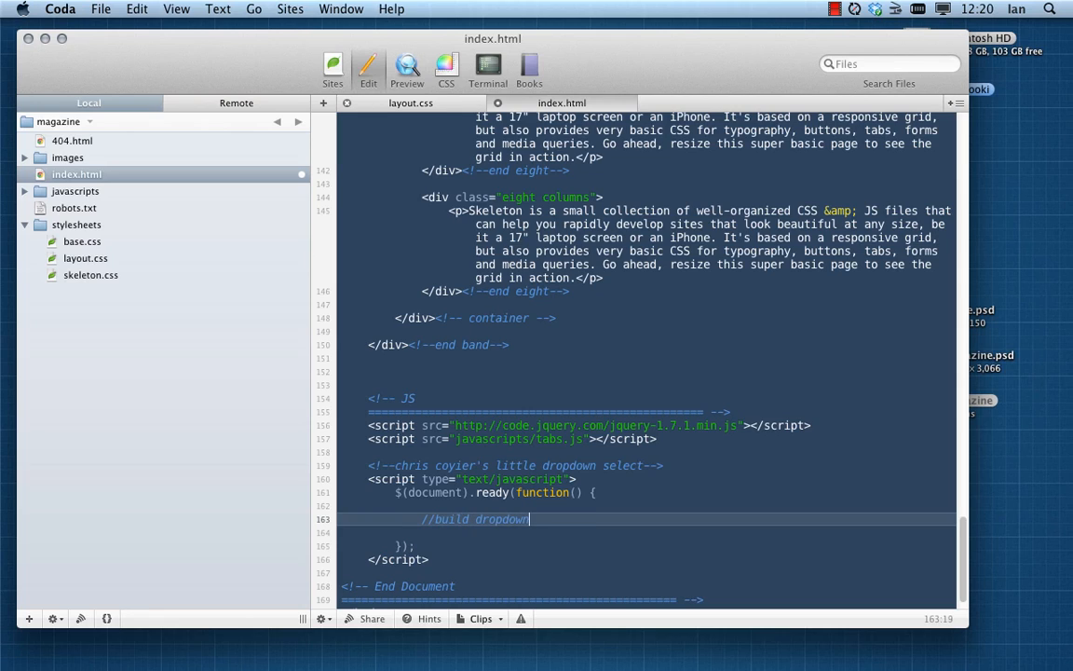
key(Return)
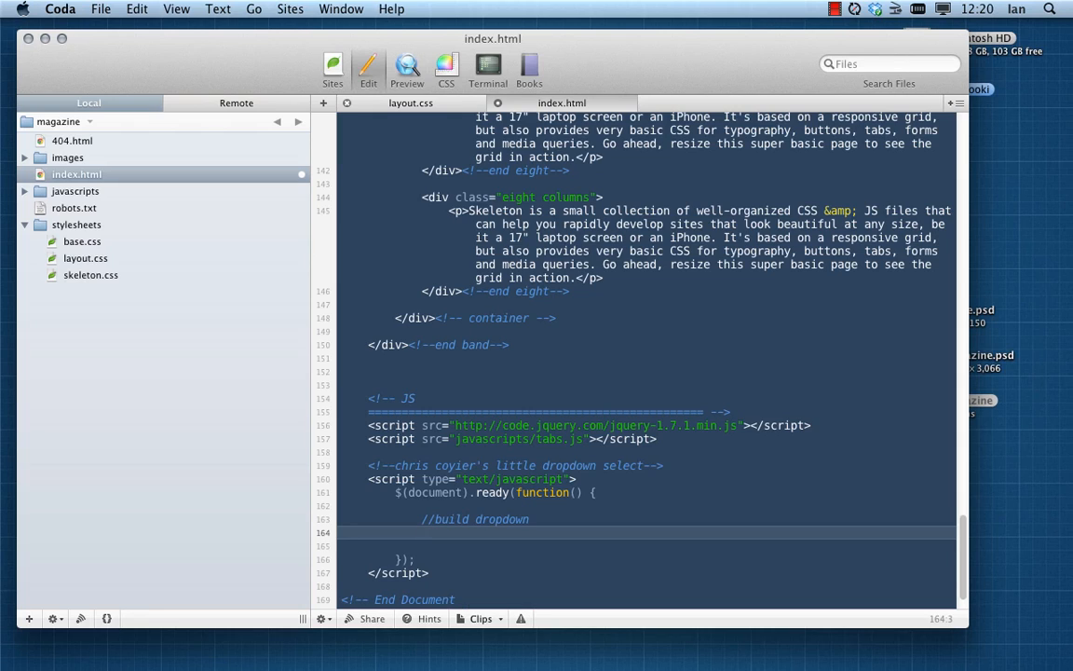
Step: Write $("<select />").appendTo(".navigation nav div"); to insert an empty select into the nav
text($())
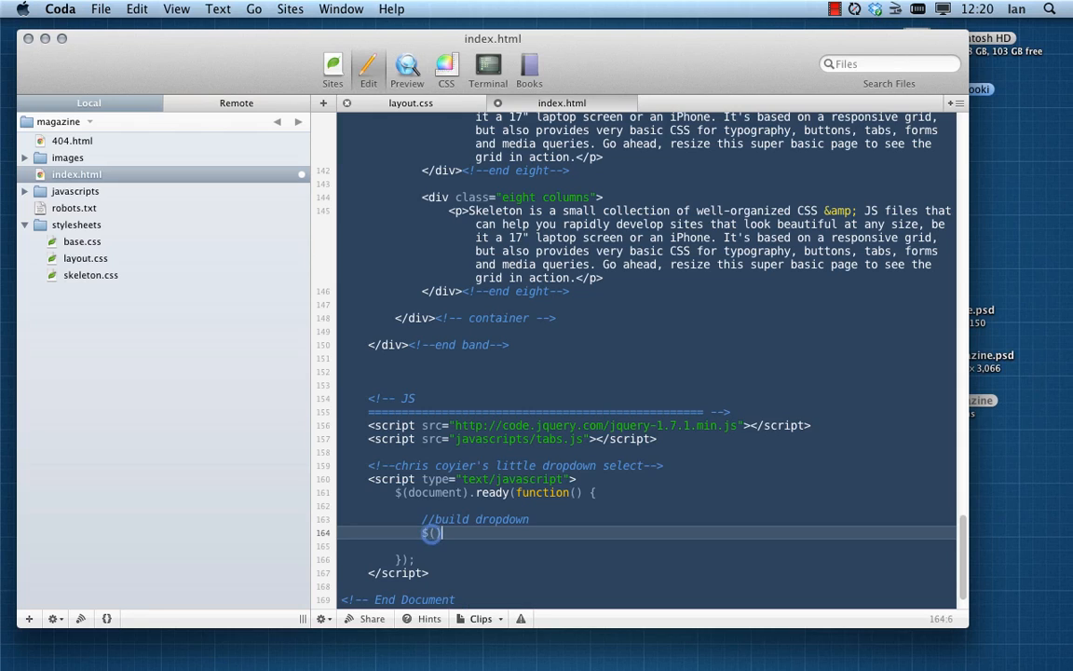
text("")
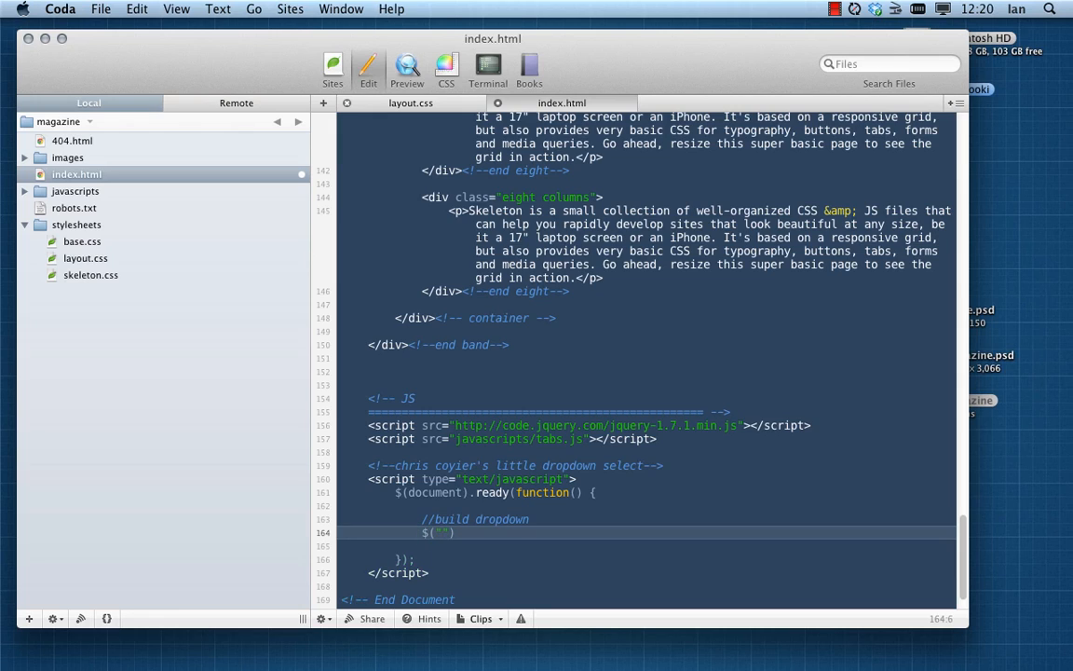
text(<select />)
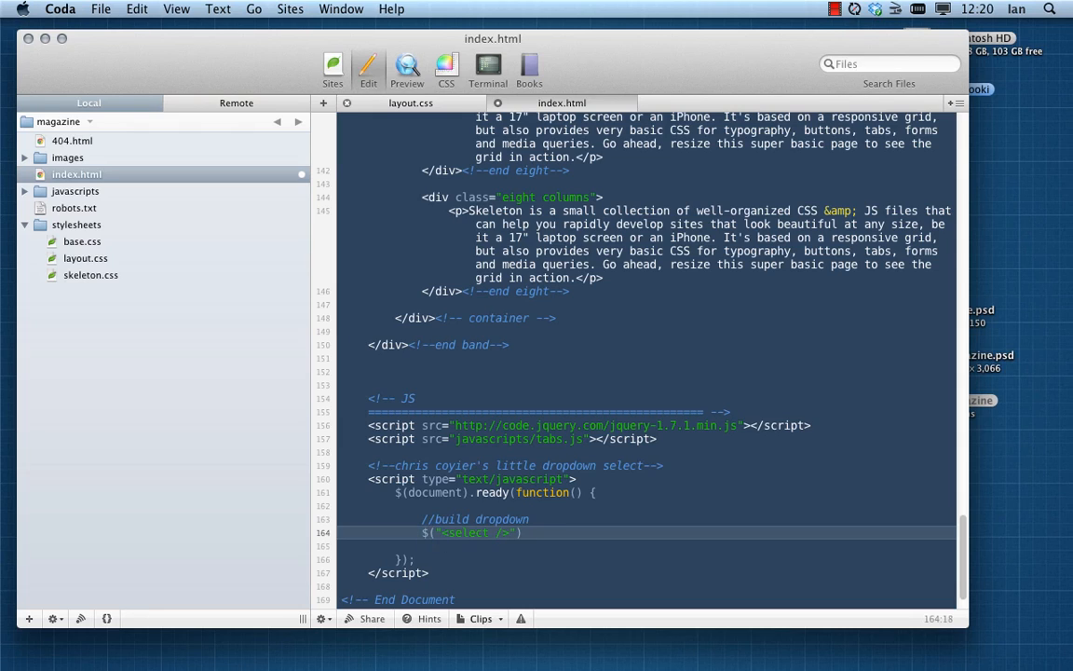
text(.appendTo)
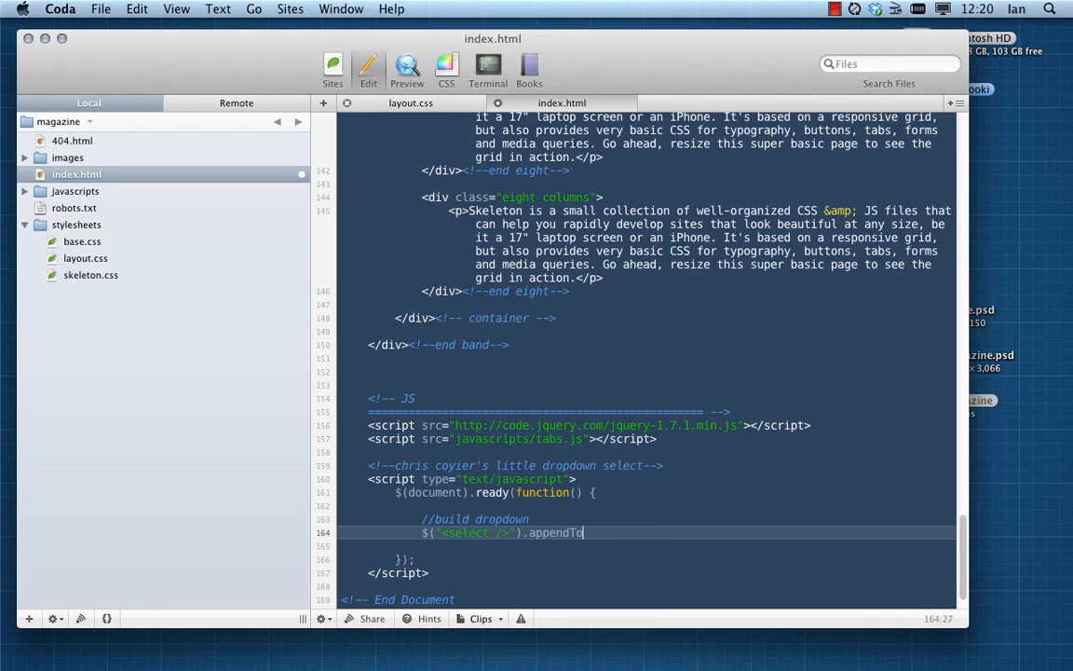
text(())
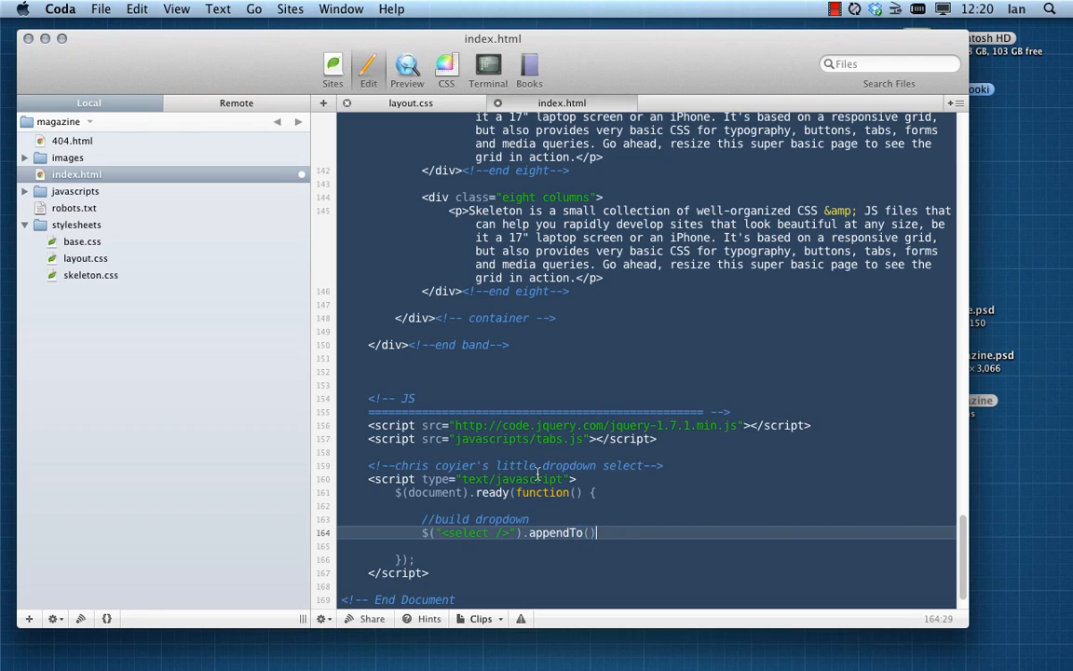
text(')
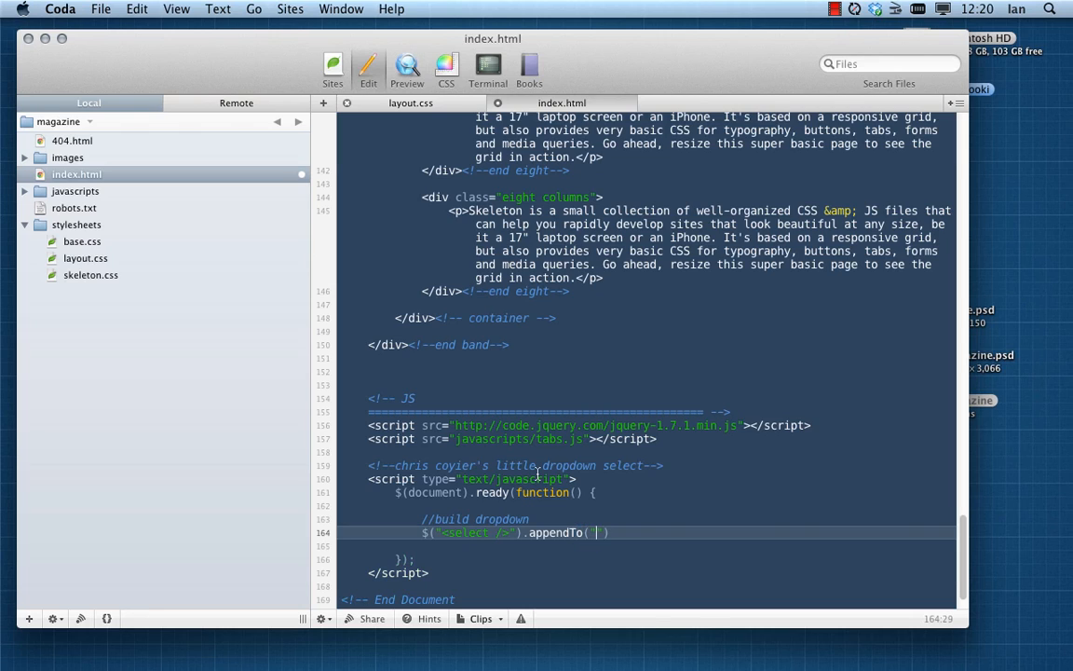
text(.navigation)
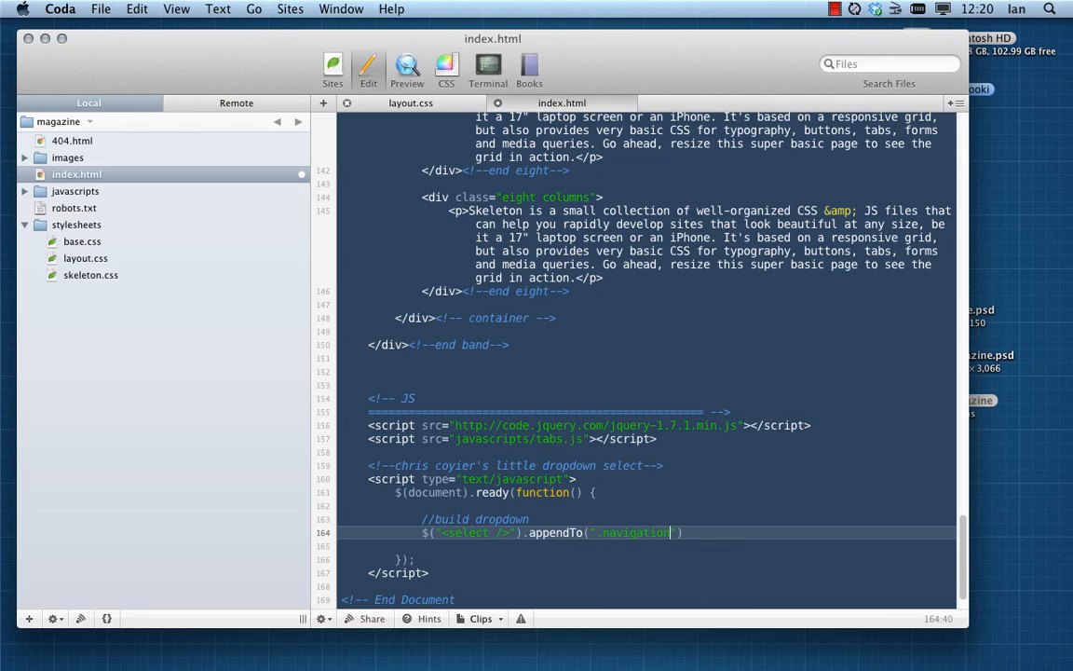
text(n)
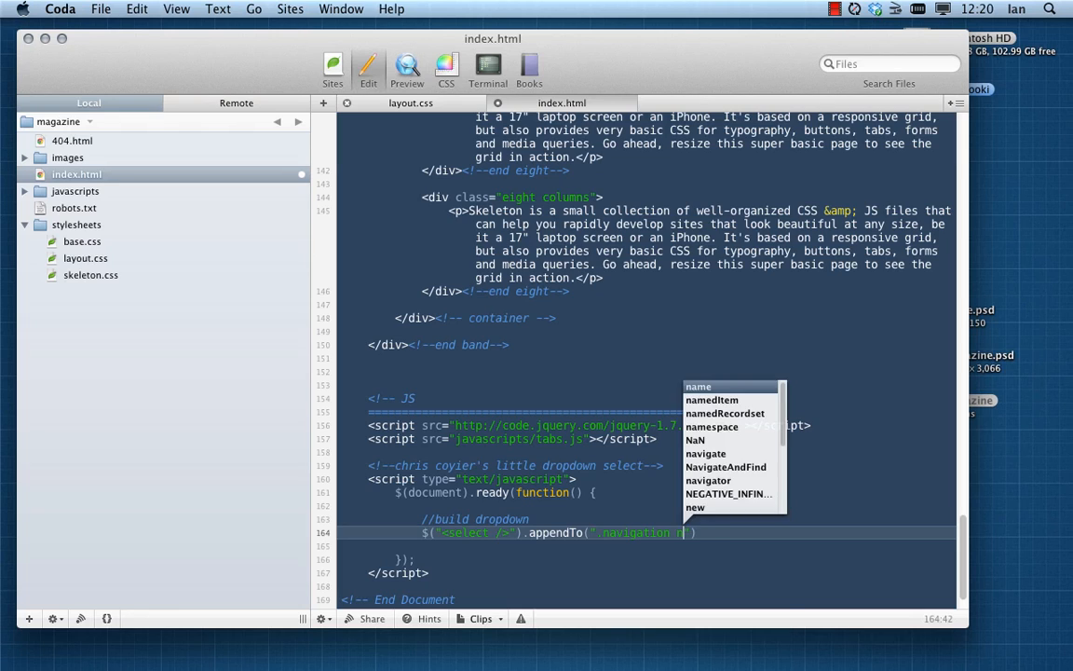
text(av)
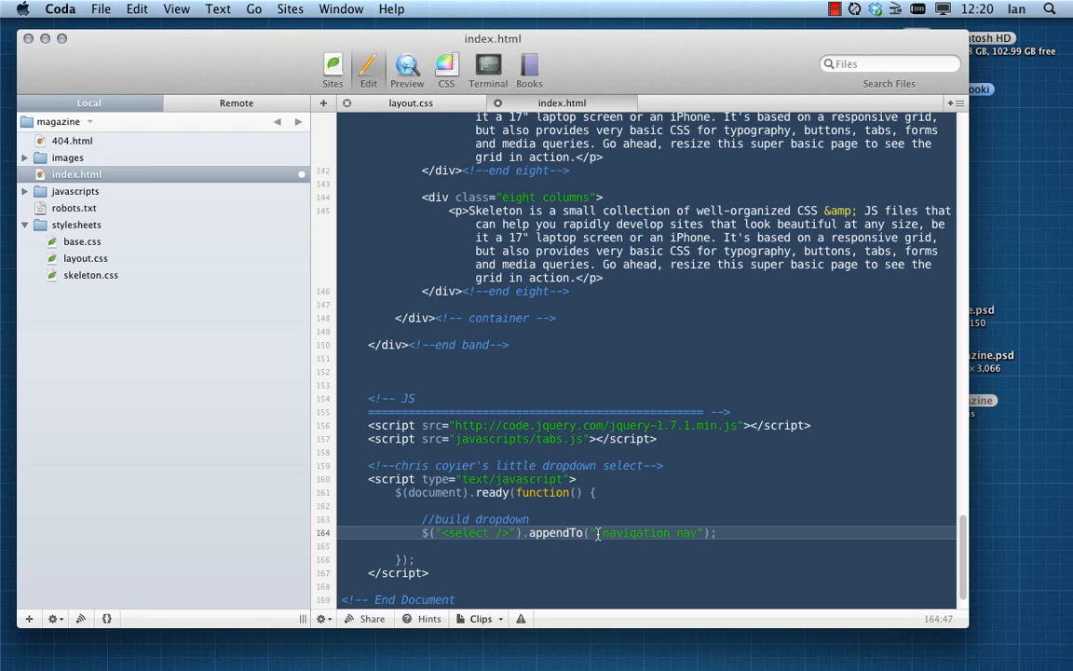
double_click(633, 533)
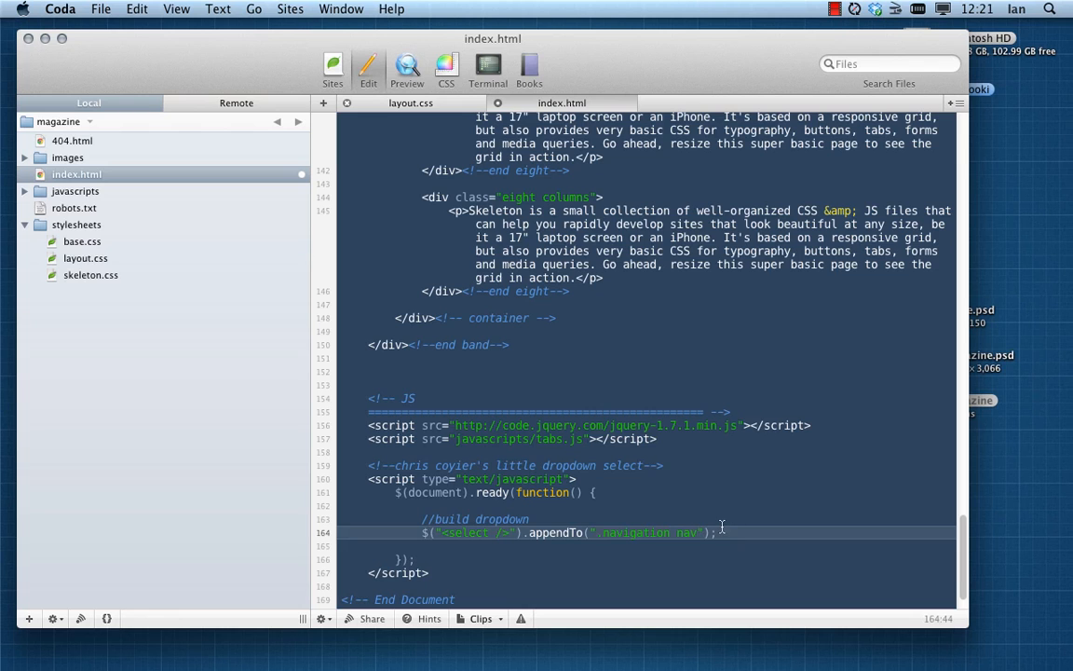
scroll(up, 3)
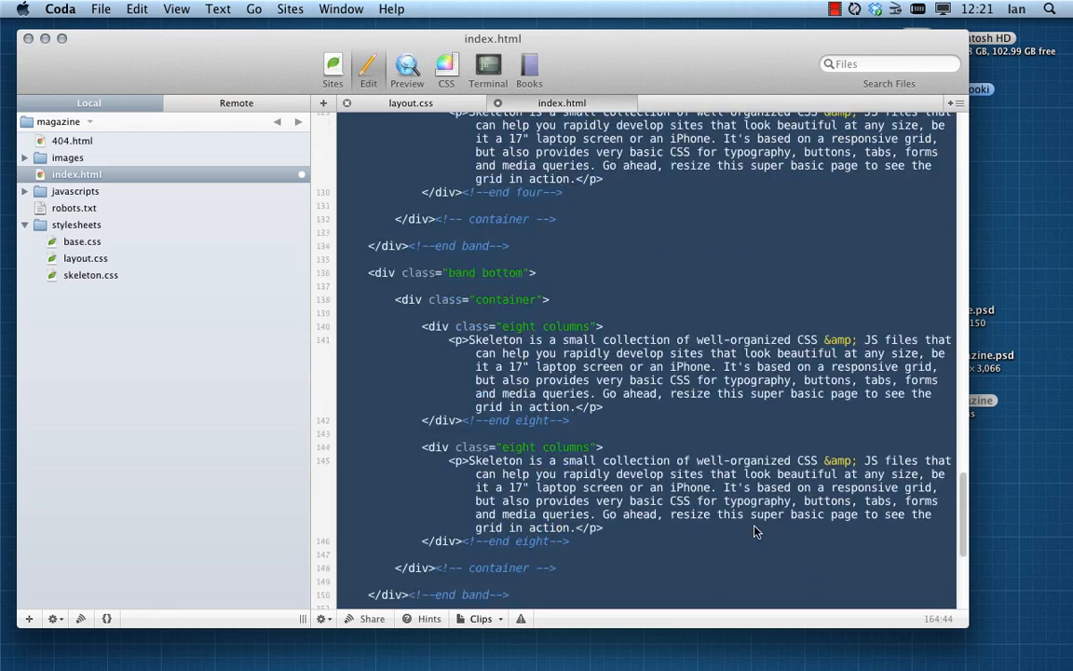
scroll(up, 3)
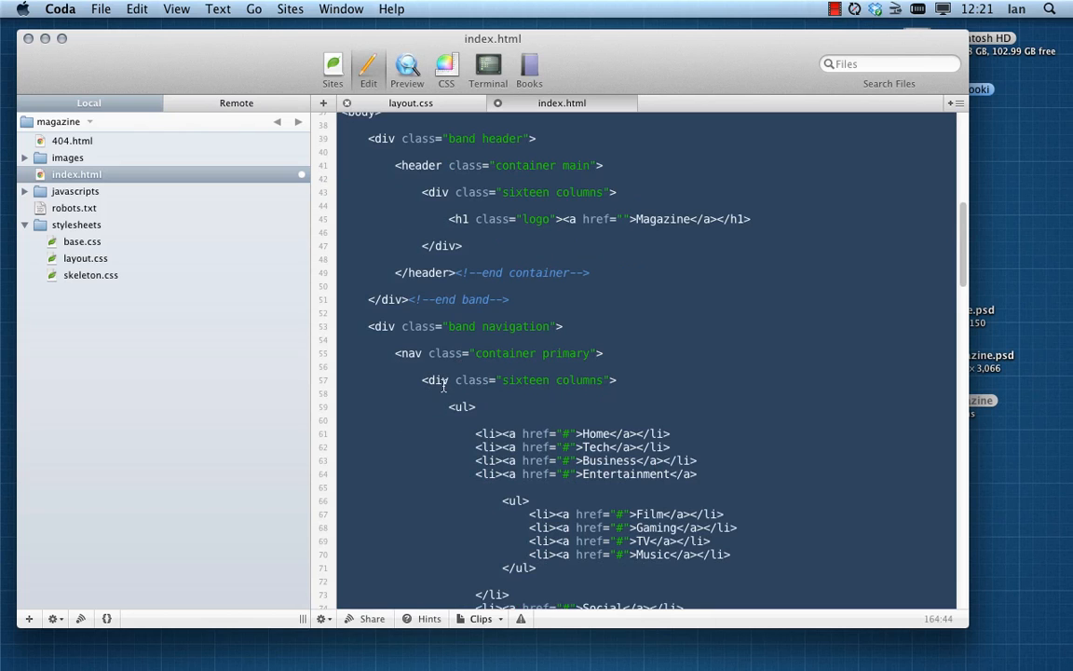
mouse_move(611, 439)
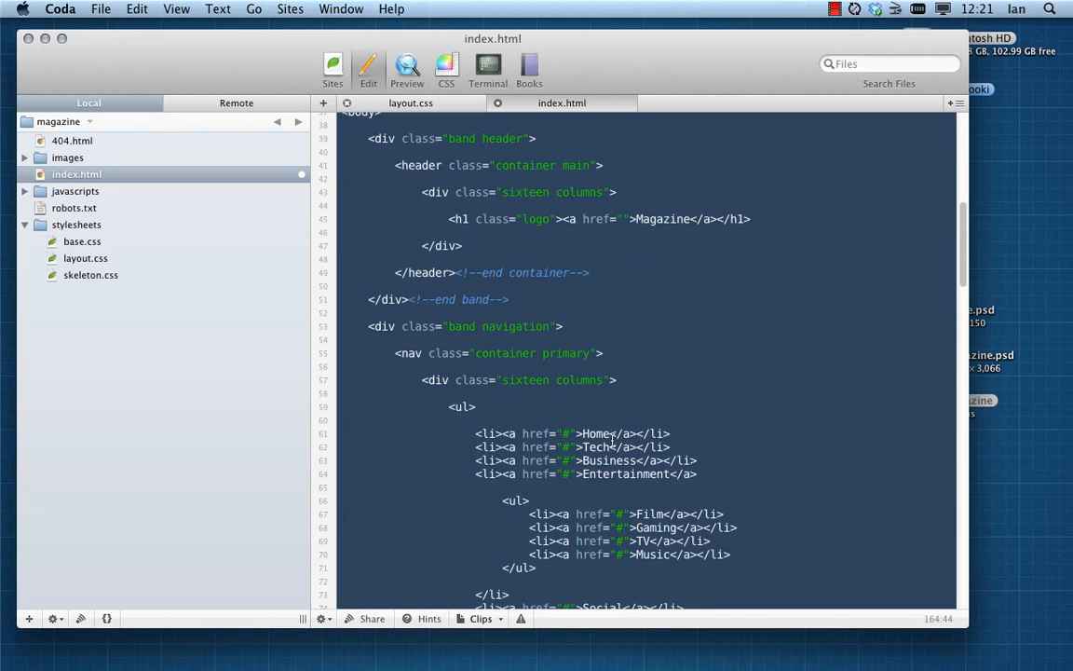
scroll(down, 3)
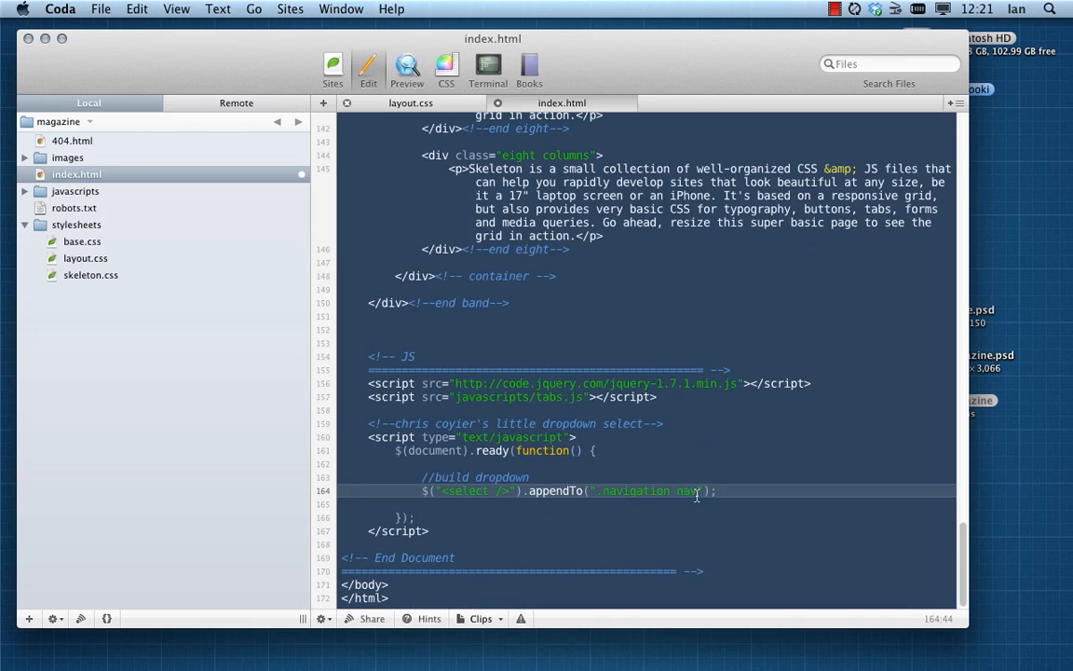
text(div)
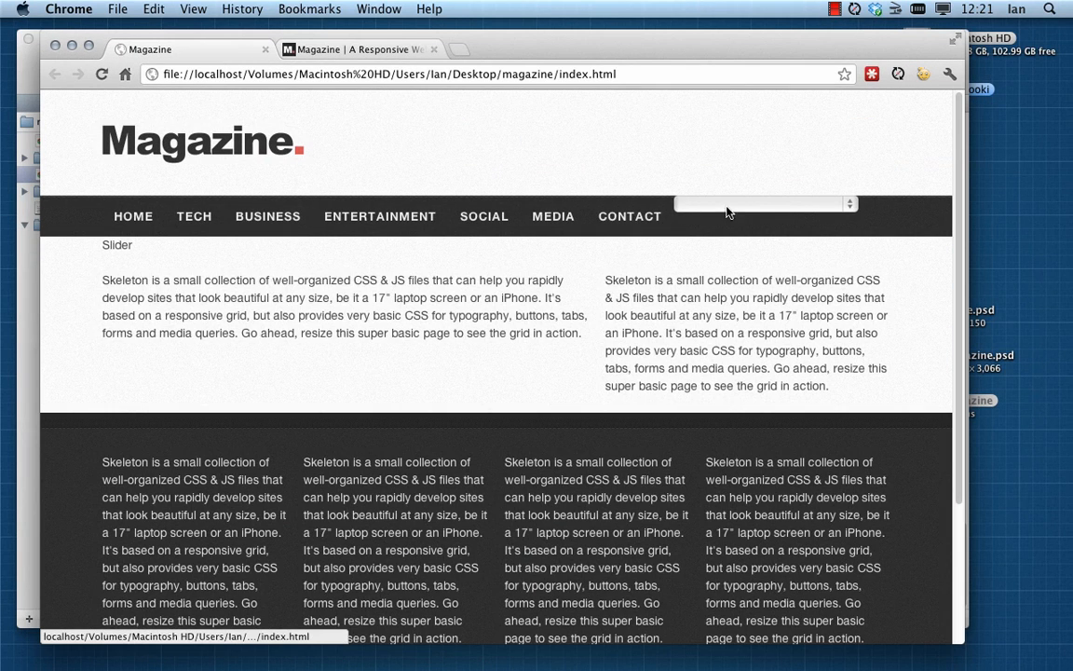
mouse_move(965, 311)
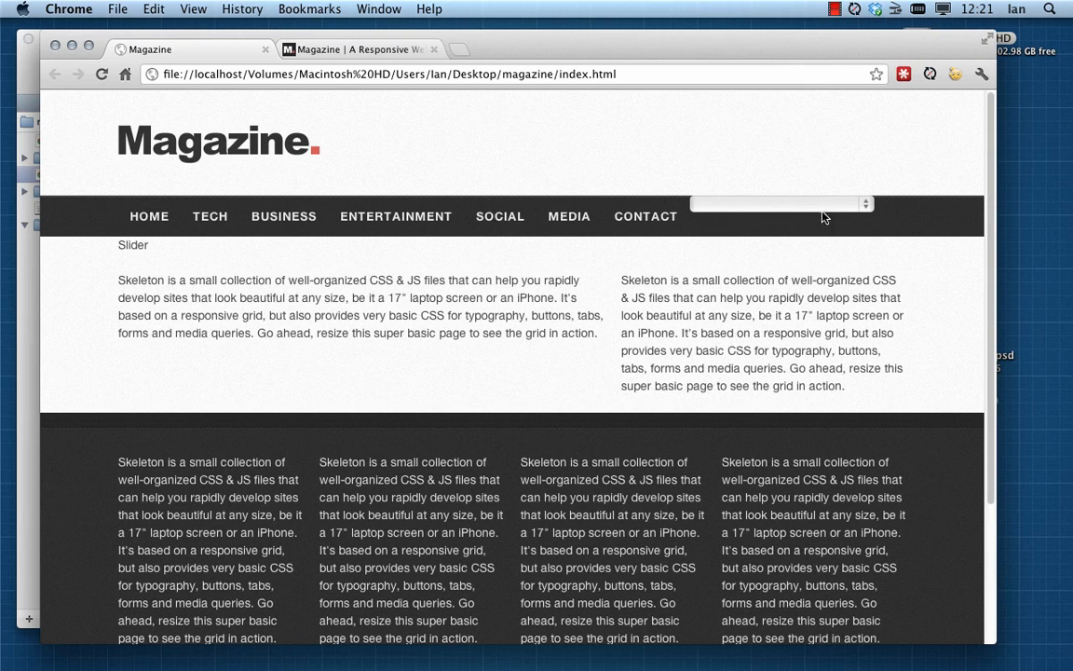
mouse_move(501, 327)
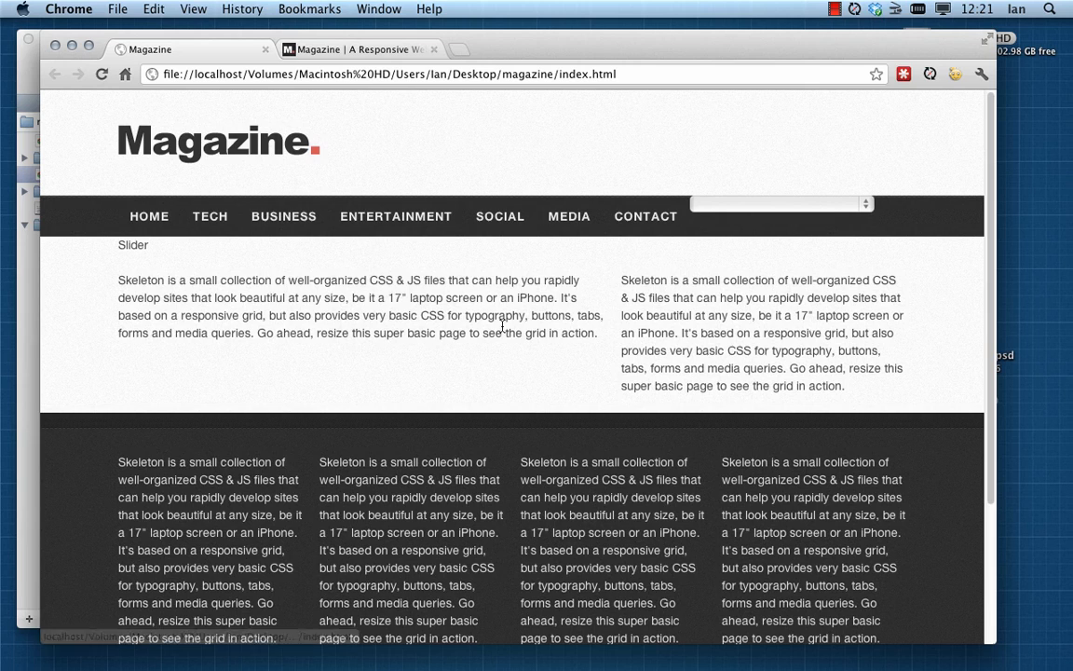
mouse_move(470, 274)
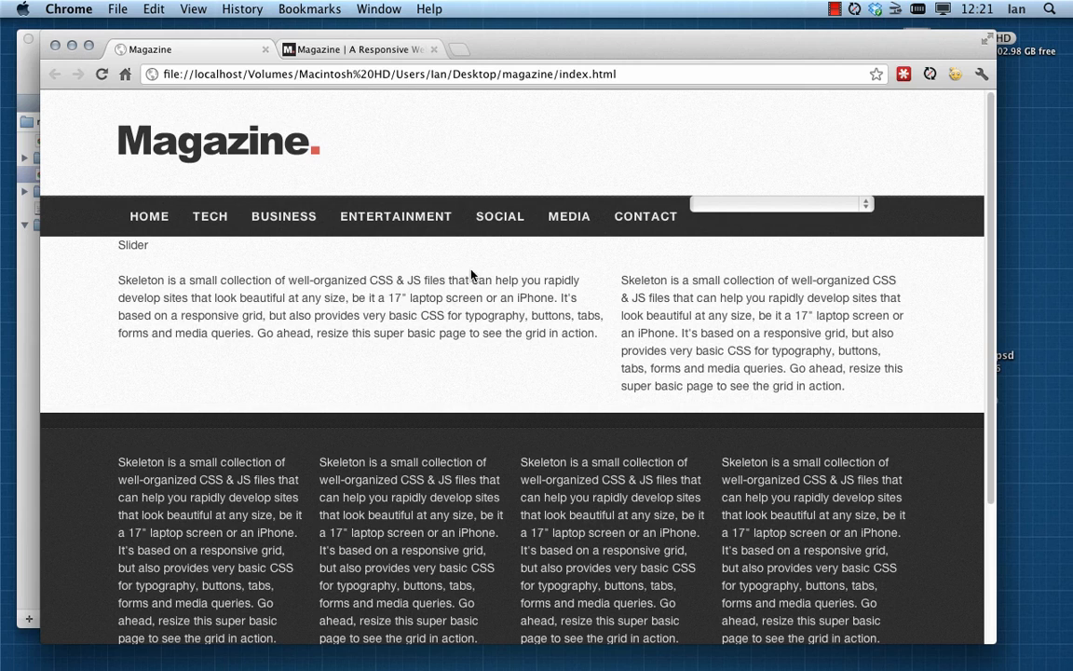
mouse_move(354, 113)
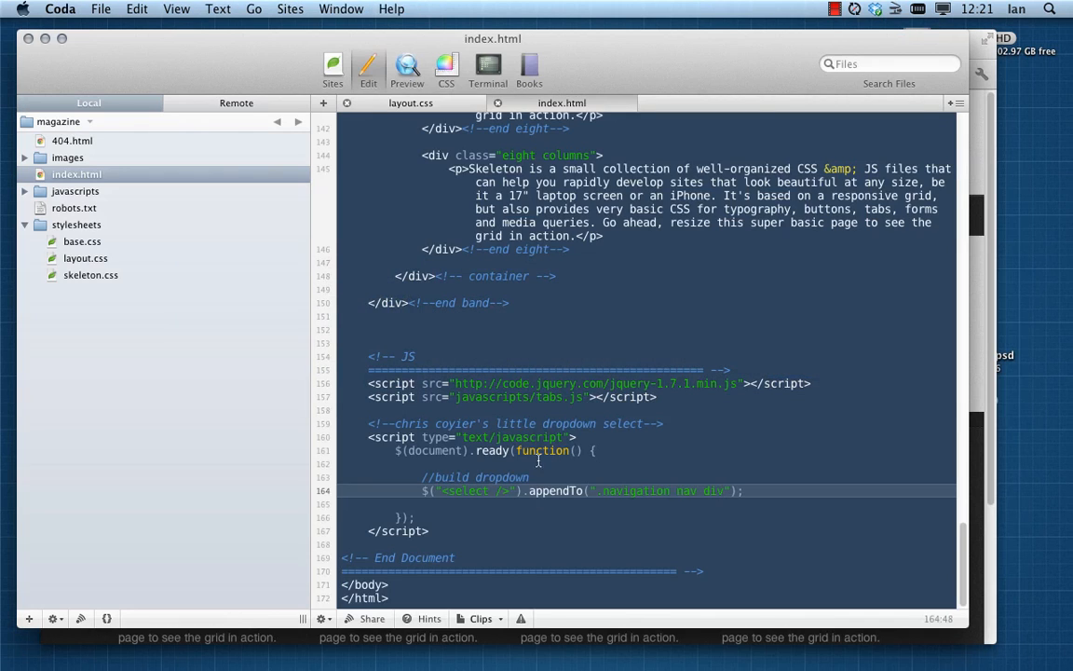
Step: Switch to layout.css and position the cursor after the navigation margin rule
click(410, 102)
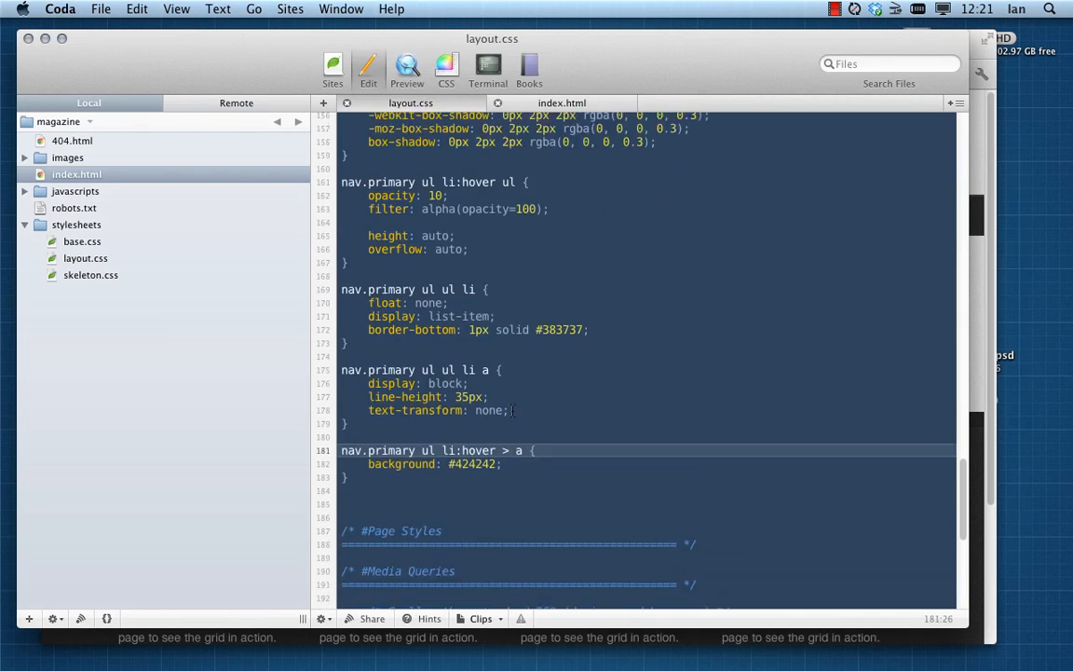
scroll(up, 3)
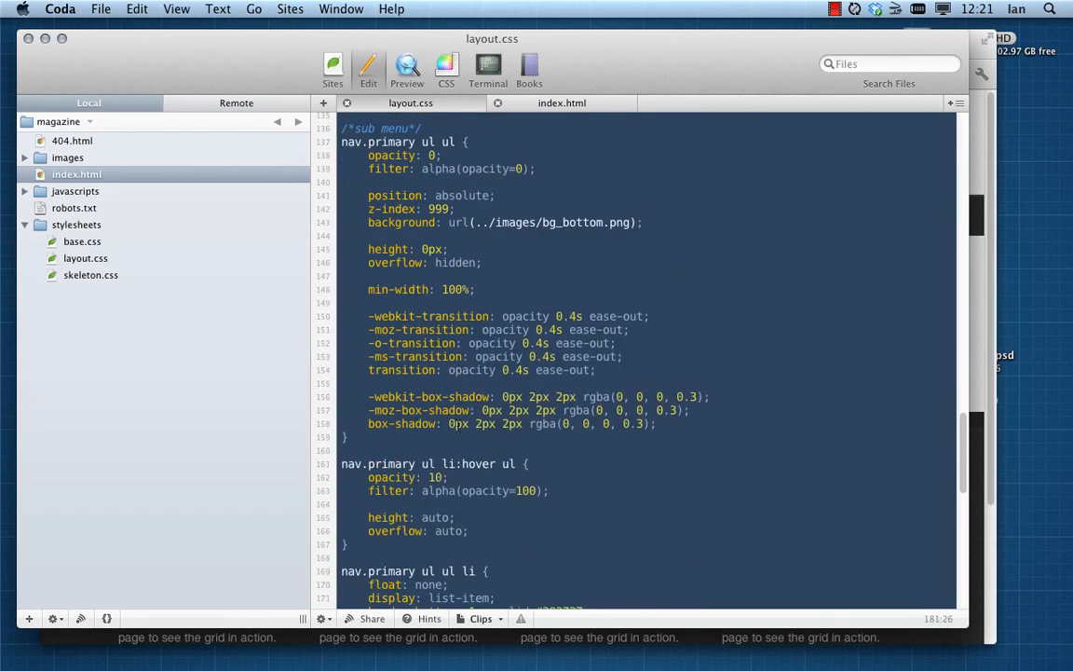
scroll(up, 3)
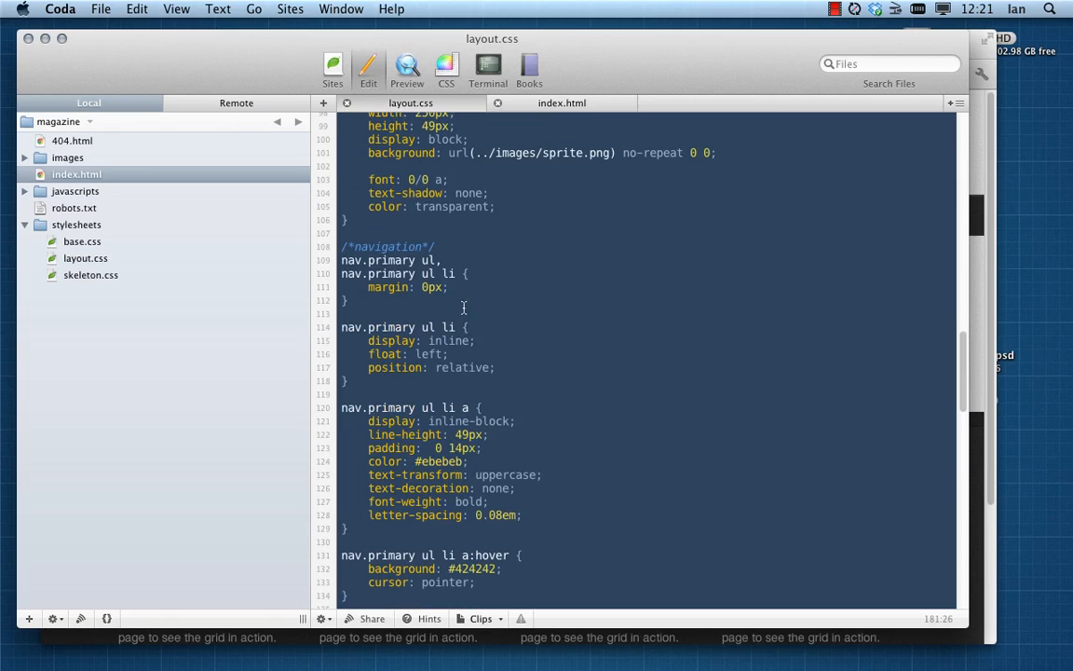
click(346, 300)
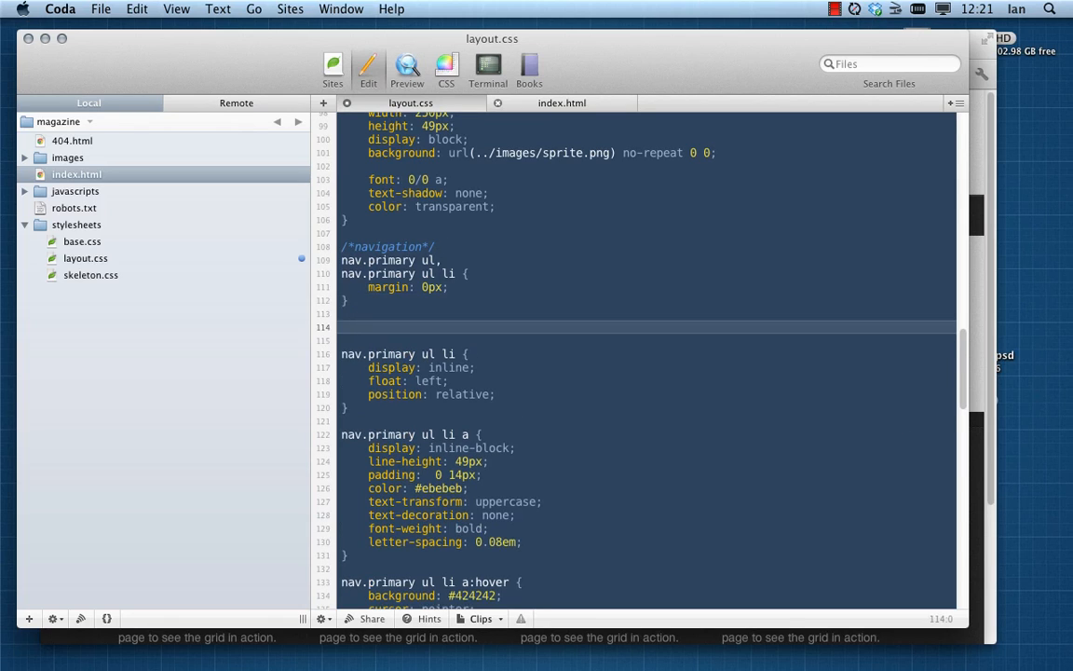
Step: Add a nav.primary select { display: none; } rule to hide the select on desktop
text(nav)
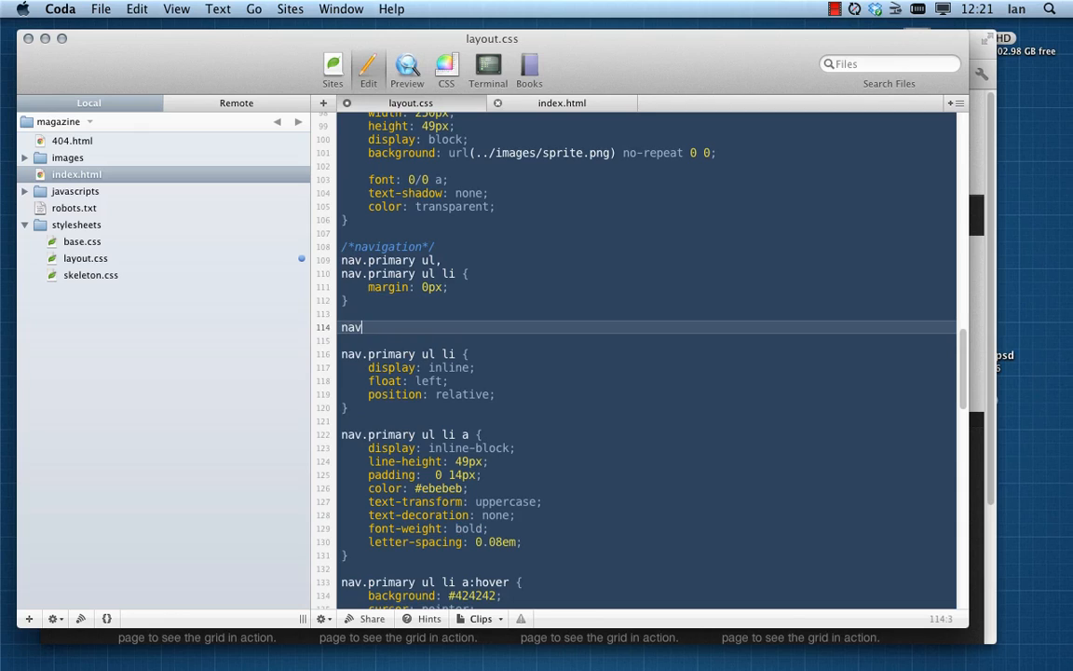
text(.prima)
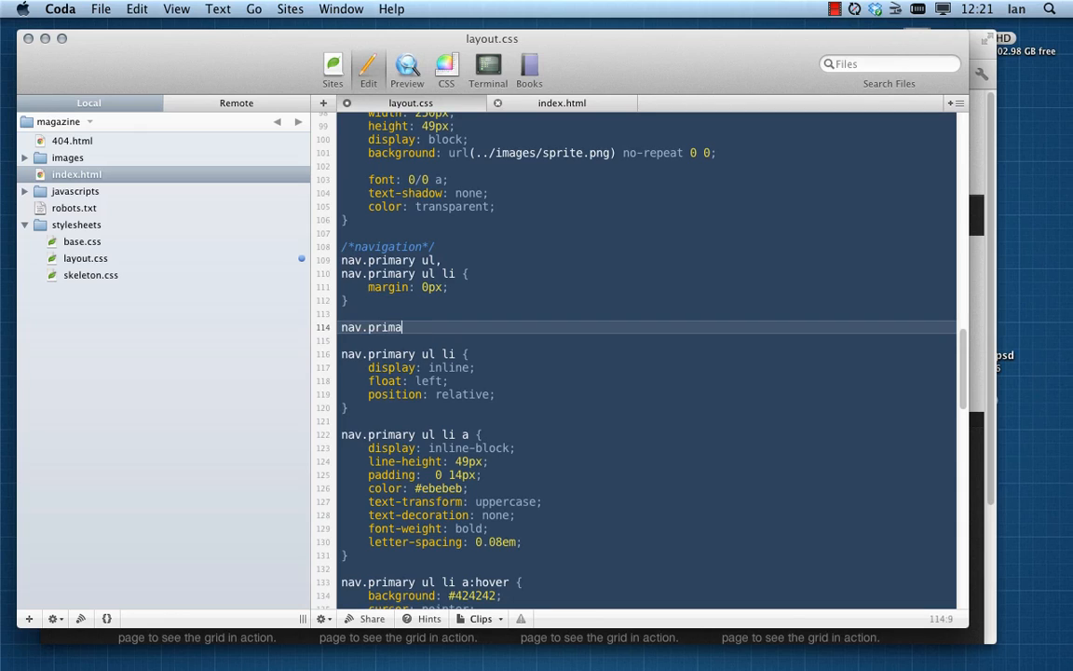
text(seel)
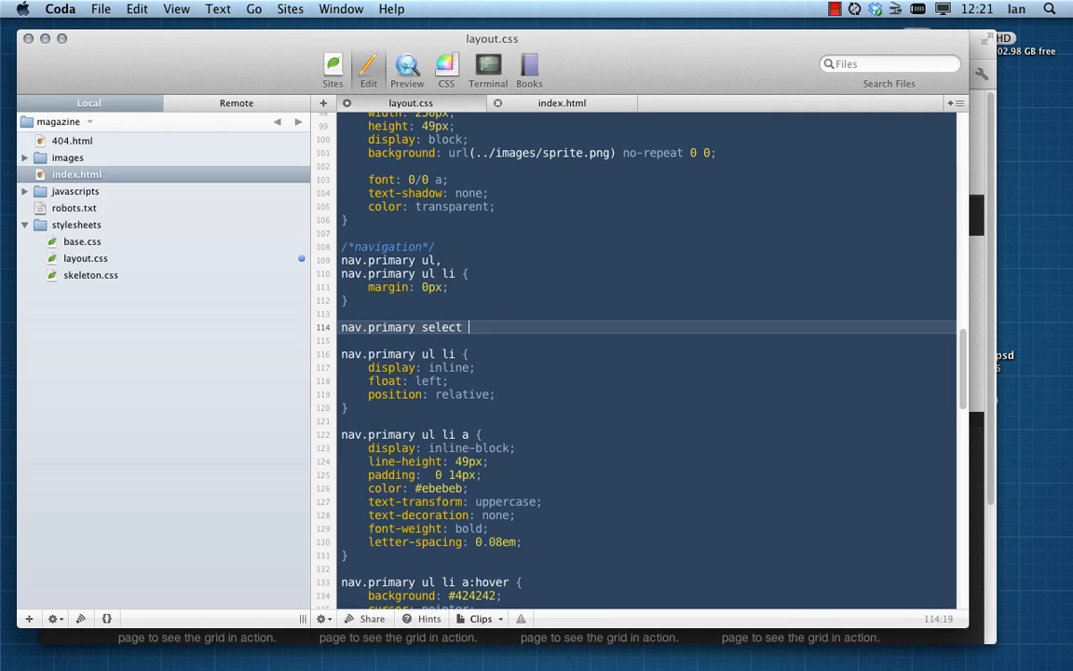
text({)
click(647, 340)
text(display: none;)
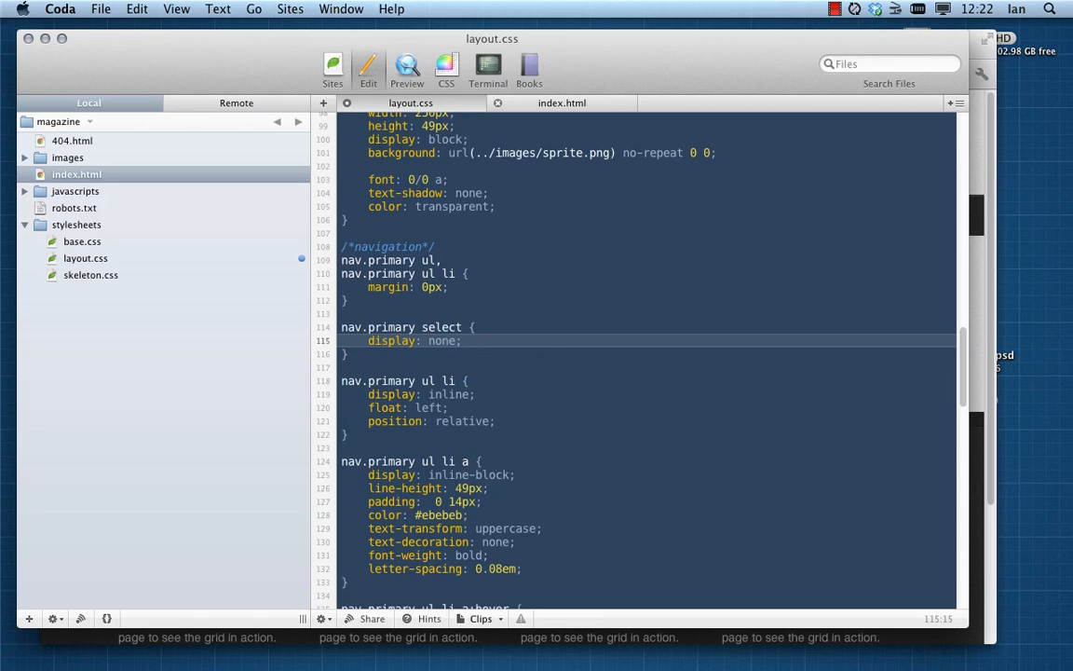
mouse_move(749, 412)
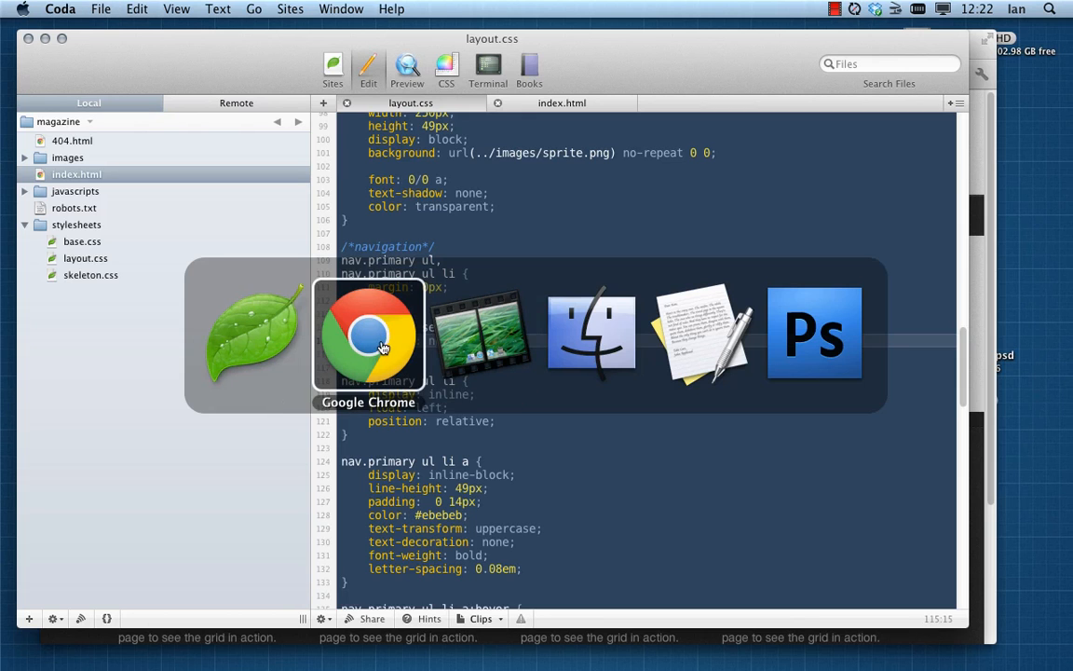
Step: Preview the magazine page in Chrome to confirm the desktop nav shows no select box
click(369, 335)
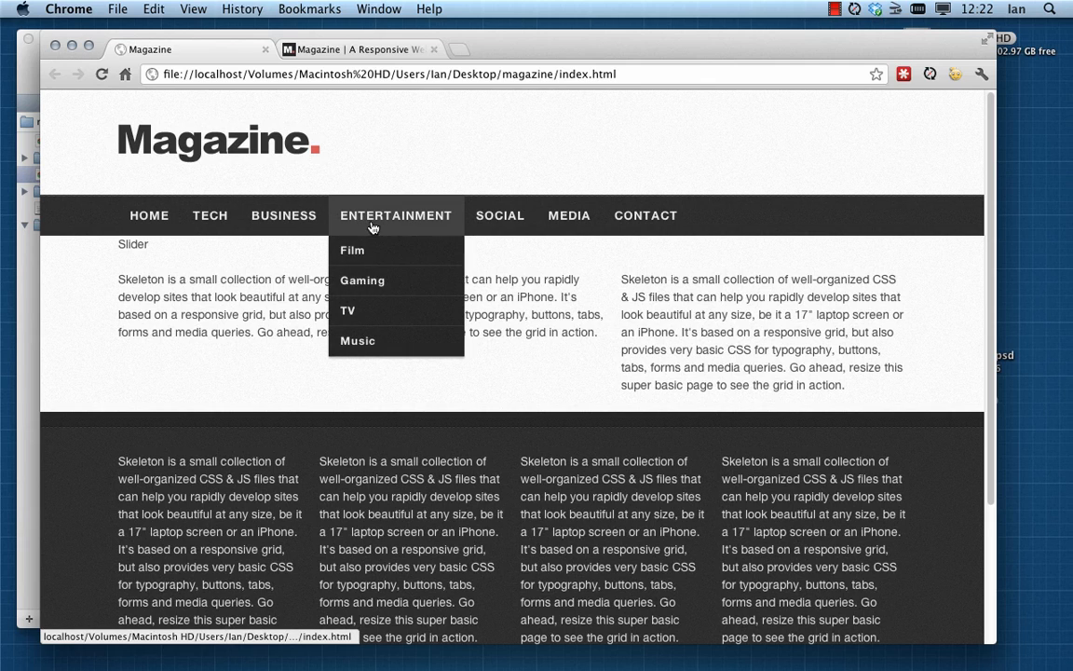
mouse_move(413, 220)
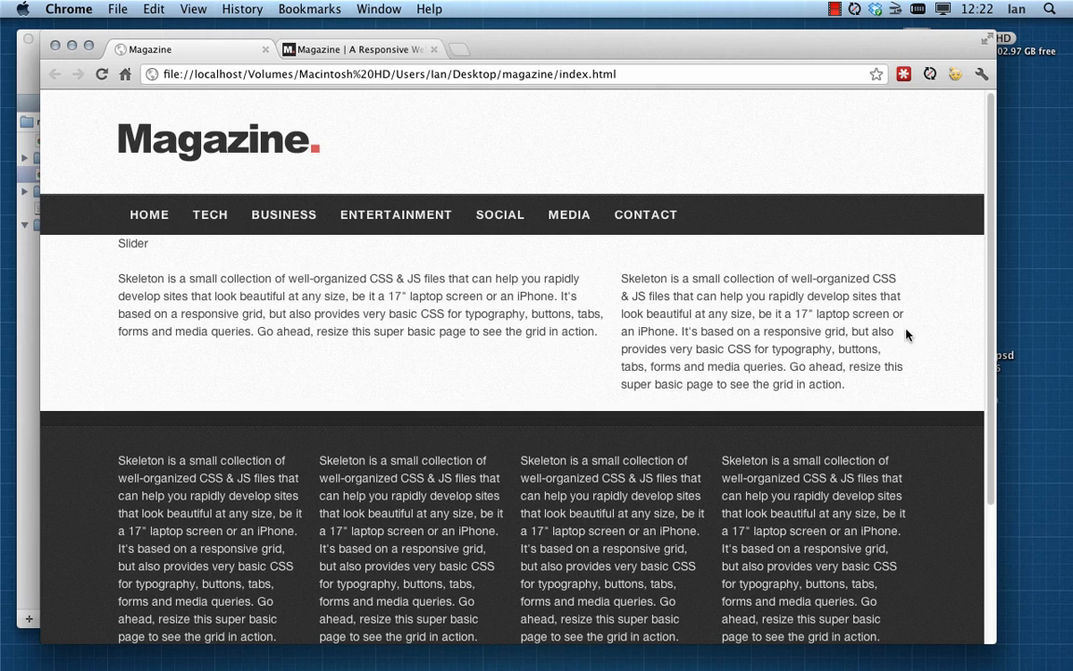
drag(991, 374, 492, 374)
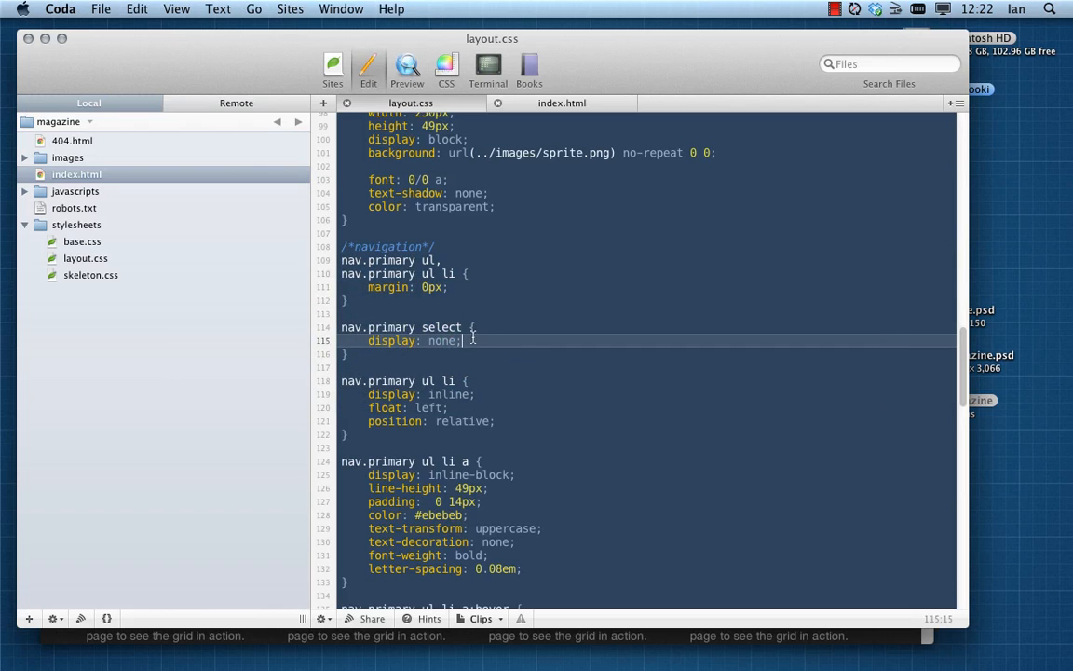
Step: Select the new nav.primary select rule and move into the empty max-width: 767px media query
drag(462, 339, 341, 328)
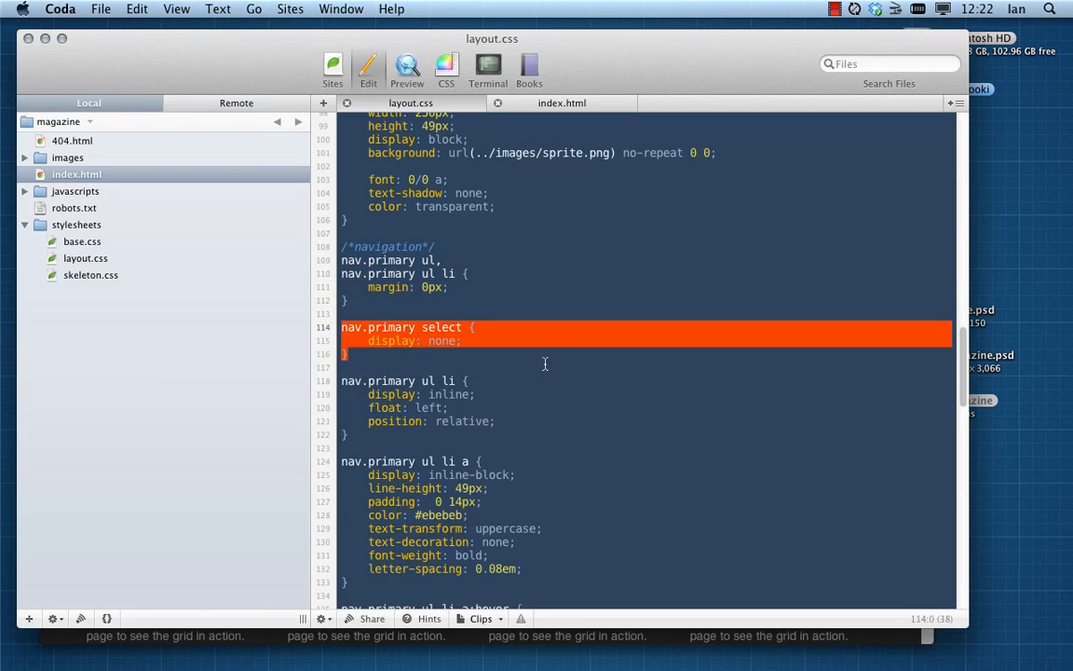
scroll(down, 3)
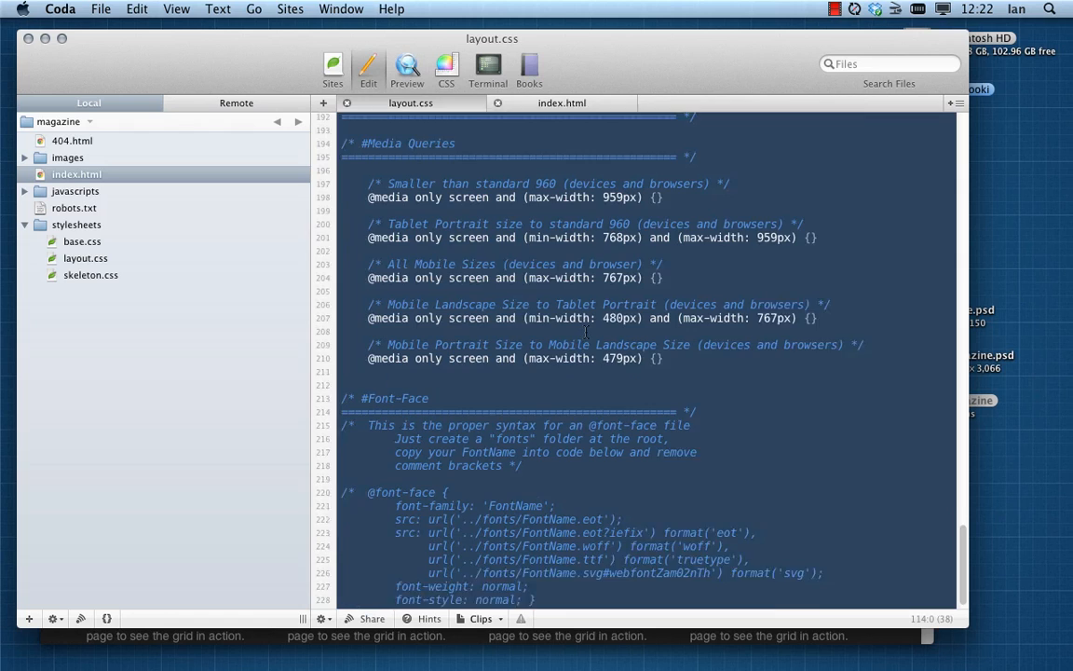
scroll(up, 3)
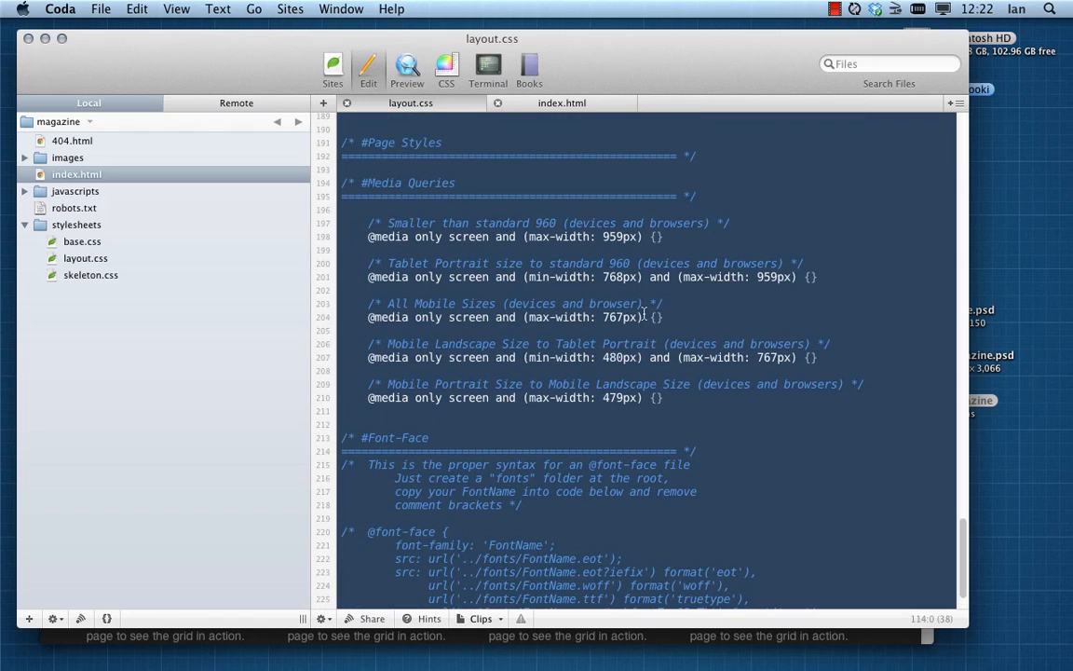
mouse_move(581, 233)
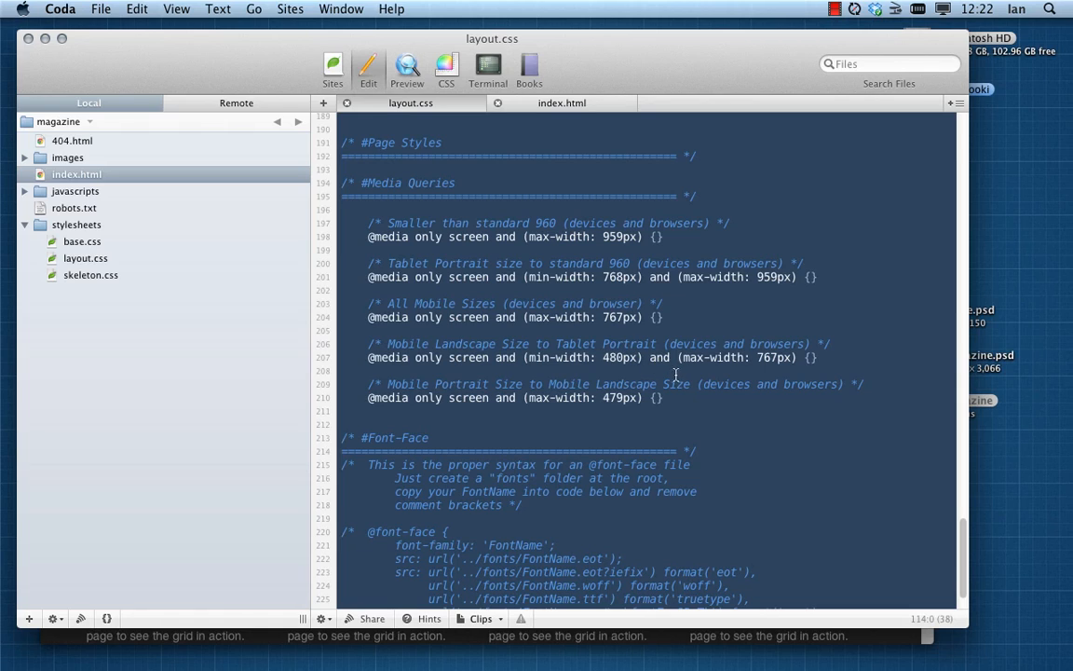
mouse_move(600, 299)
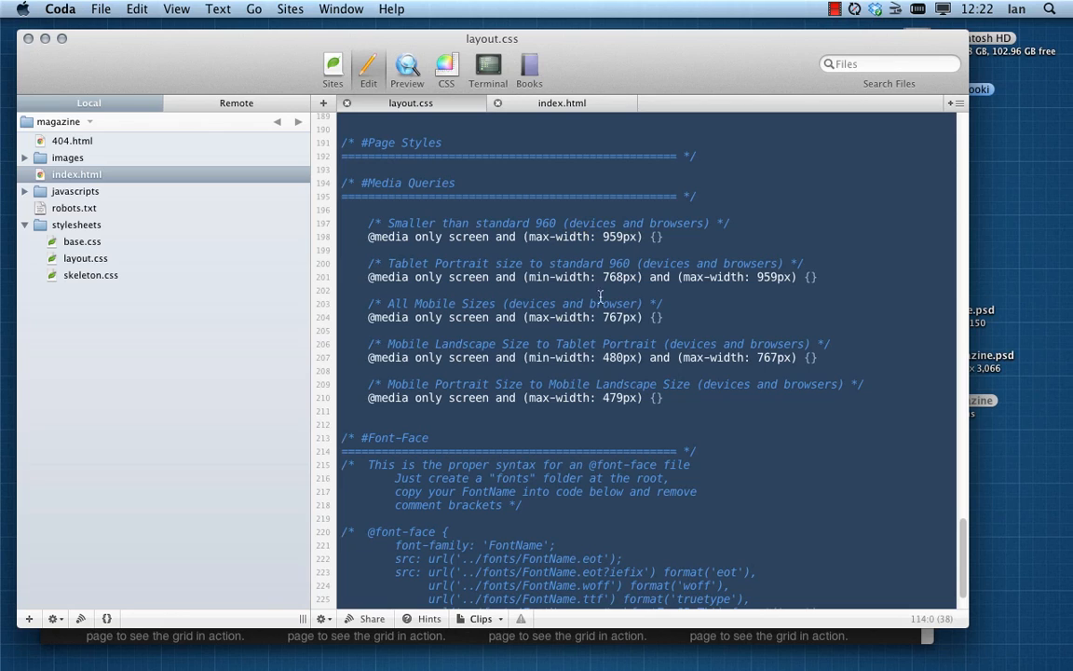
mouse_move(663, 279)
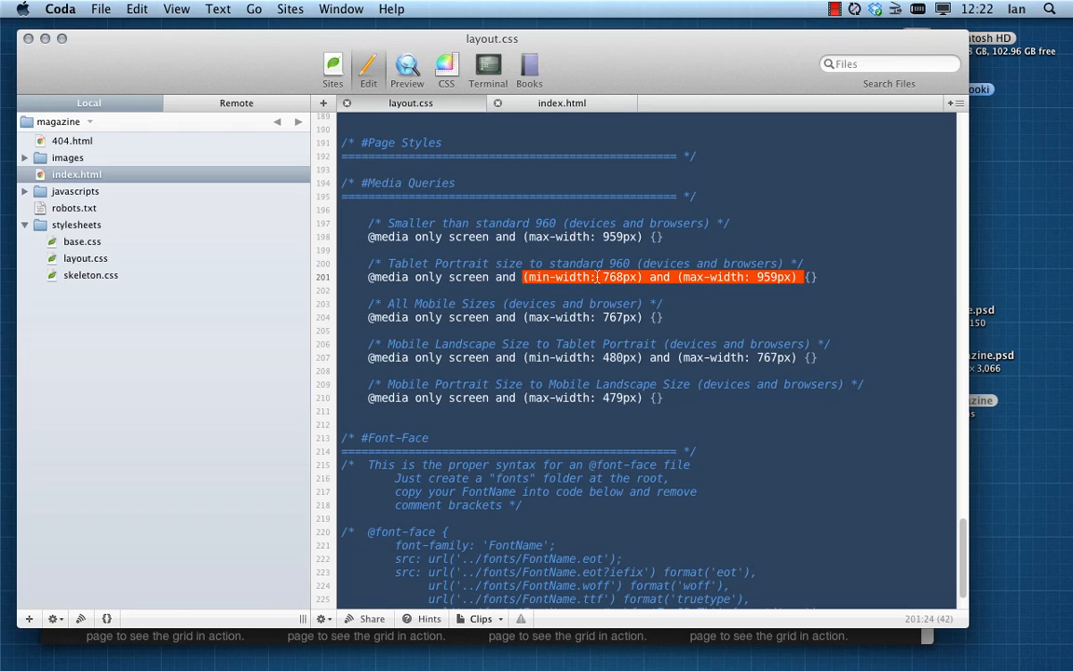
mouse_move(757, 294)
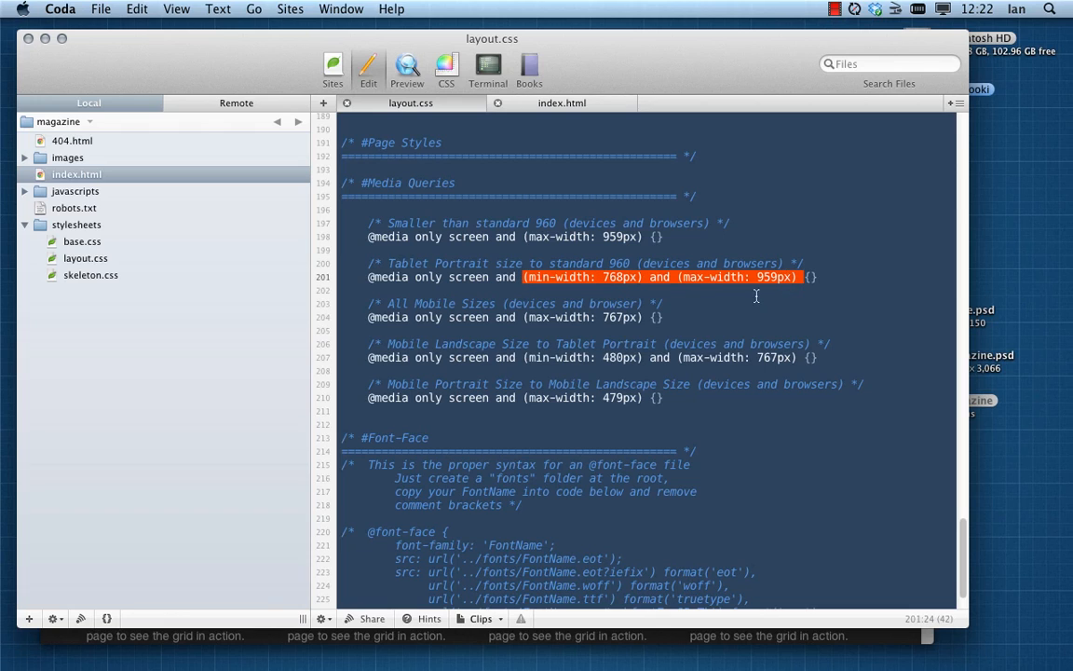
click(661, 304)
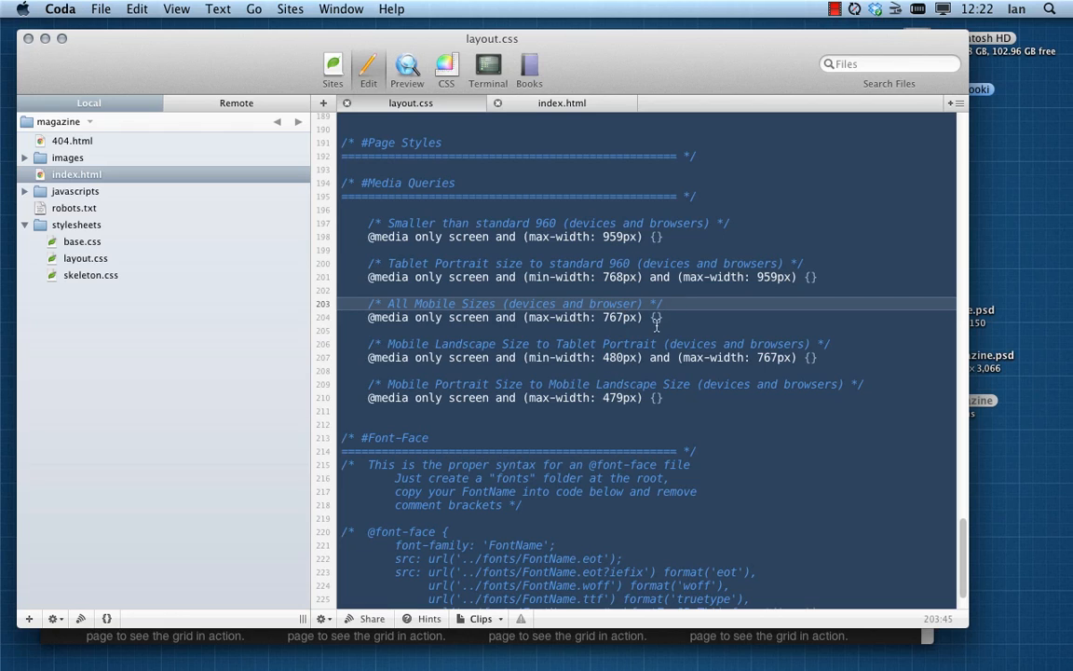
click(662, 304)
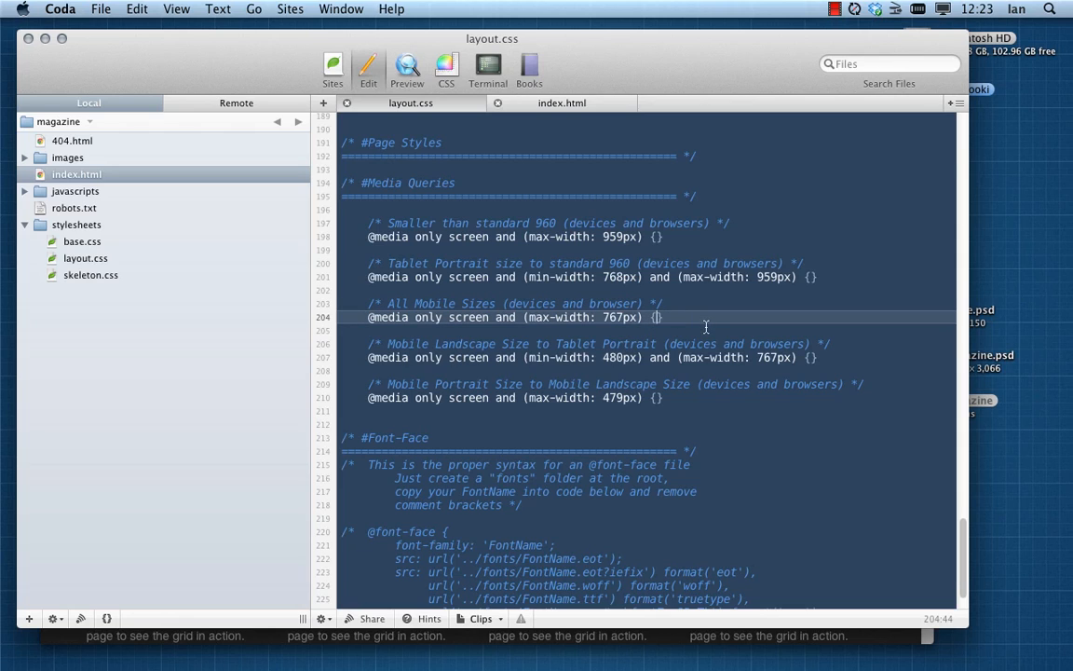
Step: Inside the 767px query, set nav.primary select to display: block
key(Return)
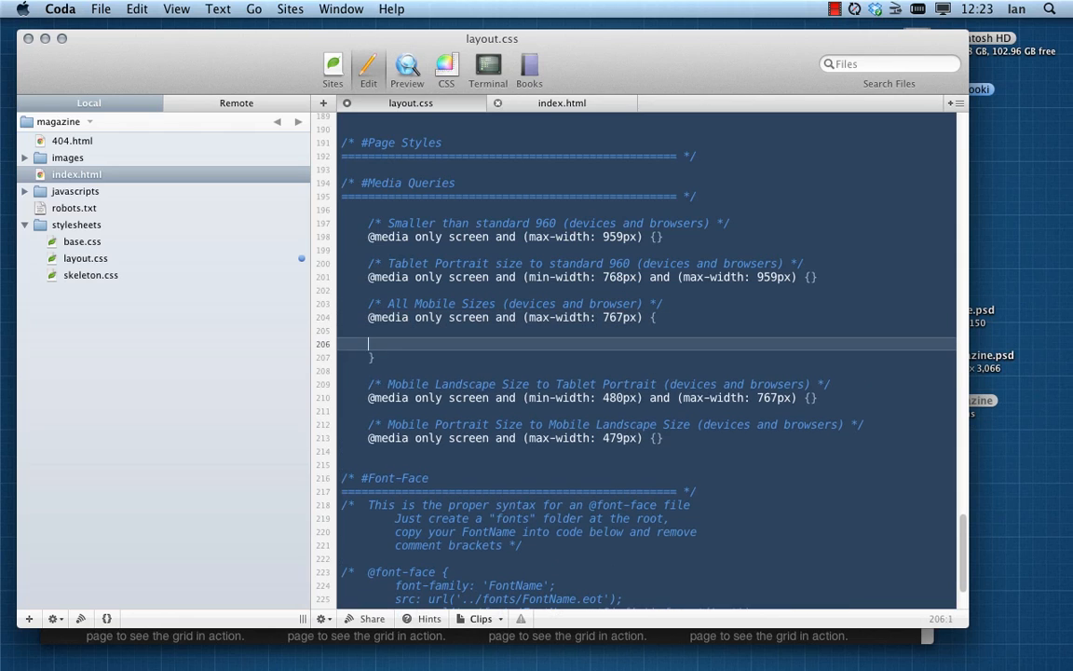
key(Return)
text(nav.primary select {)
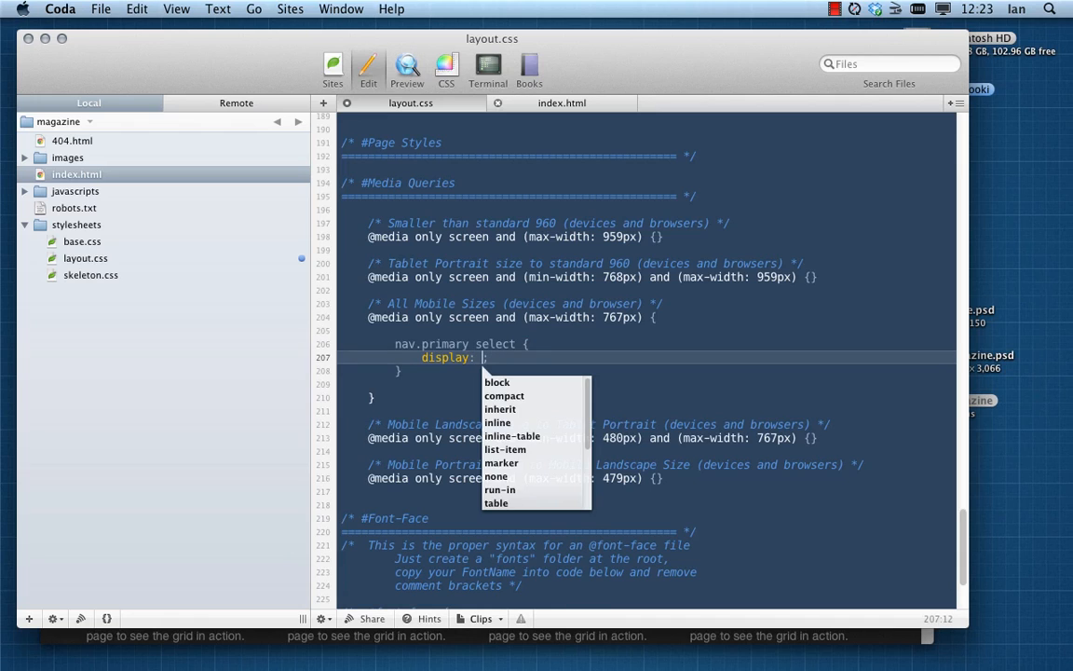
click(496, 382)
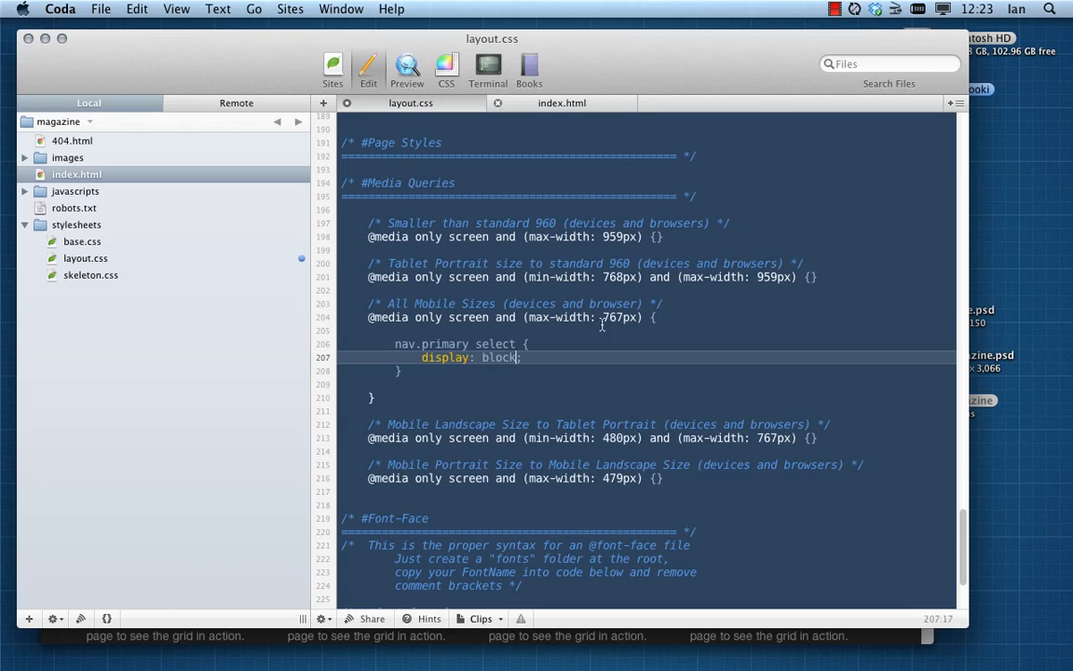
mouse_move(578, 366)
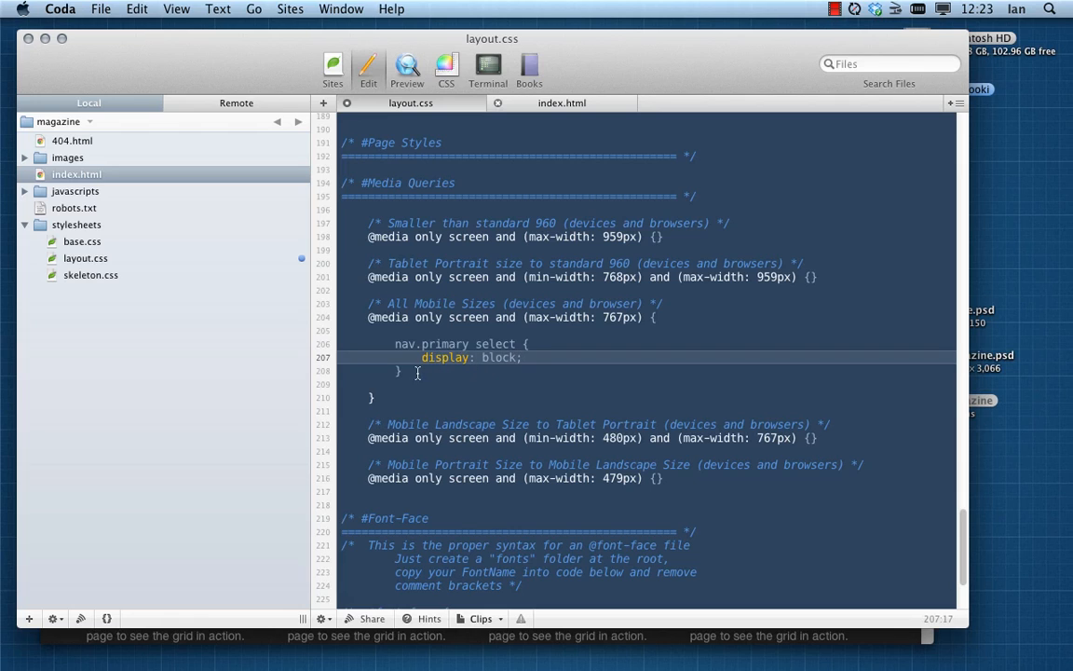
Step: Begin a nav.primary ul { display: rule below it in the same query
key(return)
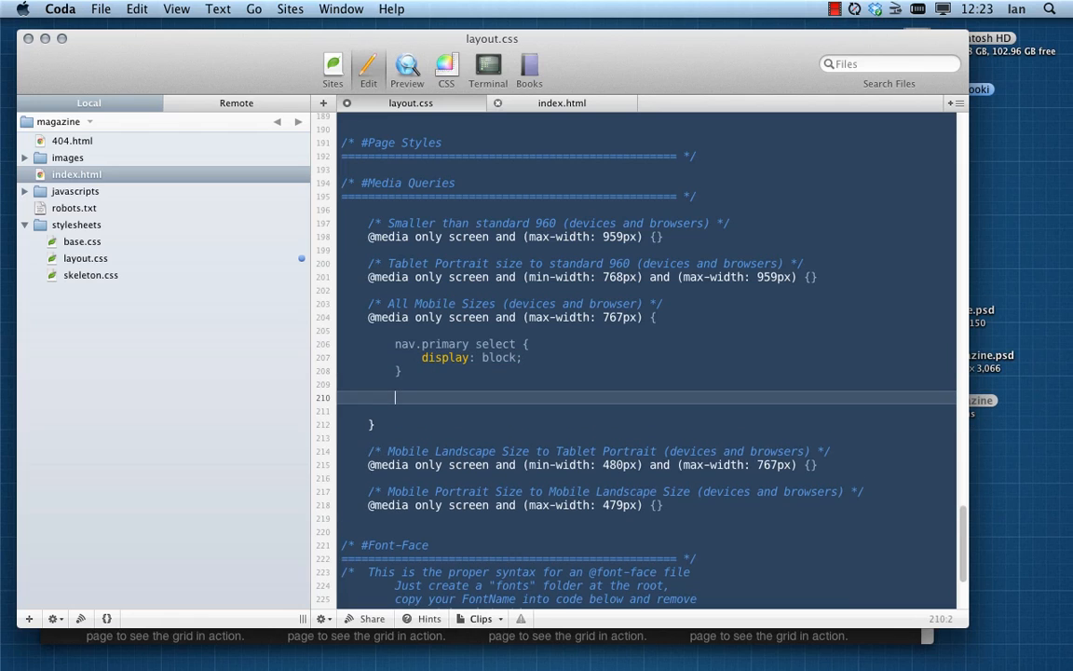
text(nav.)
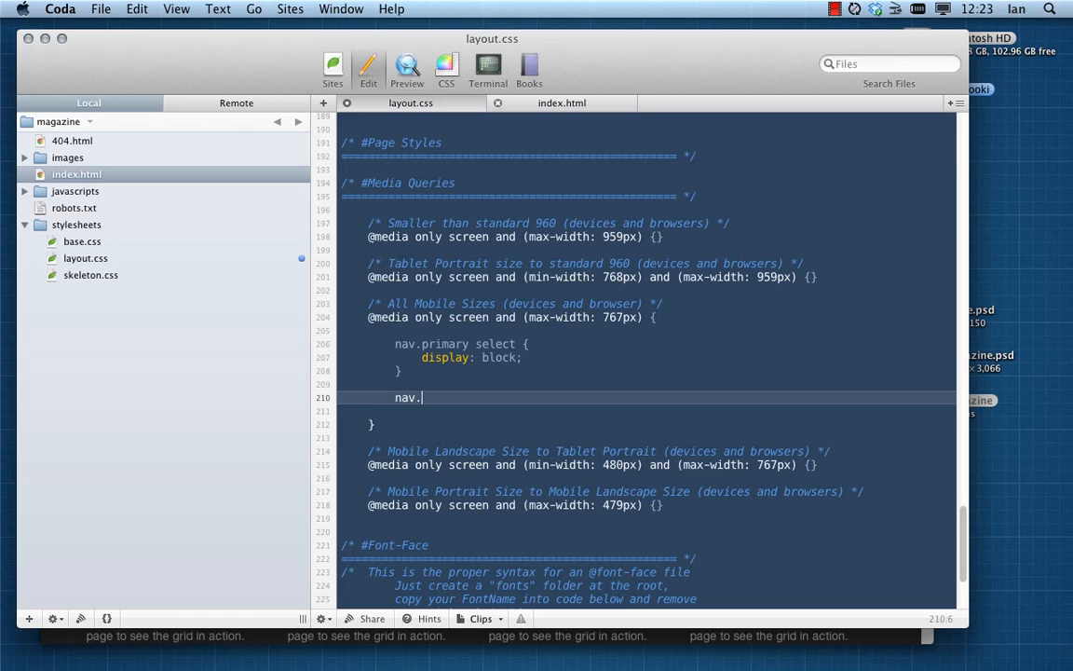
text(primary)
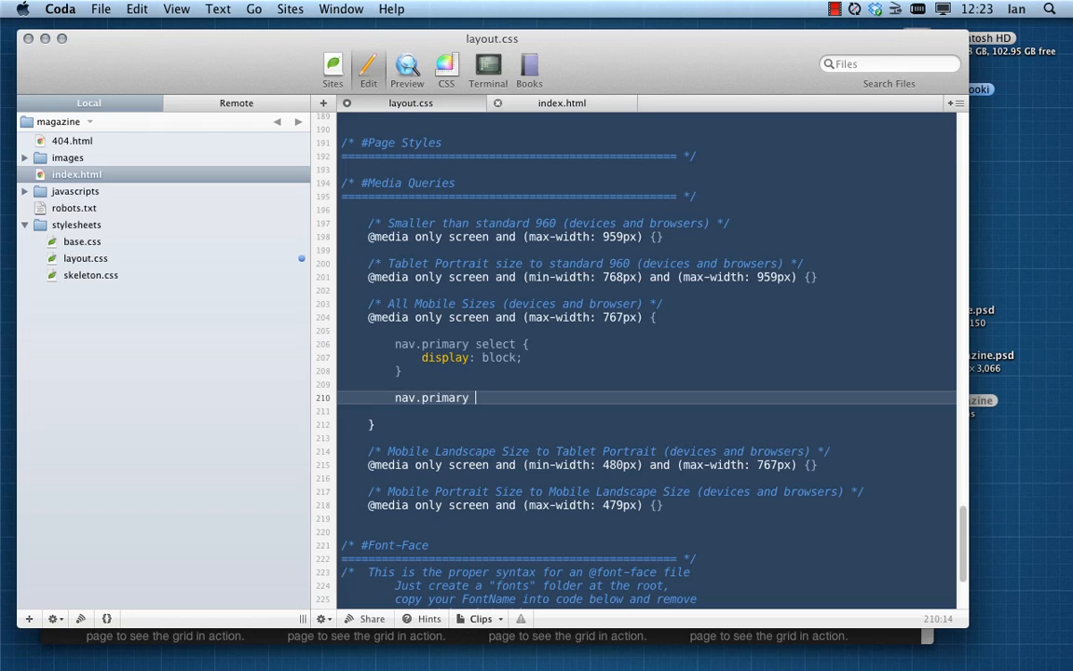
text(ul {)
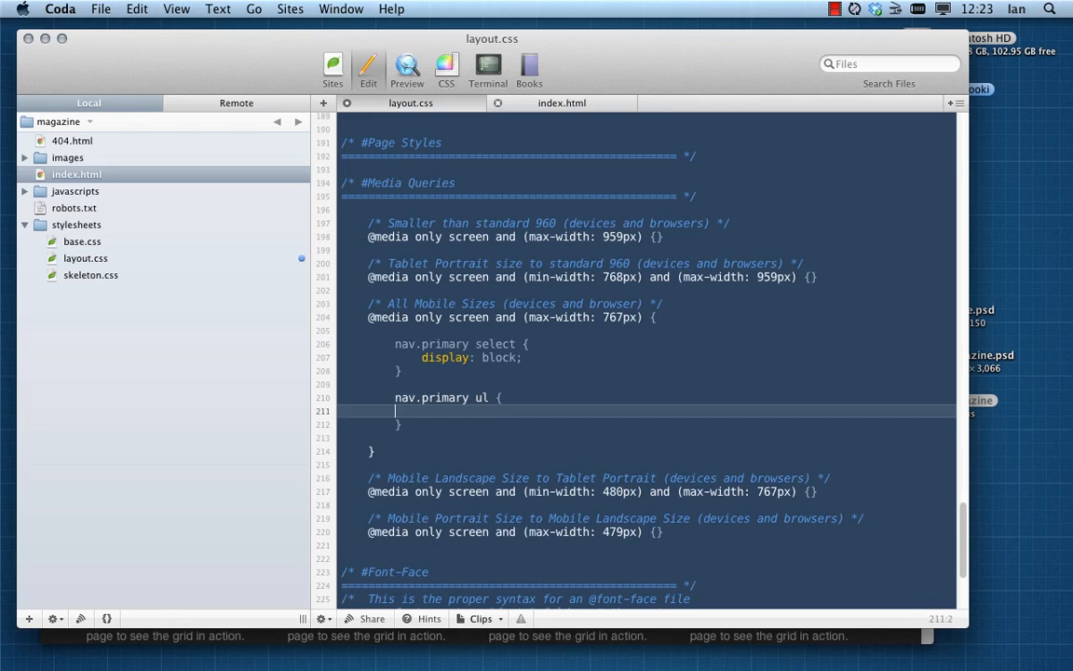
text(display:)
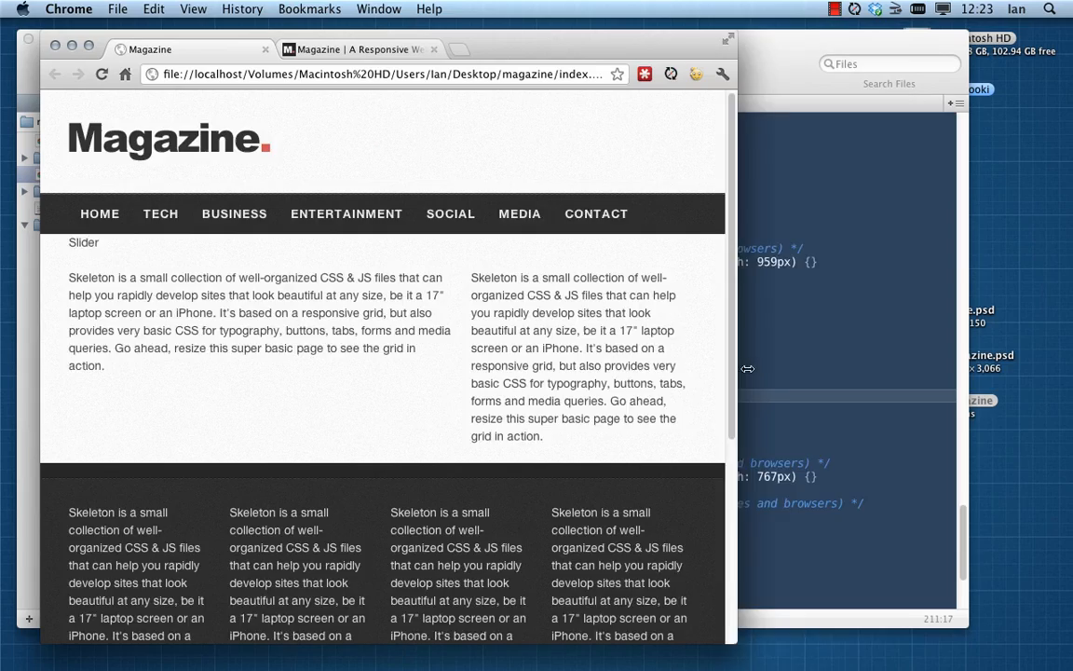
Step: Narrow the Chrome window below 767px so the select box replaces the menu links
drag(736, 373, 712, 372)
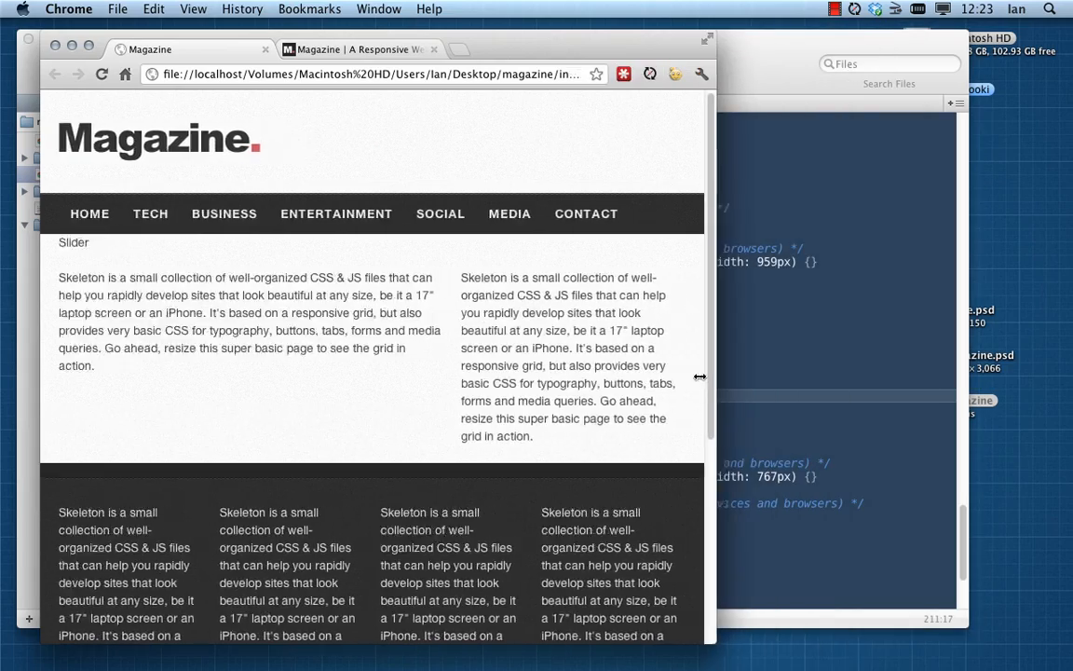
drag(701, 376, 493, 391)
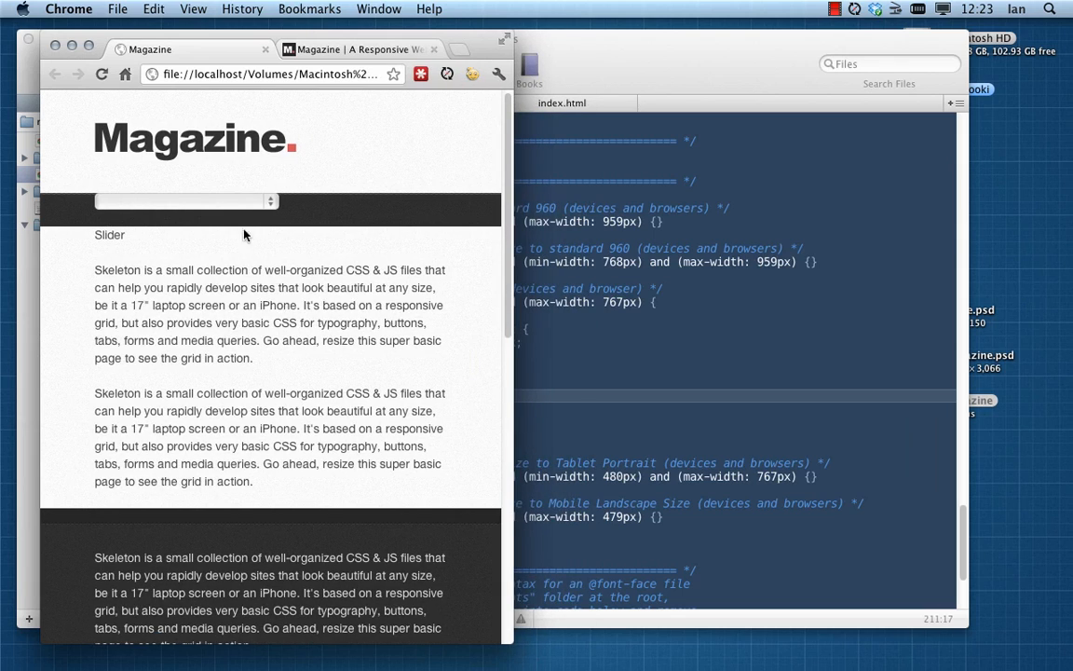
mouse_move(519, 336)
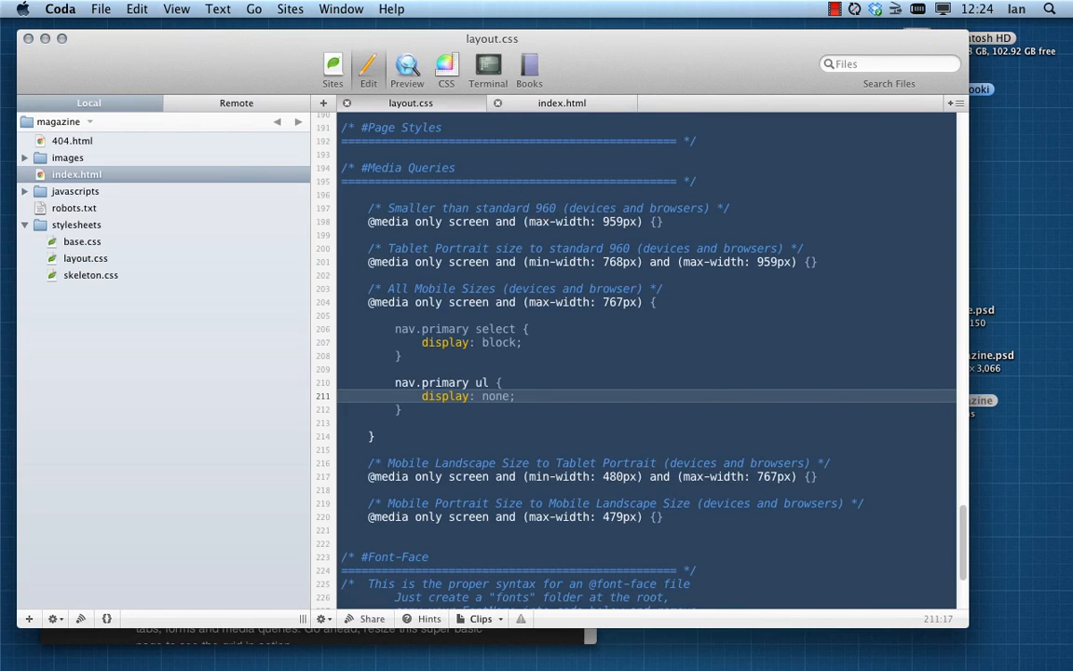
Step: Return to layout.css and locate the nav.primary select rule
click(516, 395)
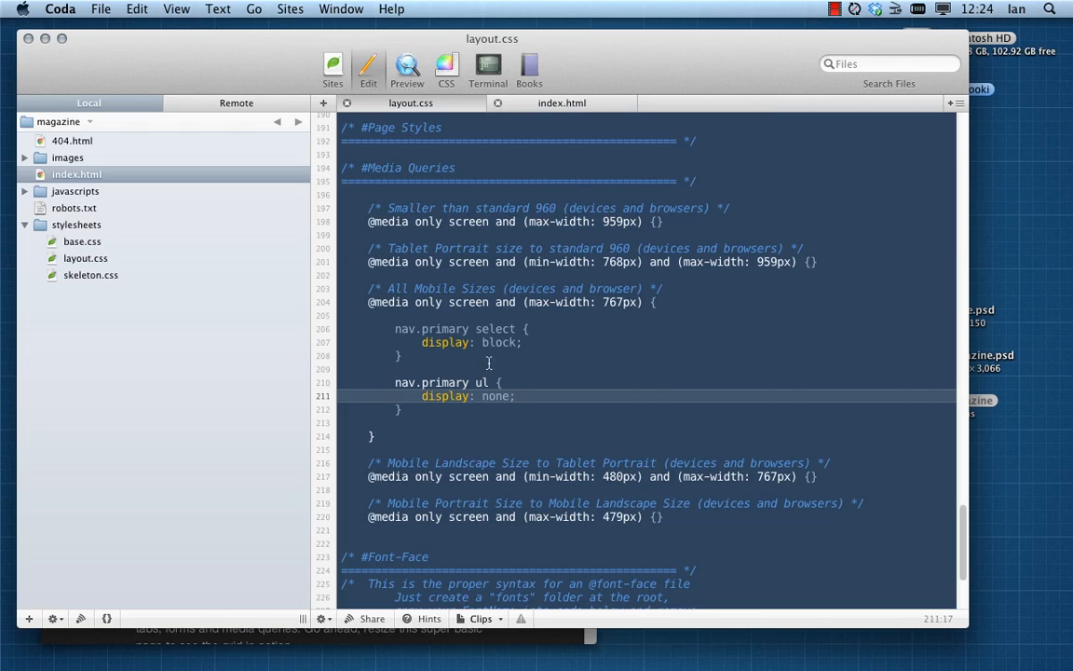
click(524, 343)
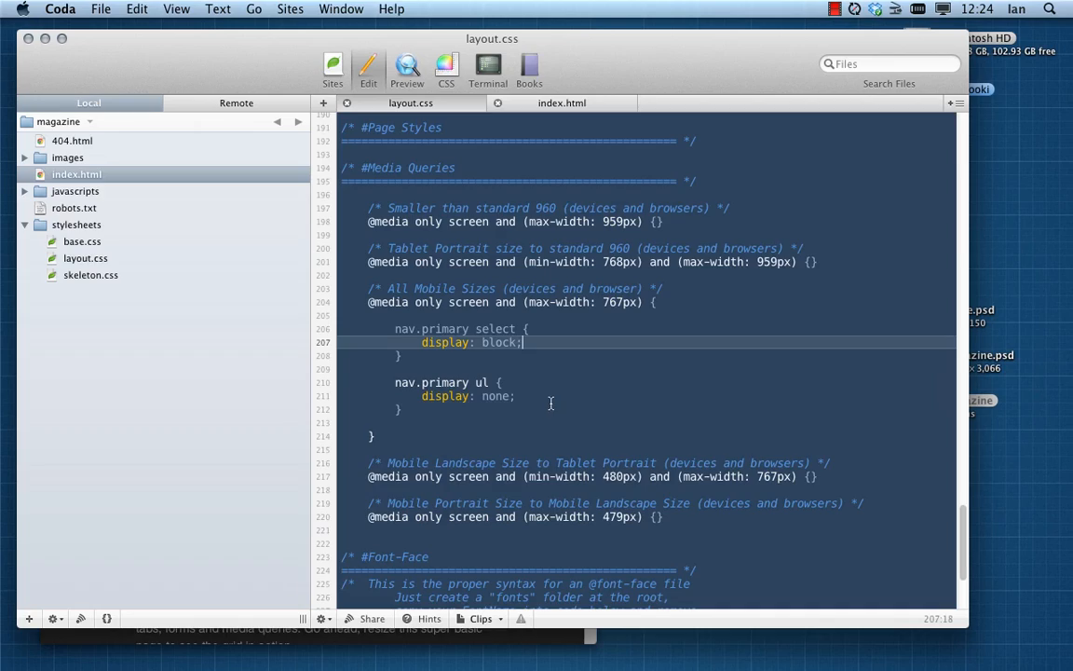
scroll(up, 3)
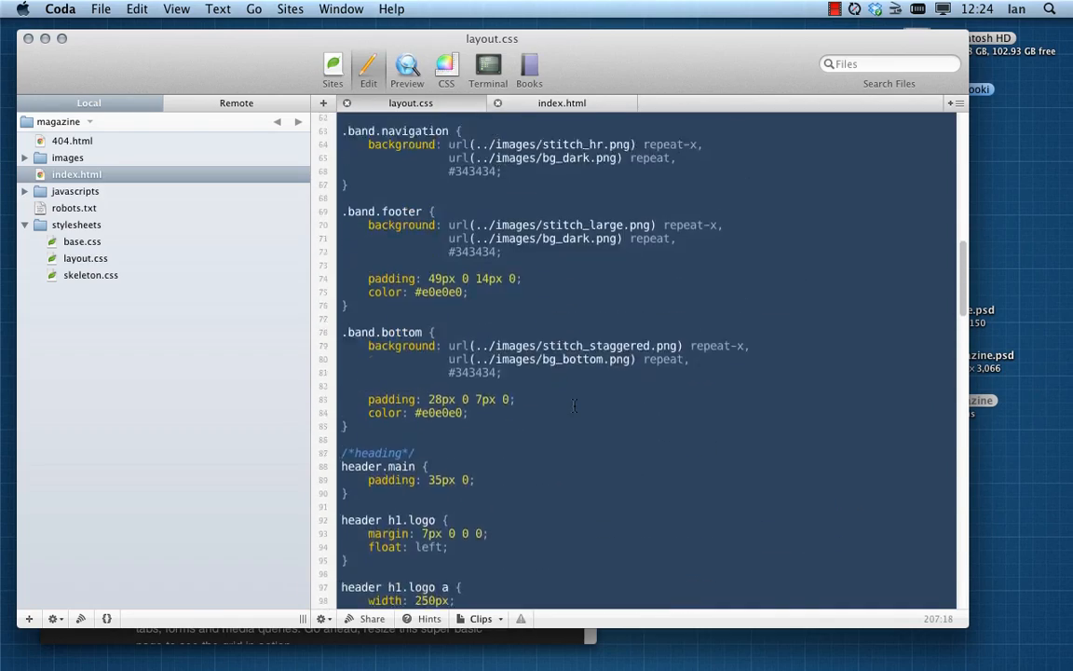
scroll(up, 3)
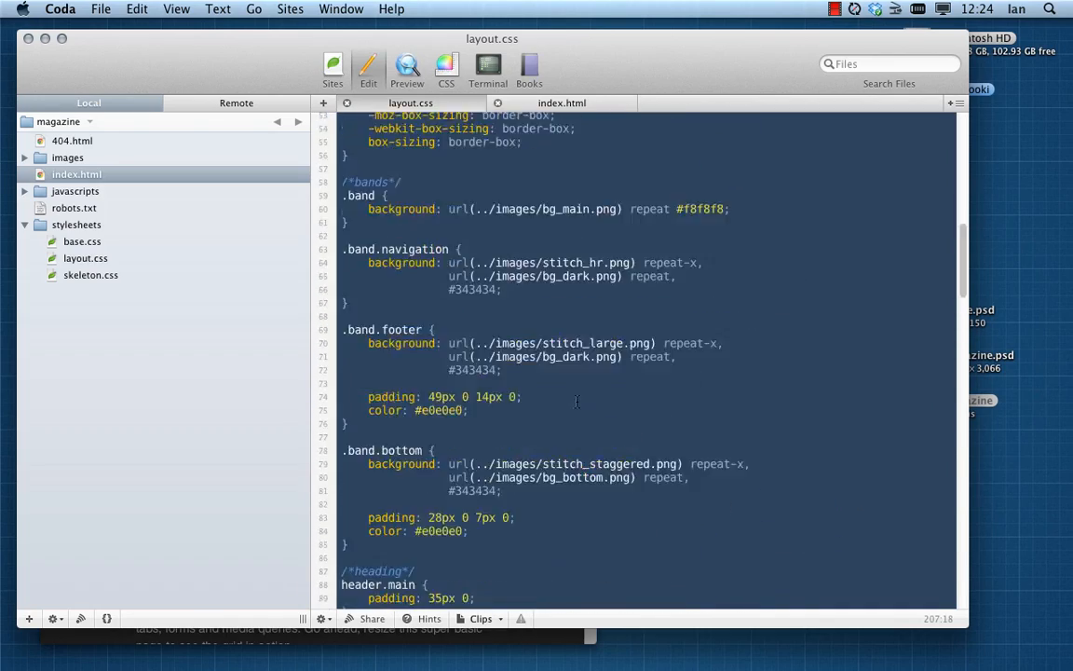
scroll(down, 3)
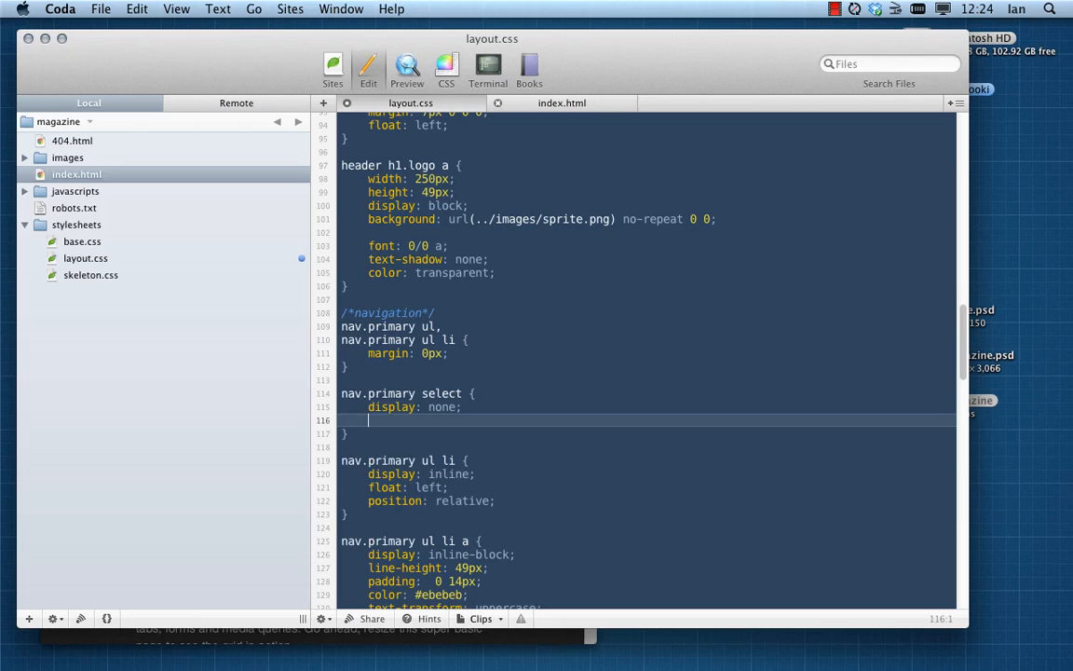
Step: Add width: 100%; to the nav.primary select rule
text(width:)
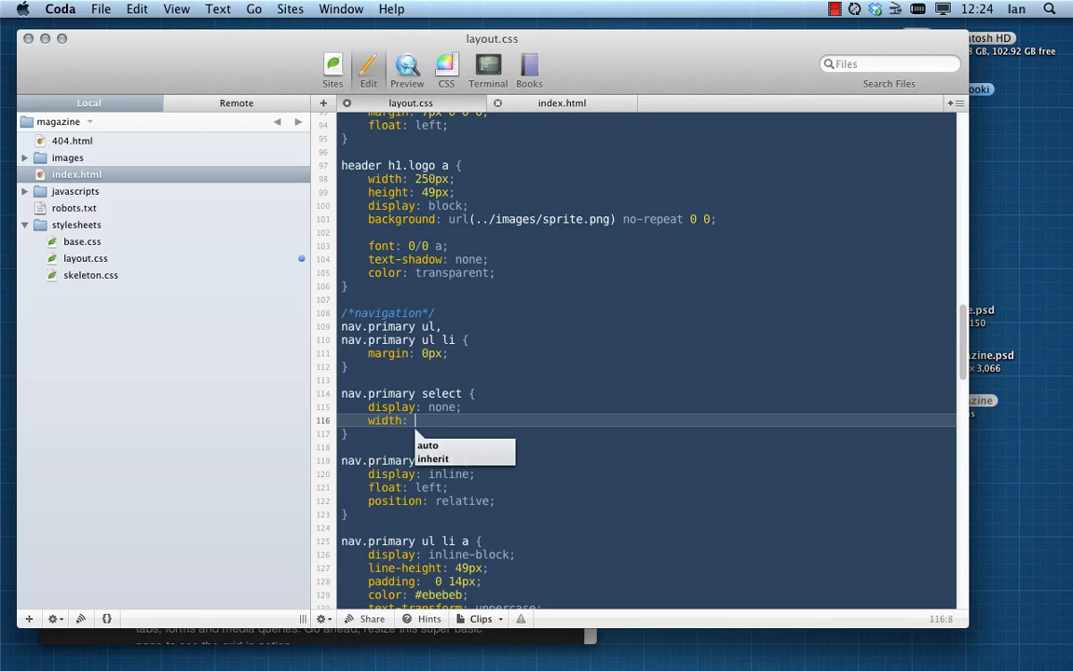
text(100%)
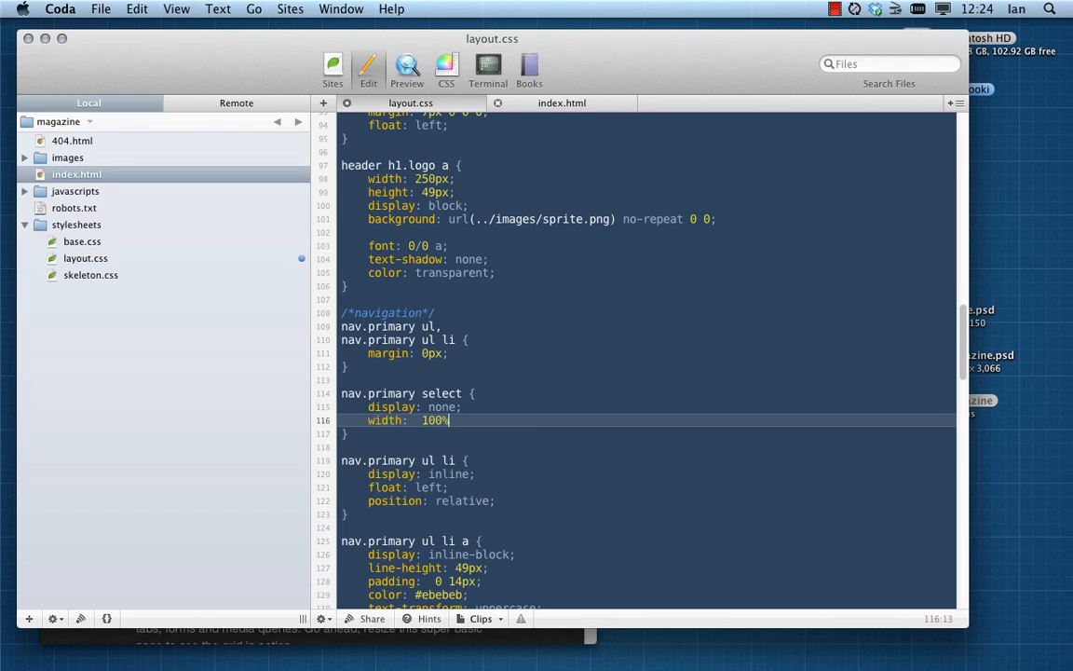
key(Return)
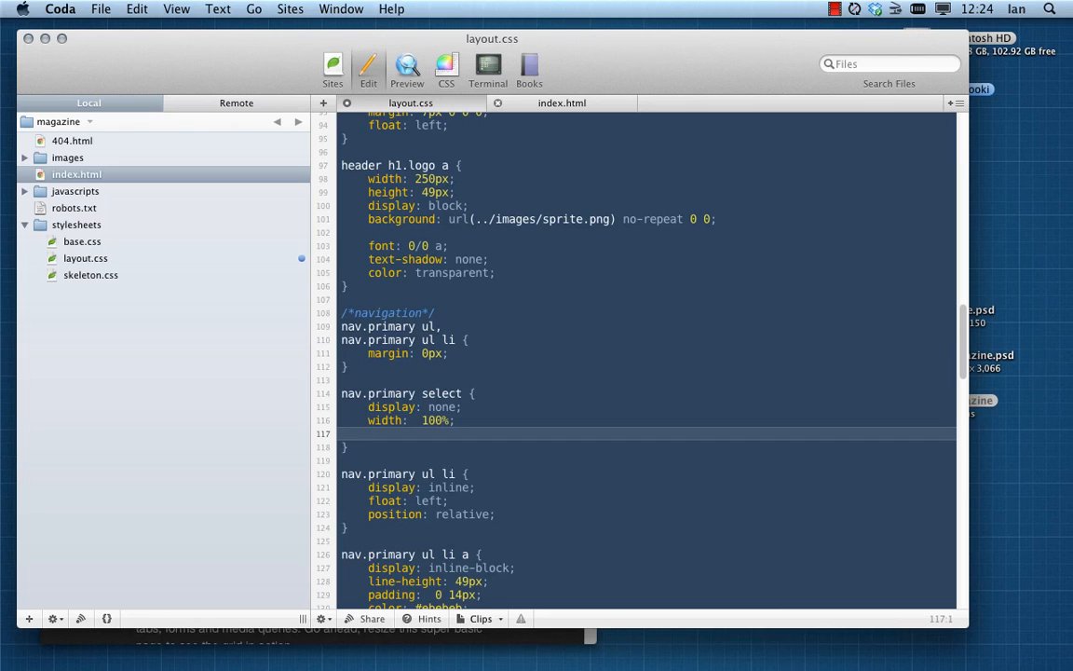
mouse_move(995, 399)
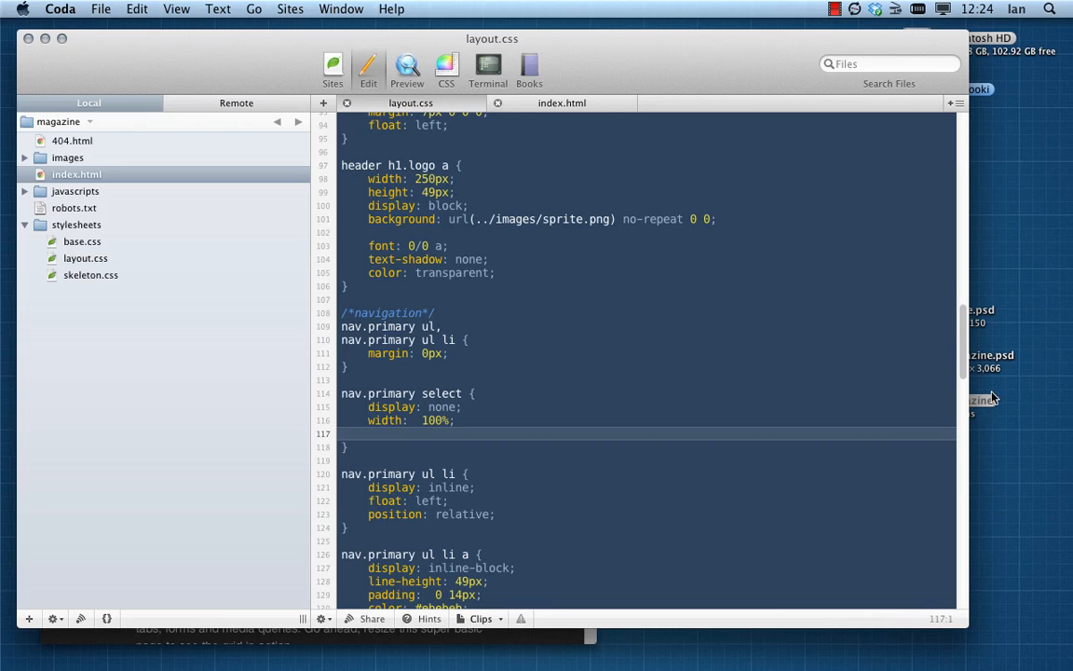
Step: Inspect the nav dropdown in Chrome's developer tools, checking the nav and sixteen-columns wrapper styles
click(69, 8)
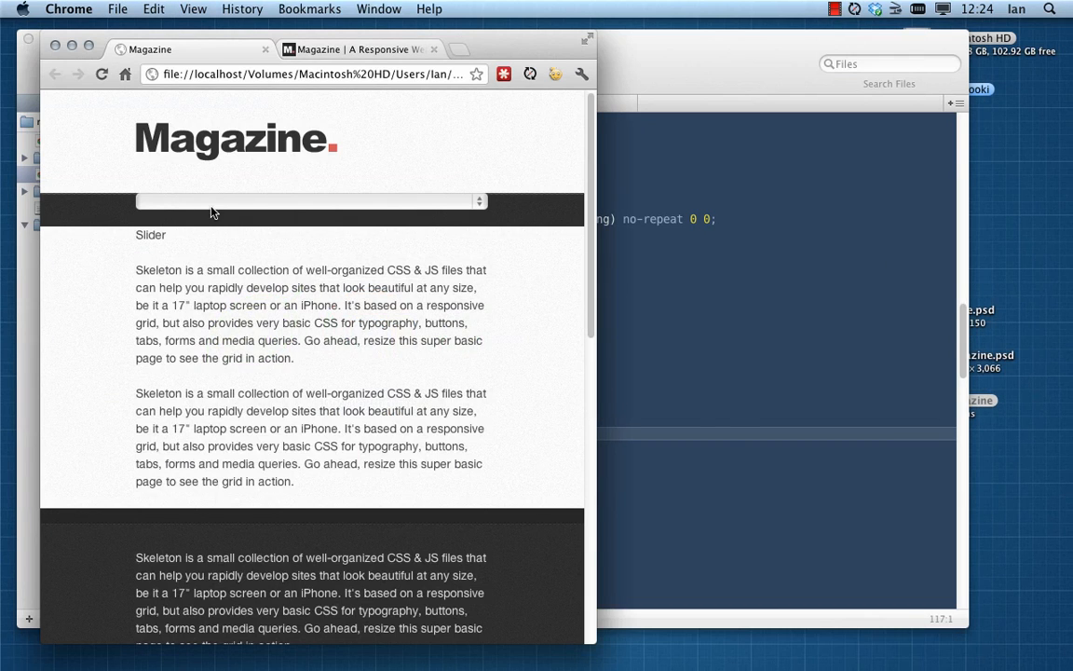
right_click(213, 212)
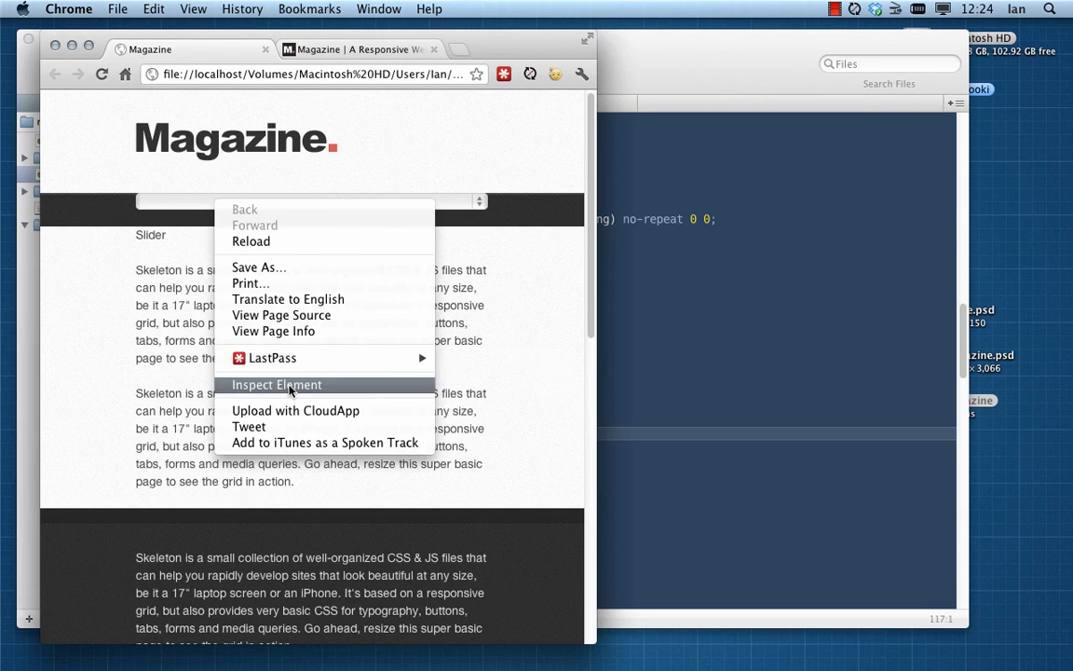
click(276, 384)
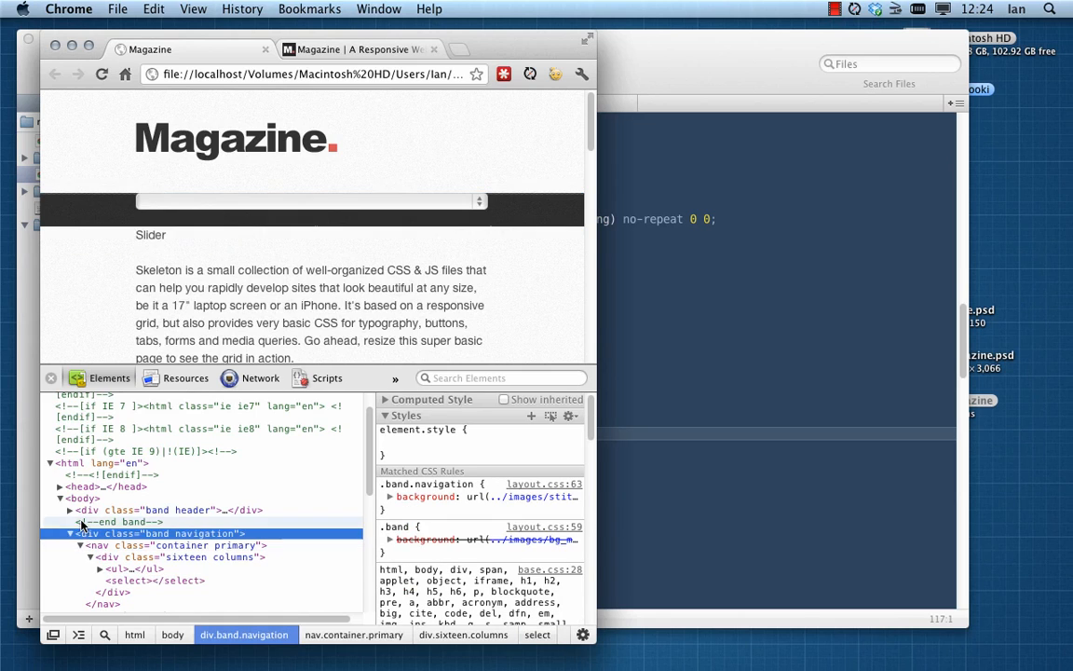
click(171, 544)
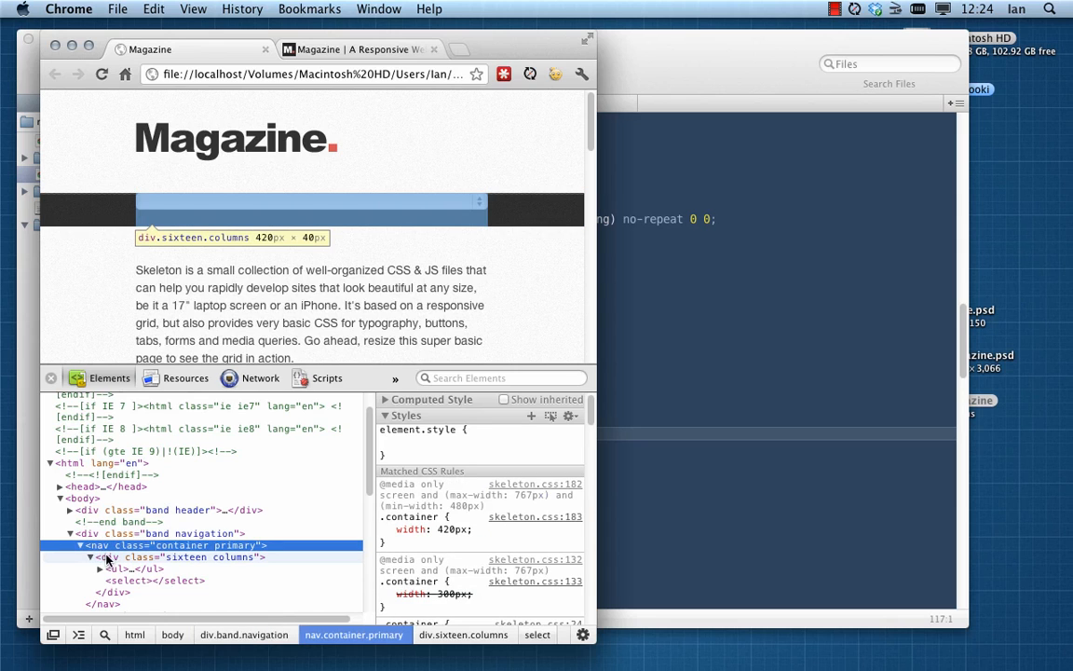
click(176, 555)
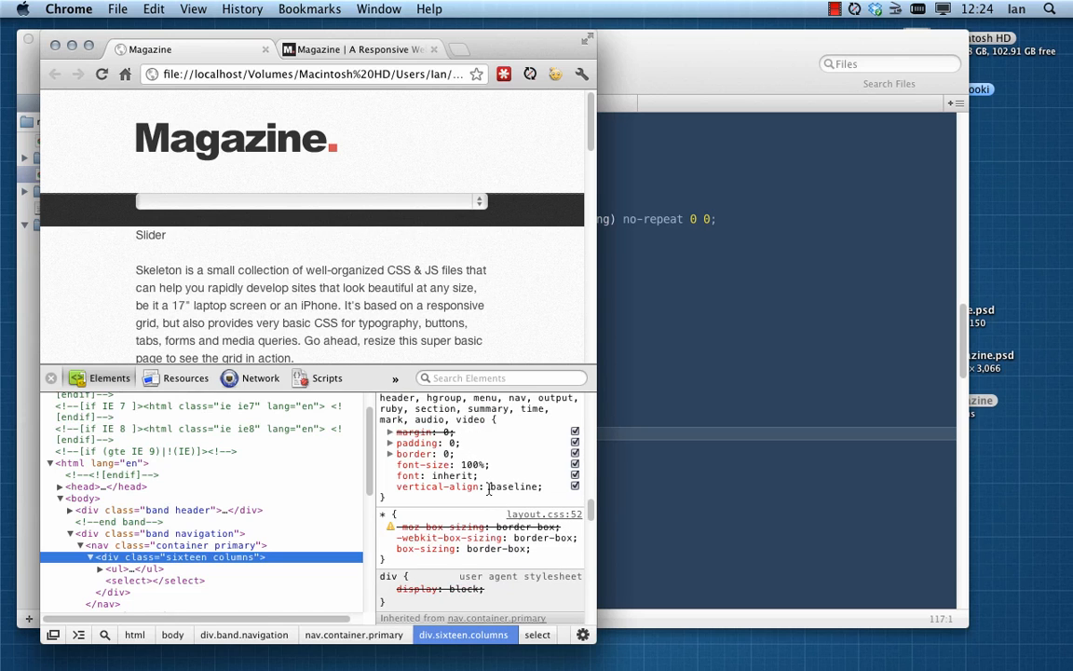
scroll(down, 3)
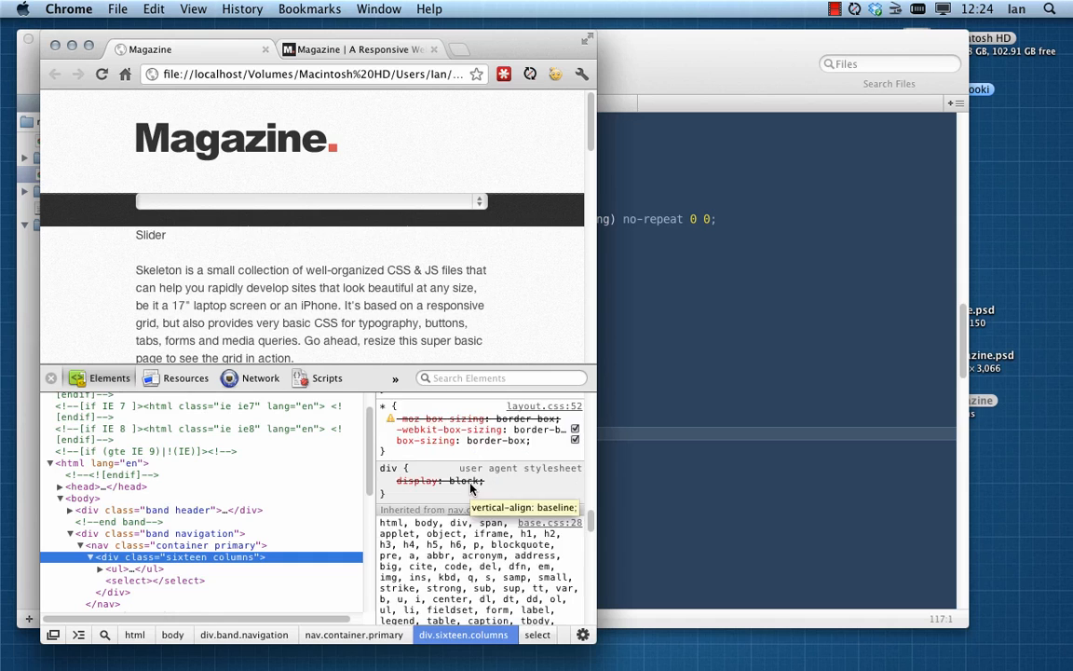
scroll(down, 3)
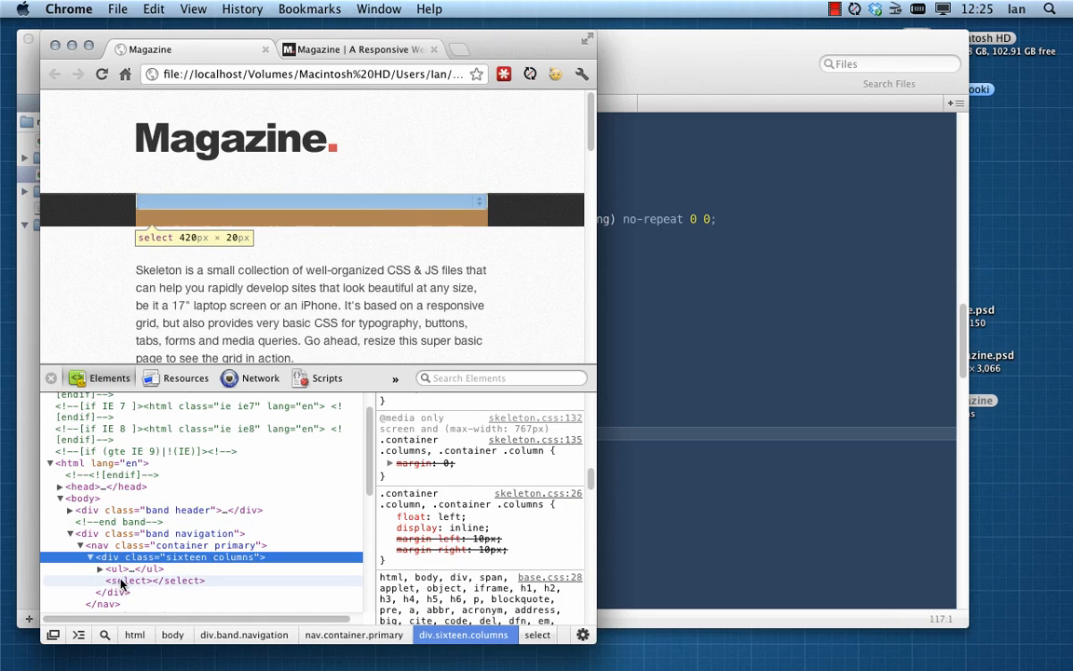
Step: Review the select element's own matched rules and inherited widths in the Styles pane
click(133, 579)
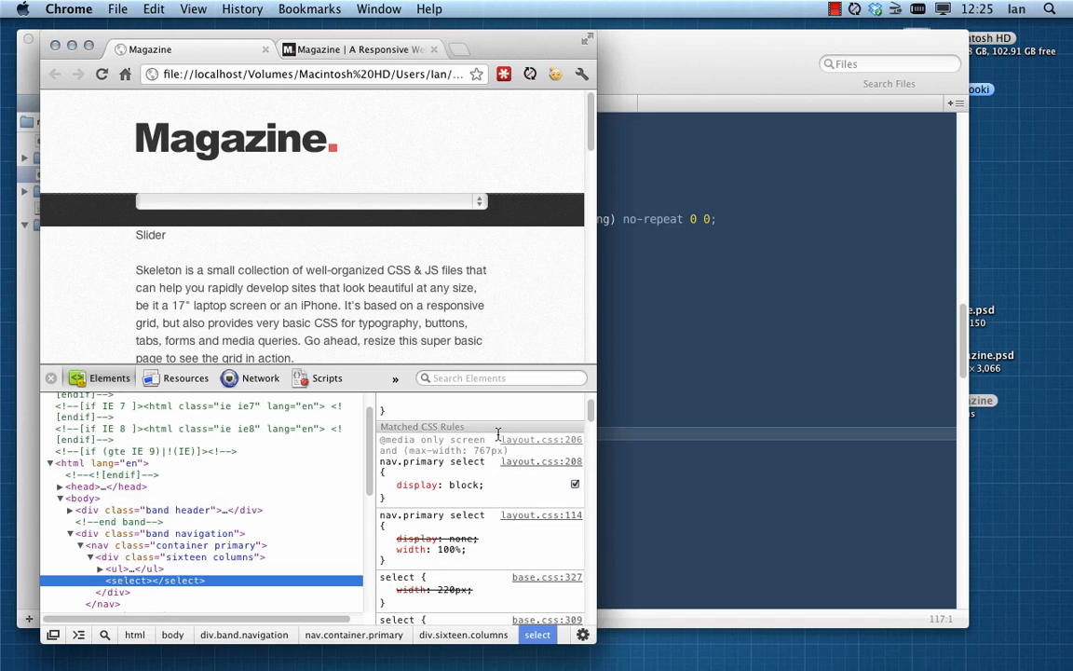
scroll(down, 3)
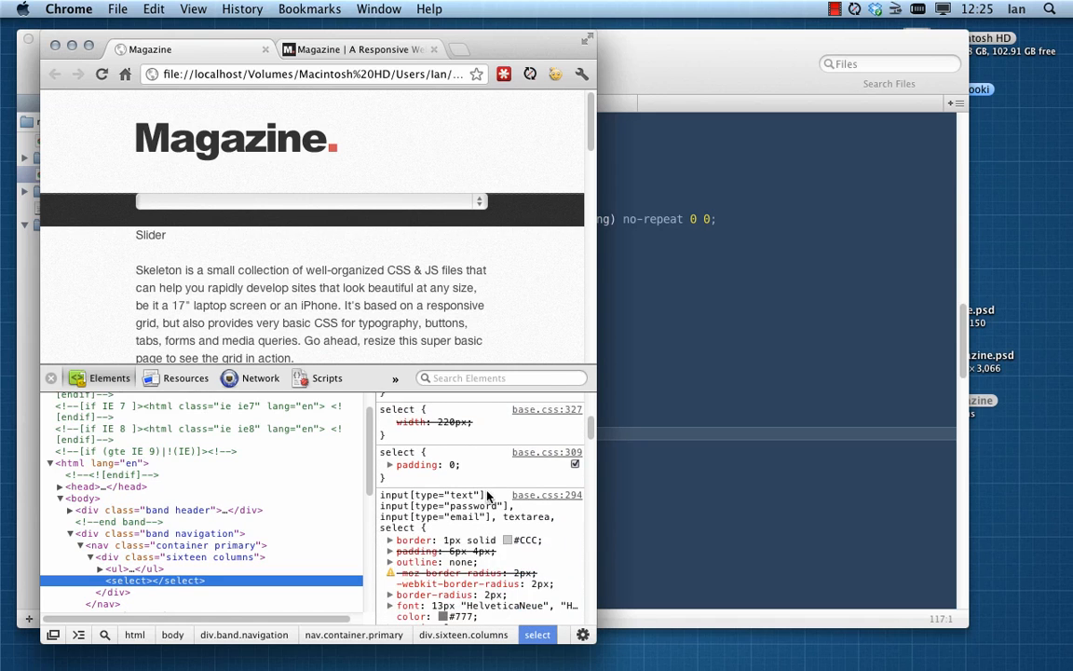
scroll(down, 3)
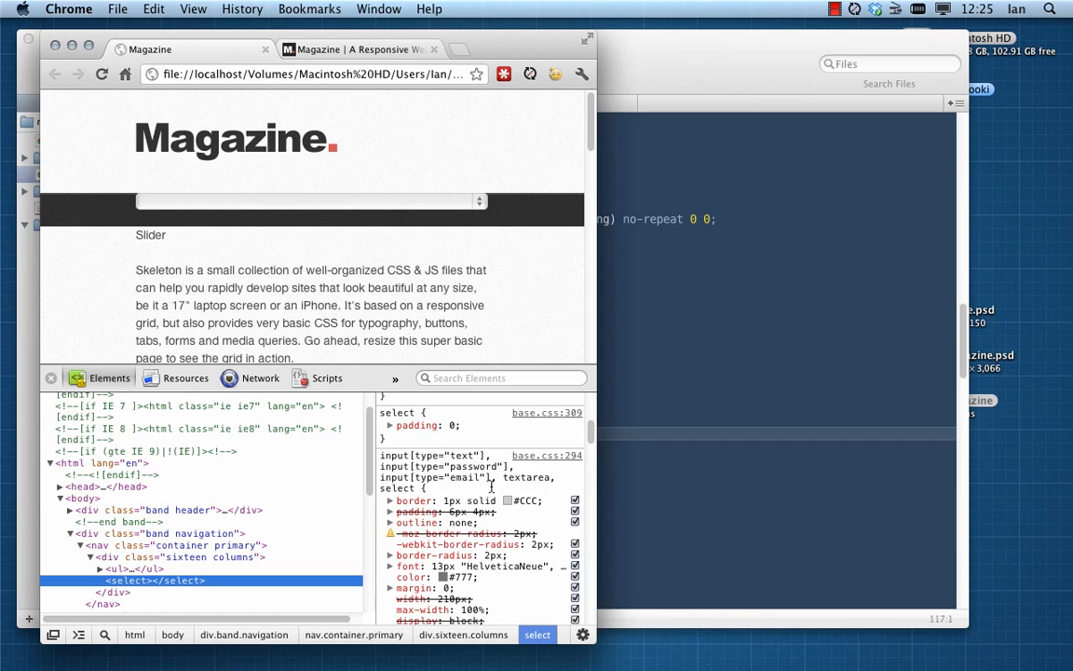
scroll(up, 3)
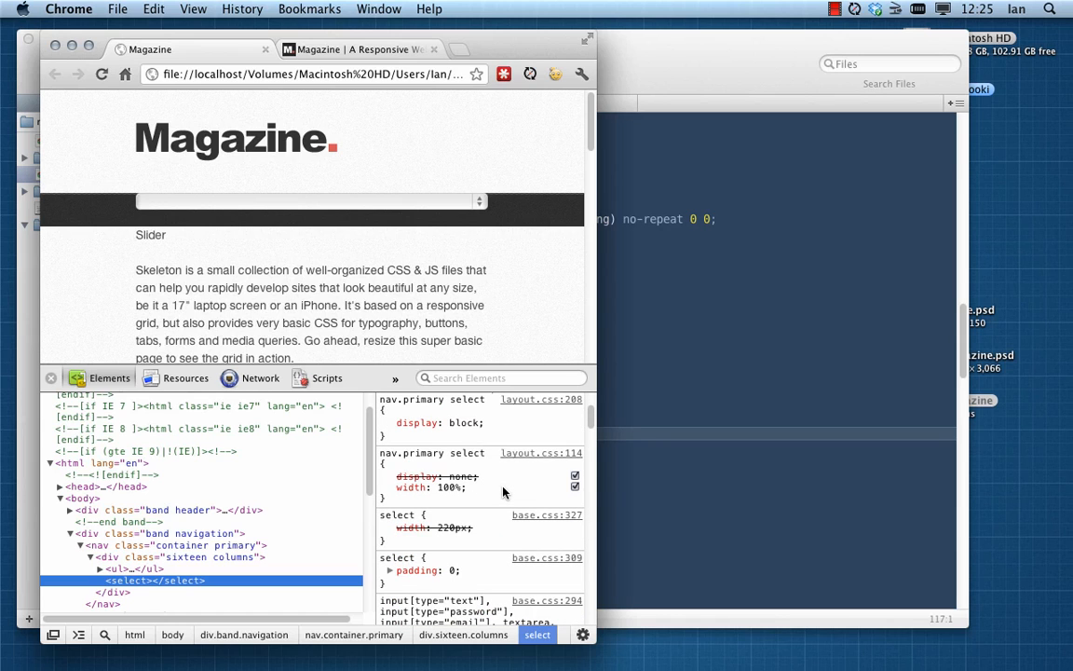
scroll(up, 3)
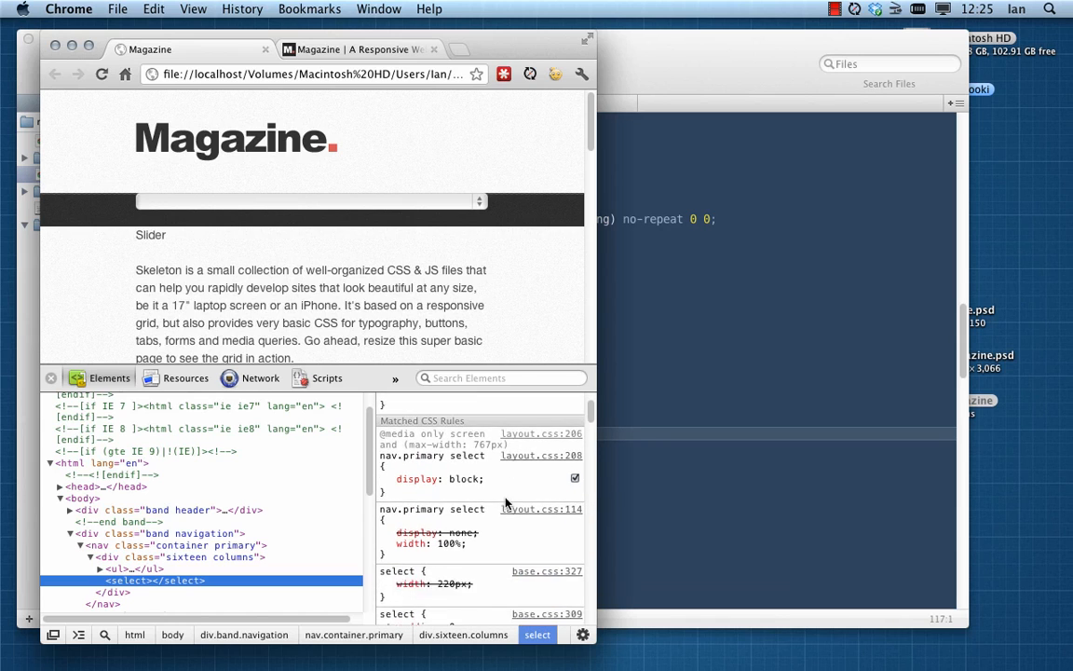
scroll(down, 3)
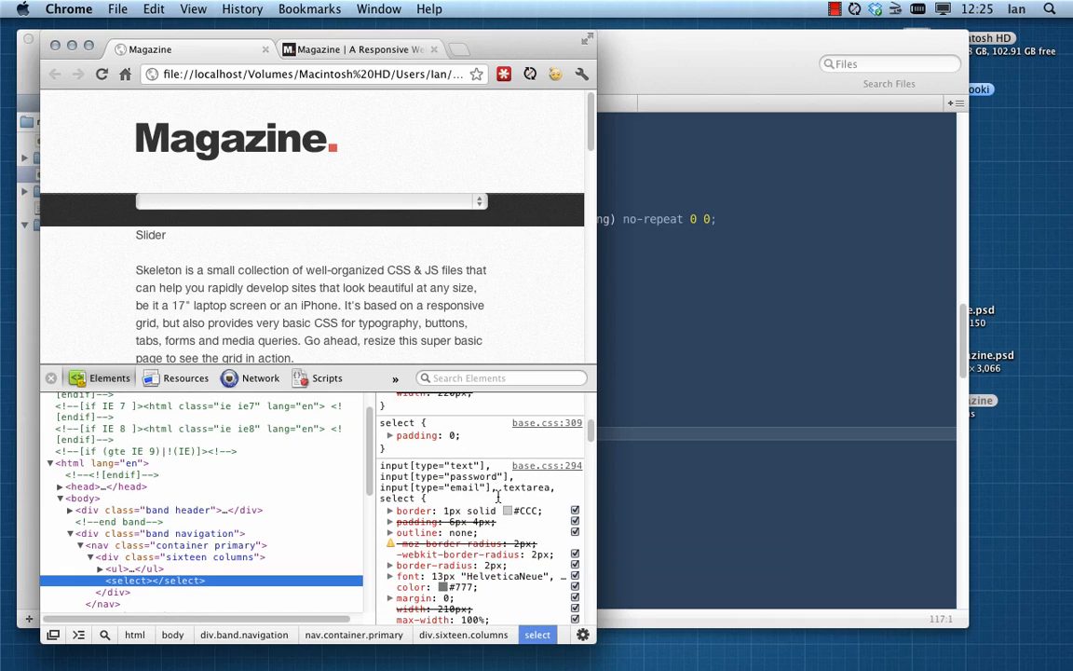
scroll(down, 3)
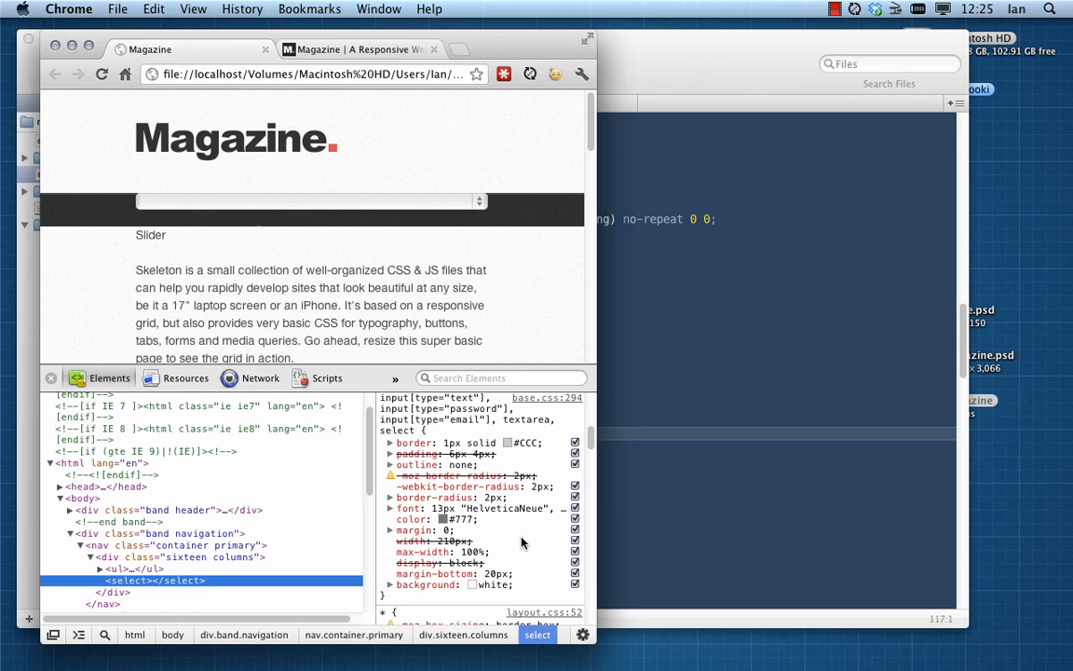
mouse_move(481, 576)
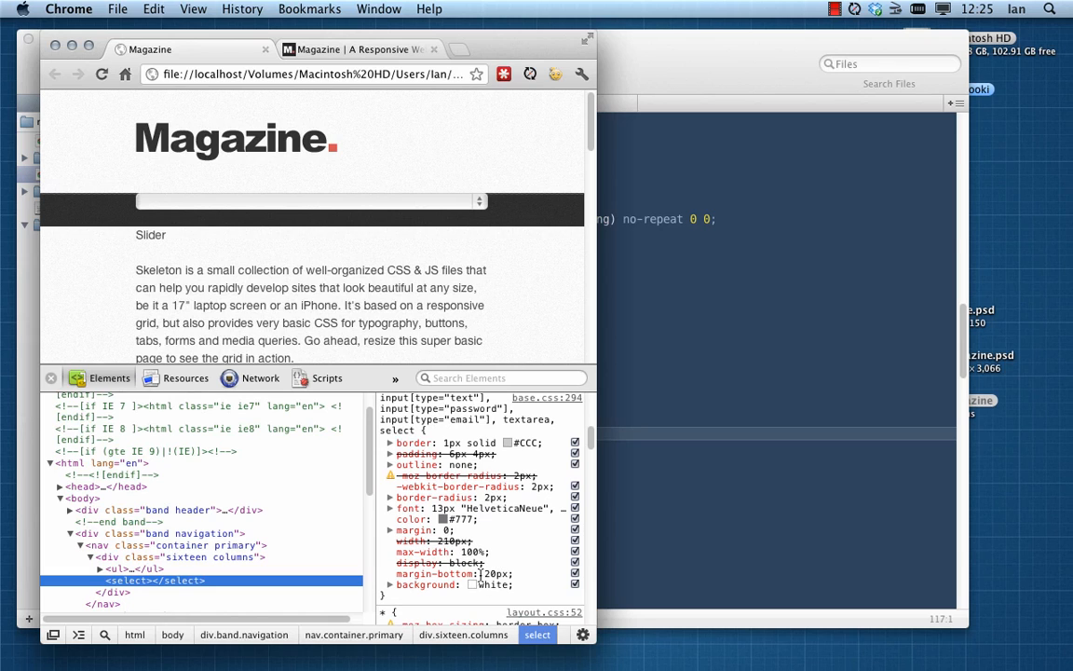
mouse_move(689, 365)
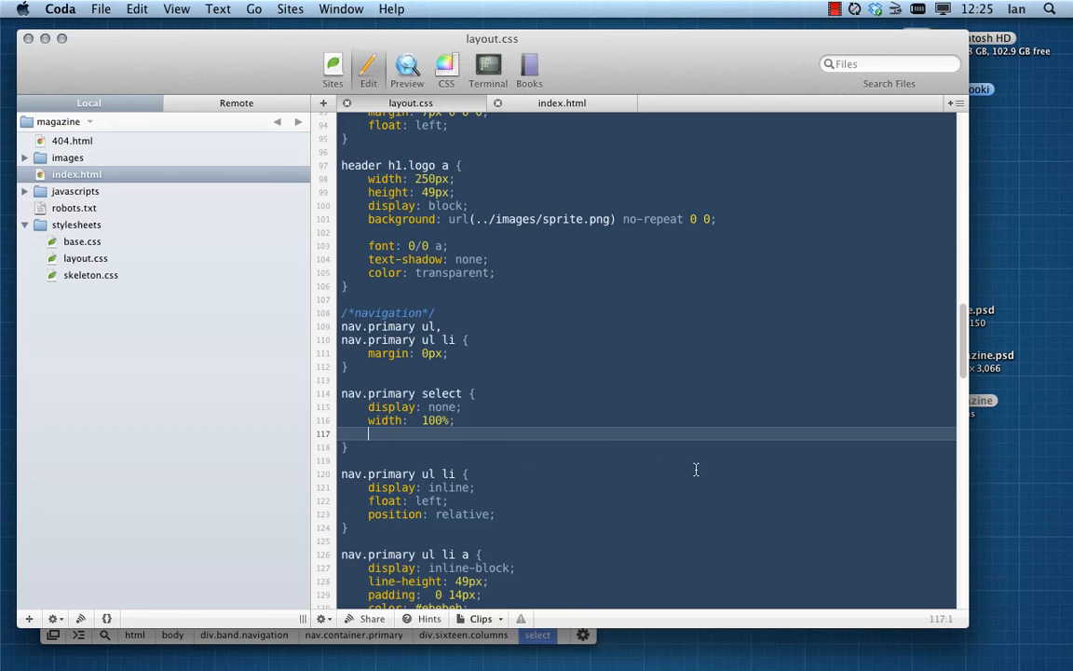
Step: Add height: 28px and margin: 21px 0 to the nav.primary select rule in layout.css
text(margin:)
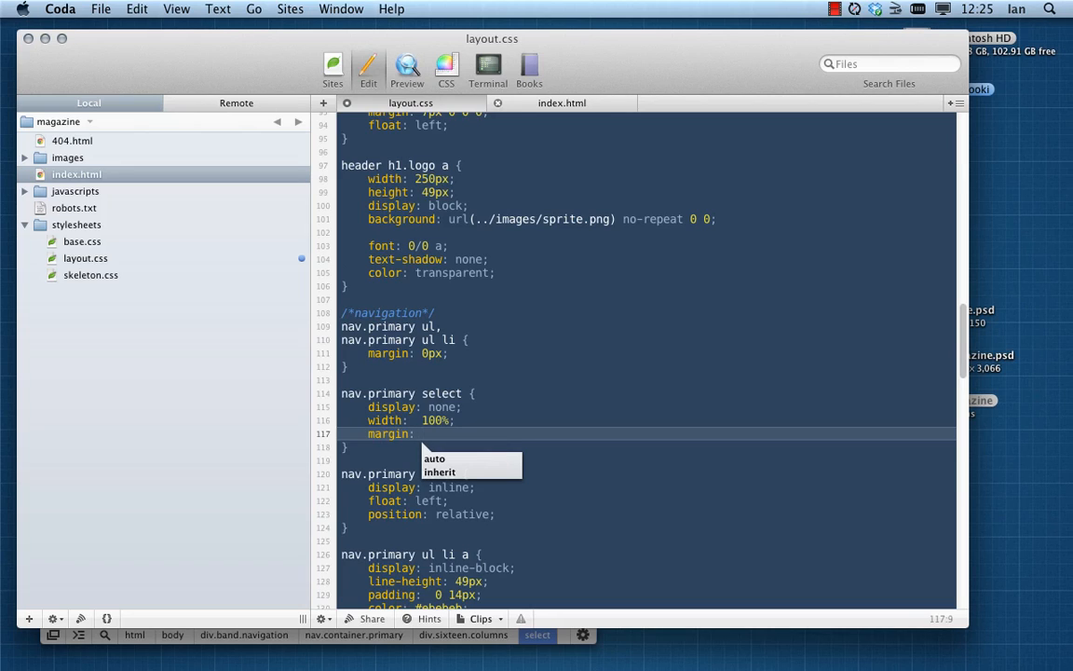
text(2)
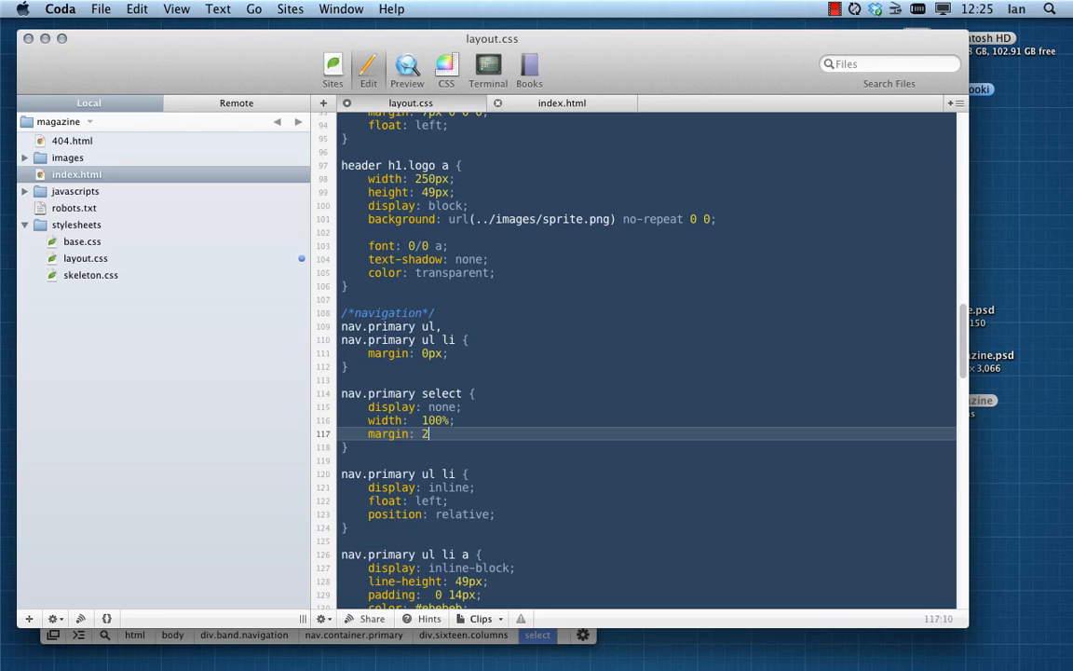
text(1px 0;)
text(height:)
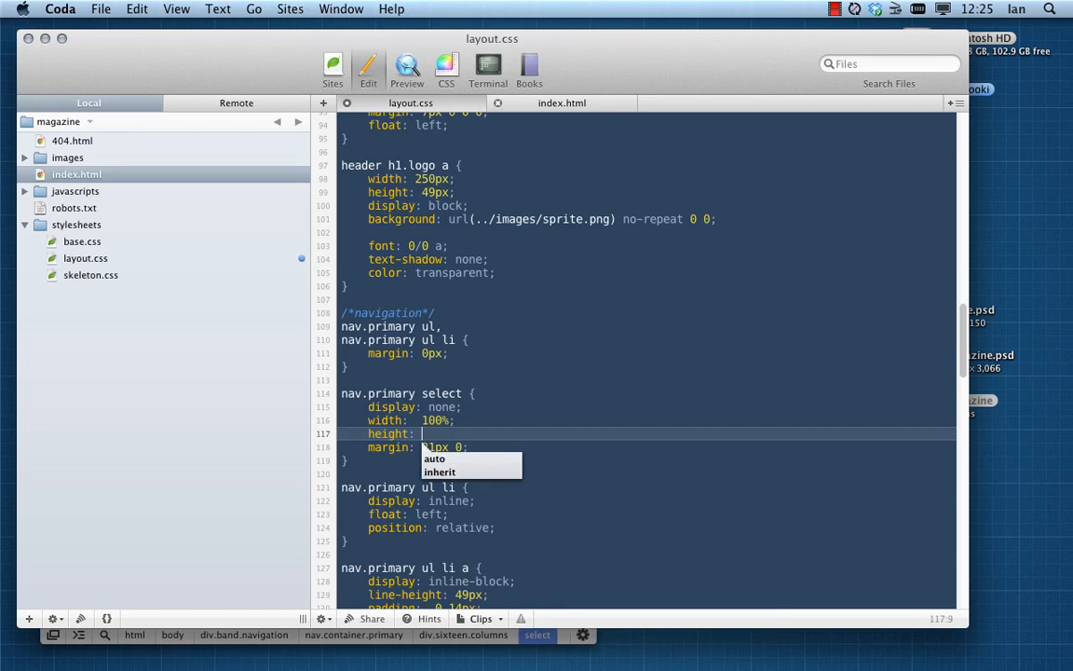
text(14p)
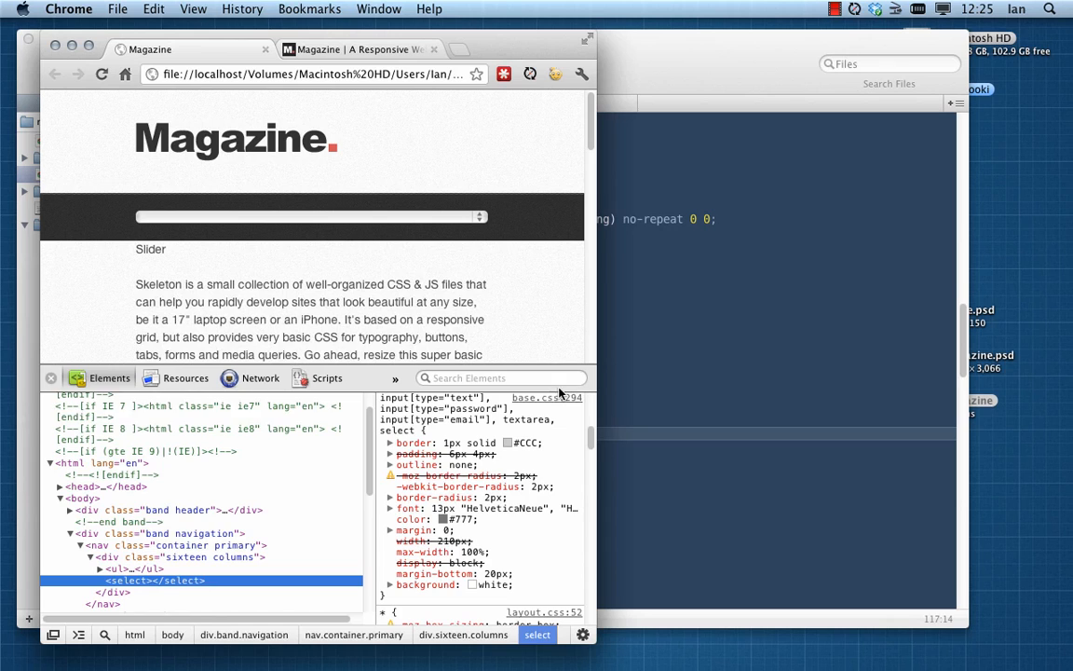
click(53, 376)
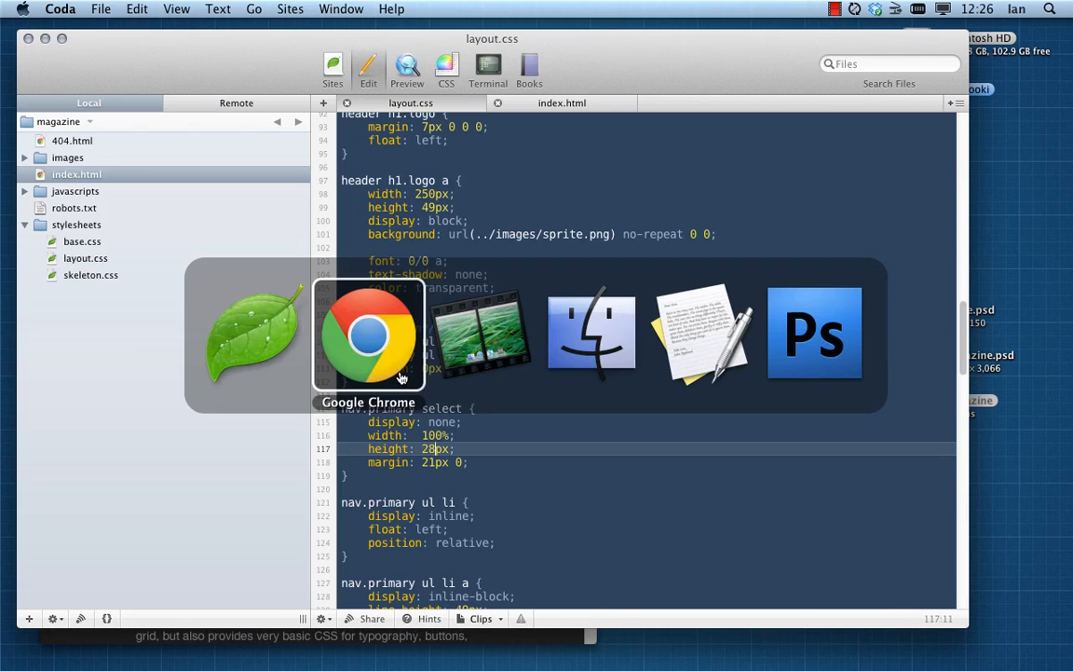
Step: Widen the Chrome window to desktop width to confirm the full horizontal menu replaces the dropdown
click(369, 336)
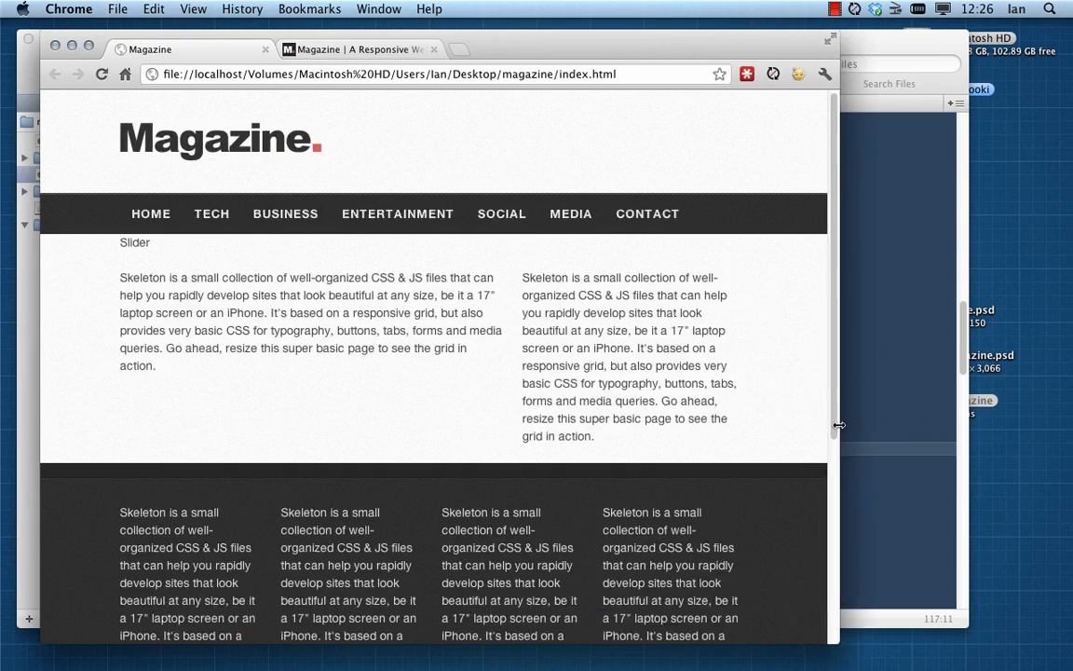
drag(837, 425, 652, 425)
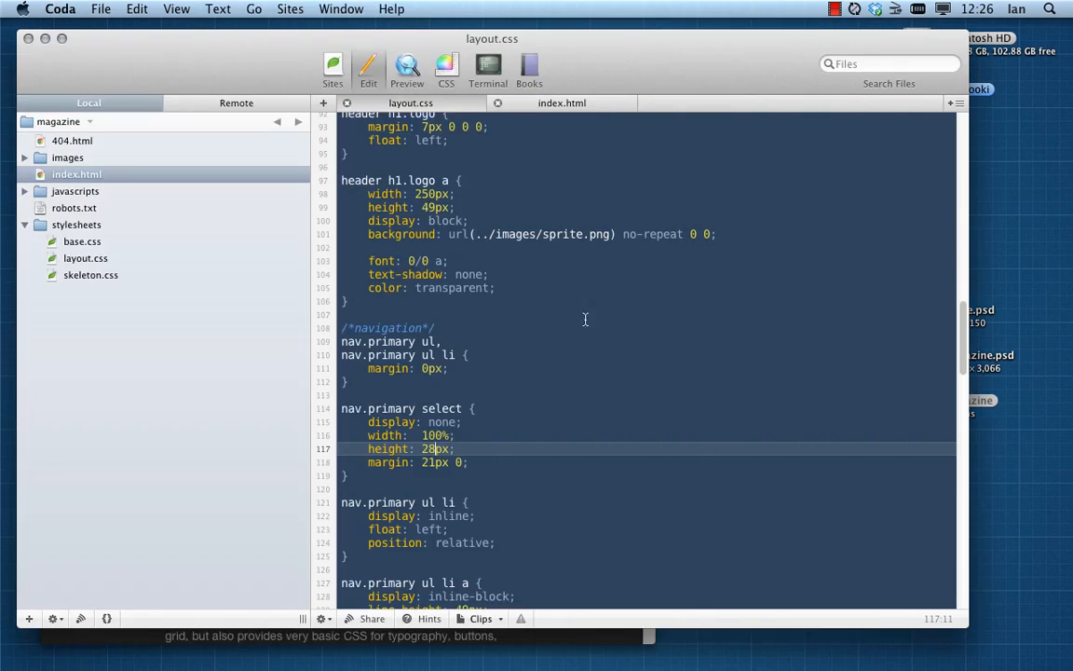
click(563, 103)
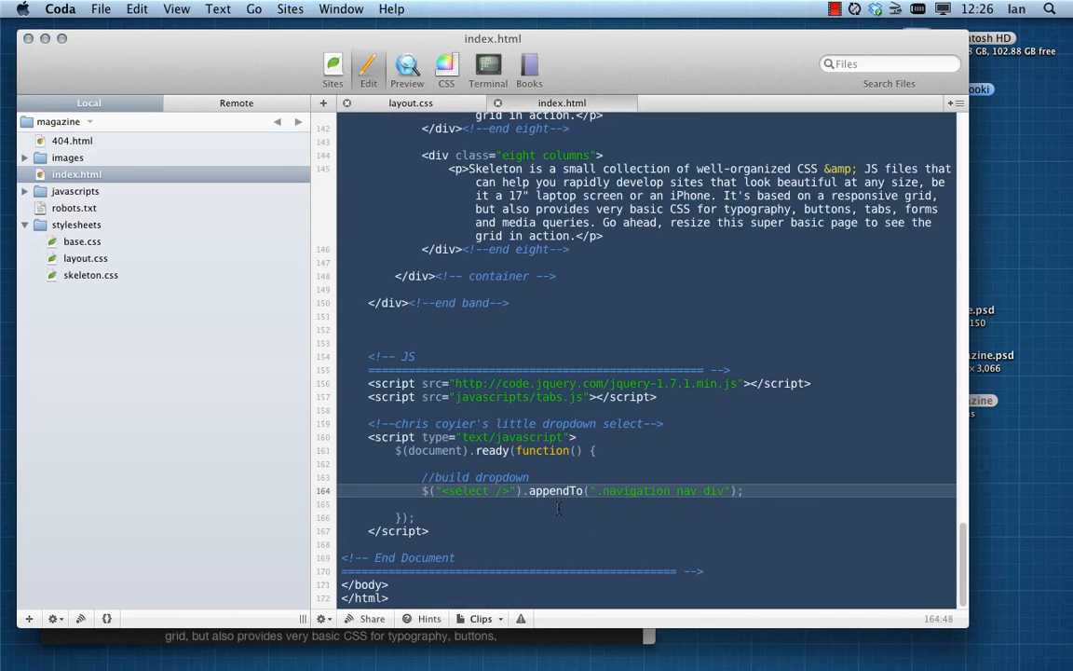
Step: Add the jQuery block creating a selected 'Go to...' option with empty value and appending it to 'nav select'
key(Return)
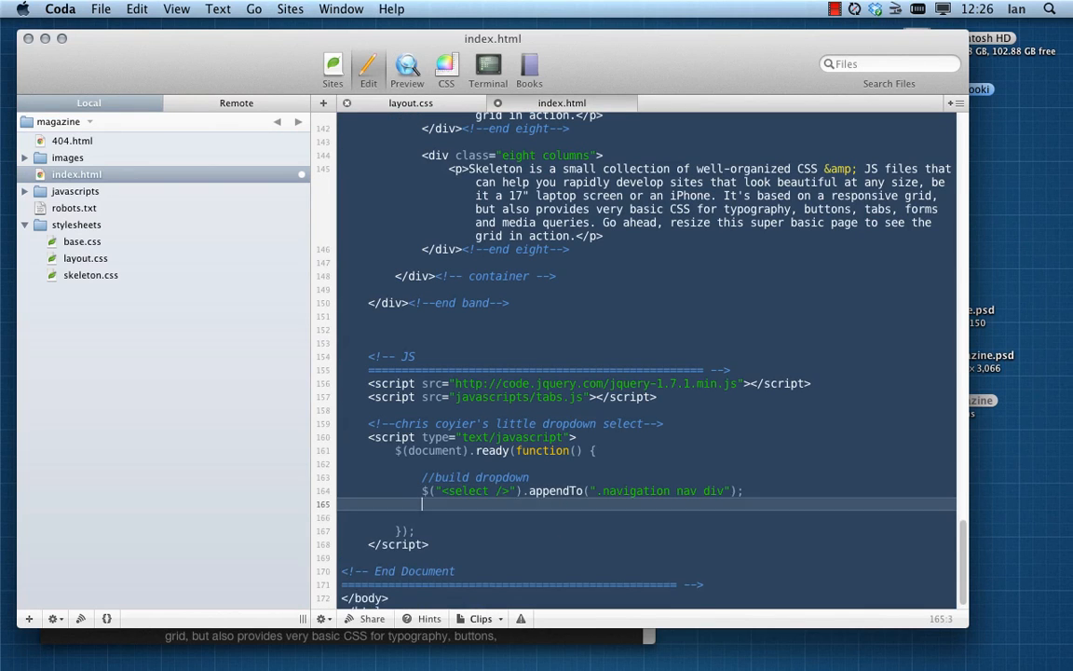
key(Return)
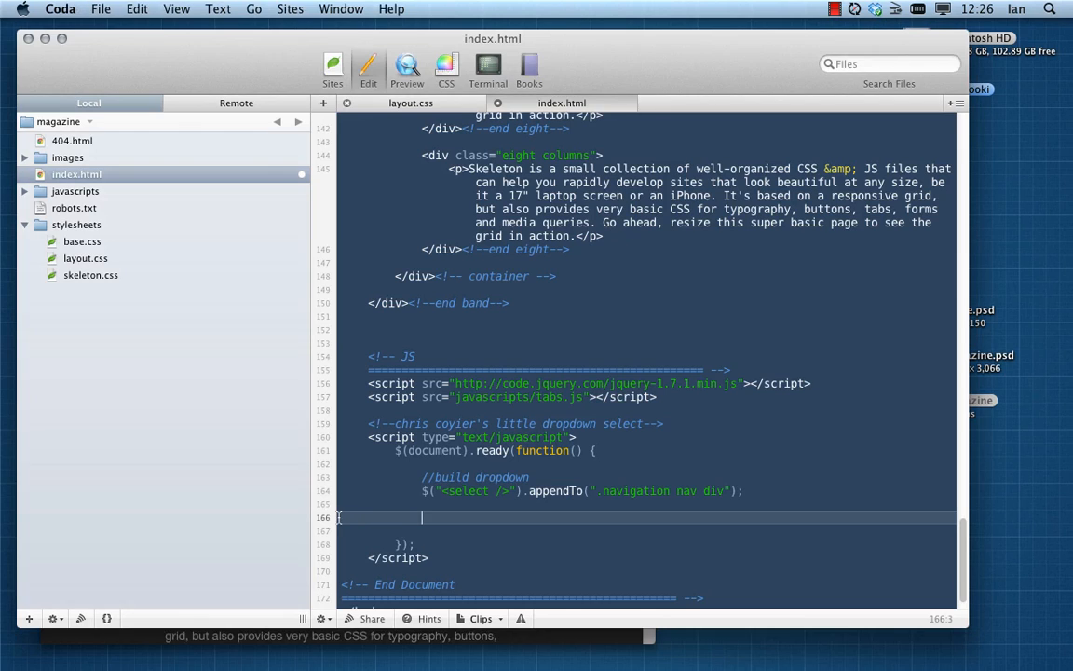
text(// Create default option "Go to...")
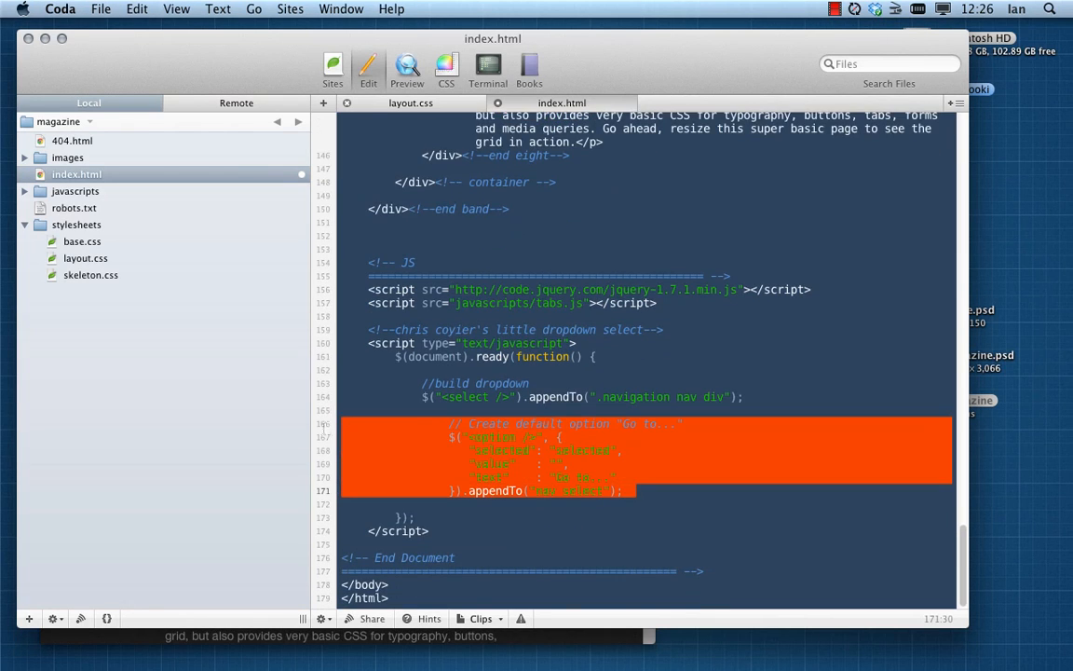
scroll(up, 3)
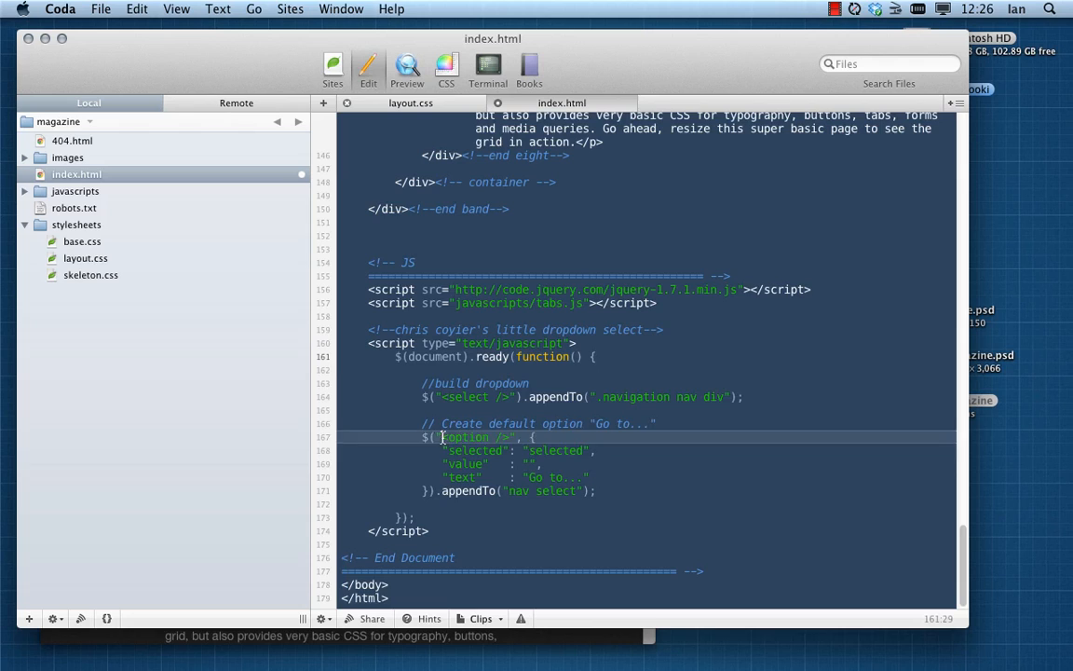
double_click(475, 436)
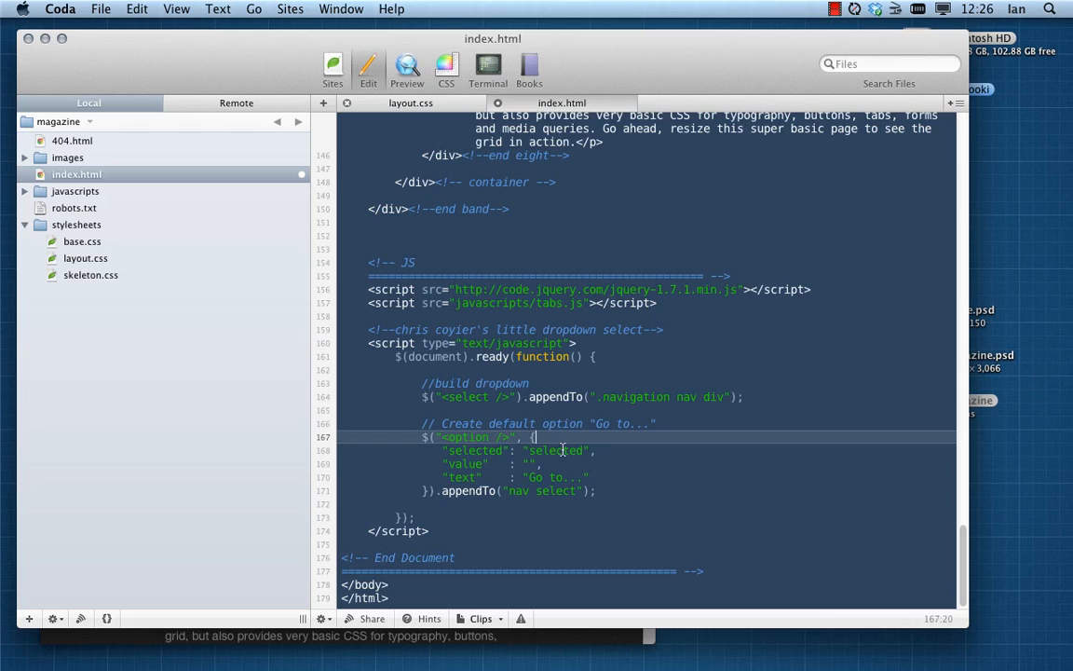
mouse_move(475, 462)
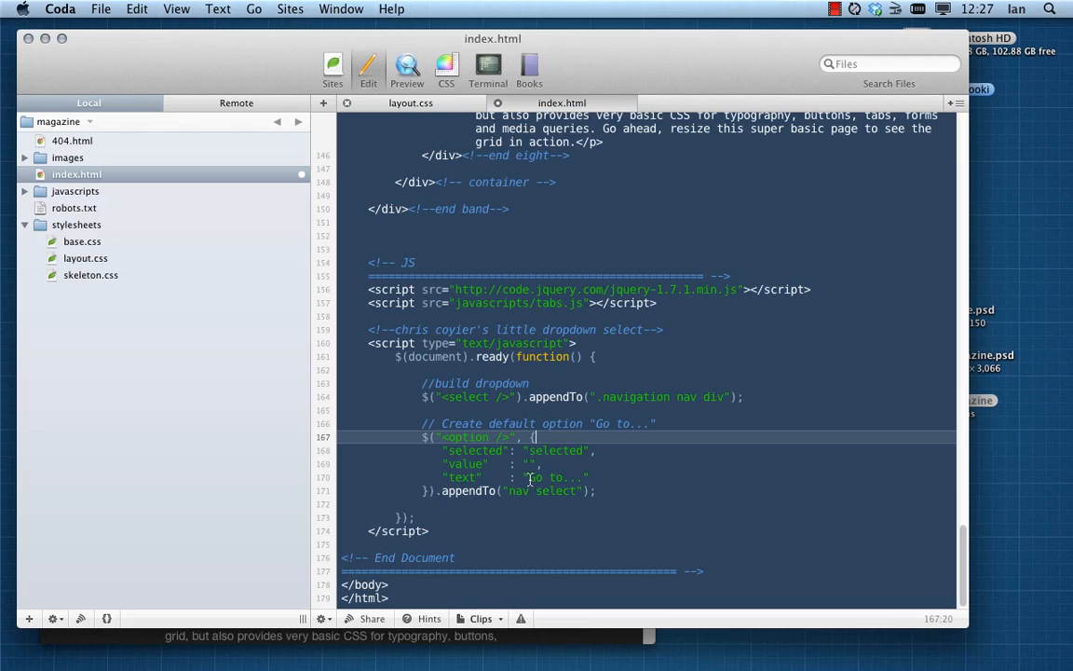
click(608, 492)
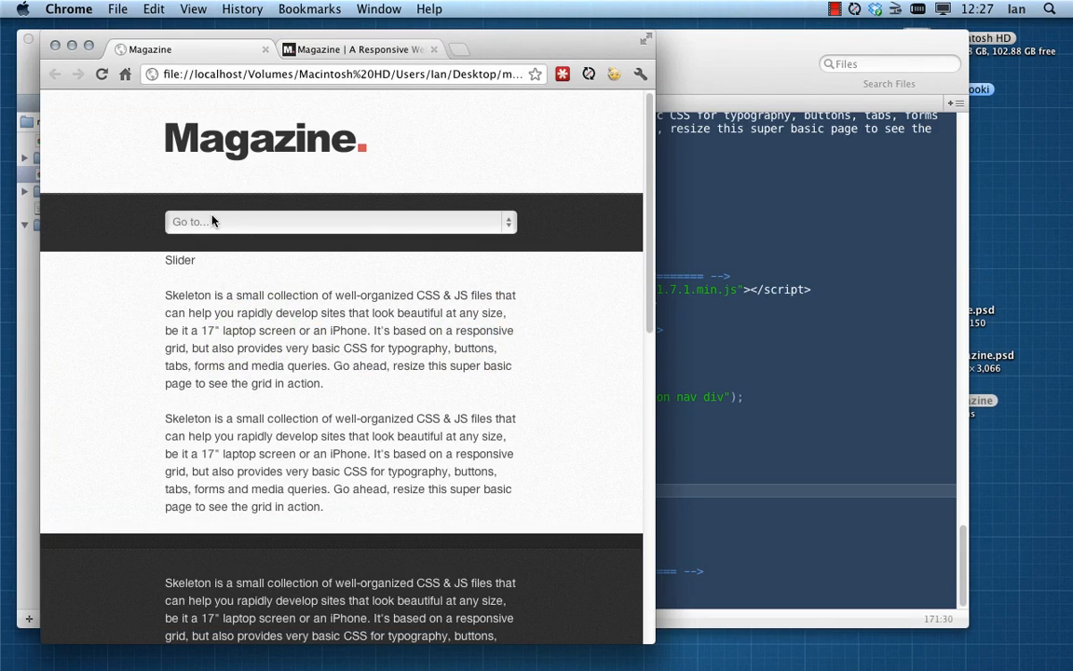
Step: Check that the narrow page's dropdown now reads 'Go to...' in Chrome
click(335, 220)
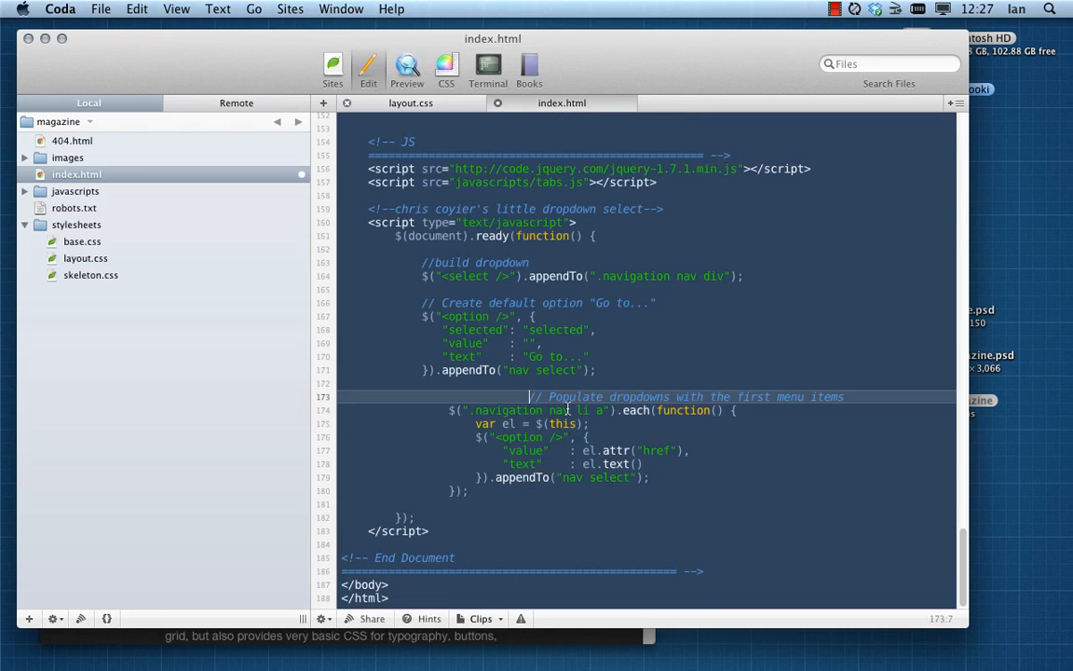
Step: Add a $('.navigation nav li a').each() loop appending an option with each link's href and text, fixing the selector
click(488, 492)
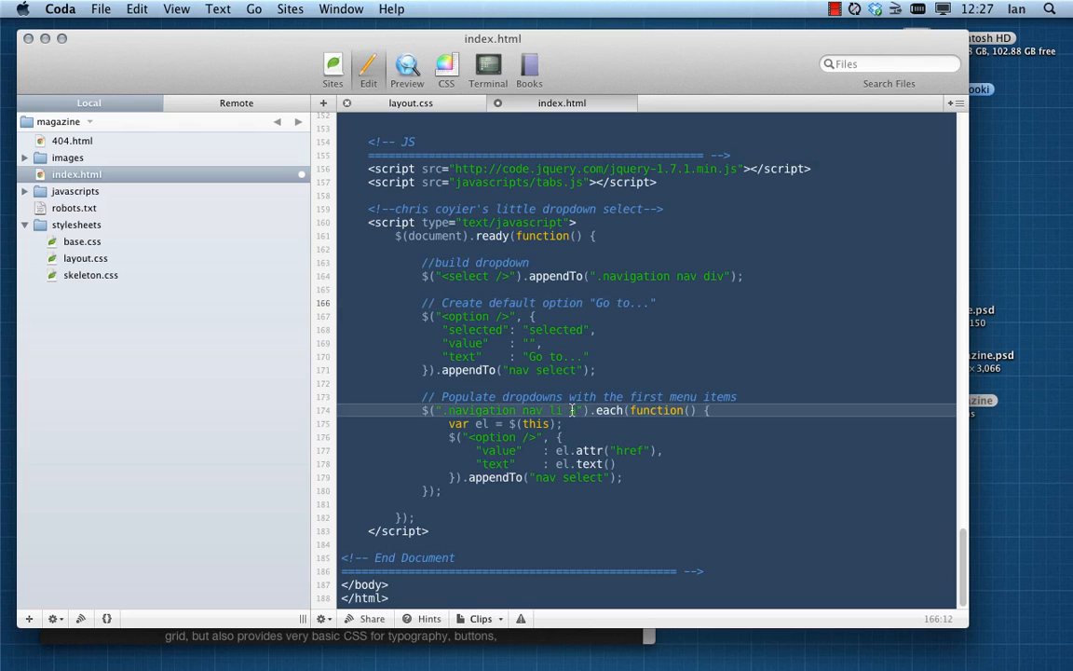
double_click(470, 410)
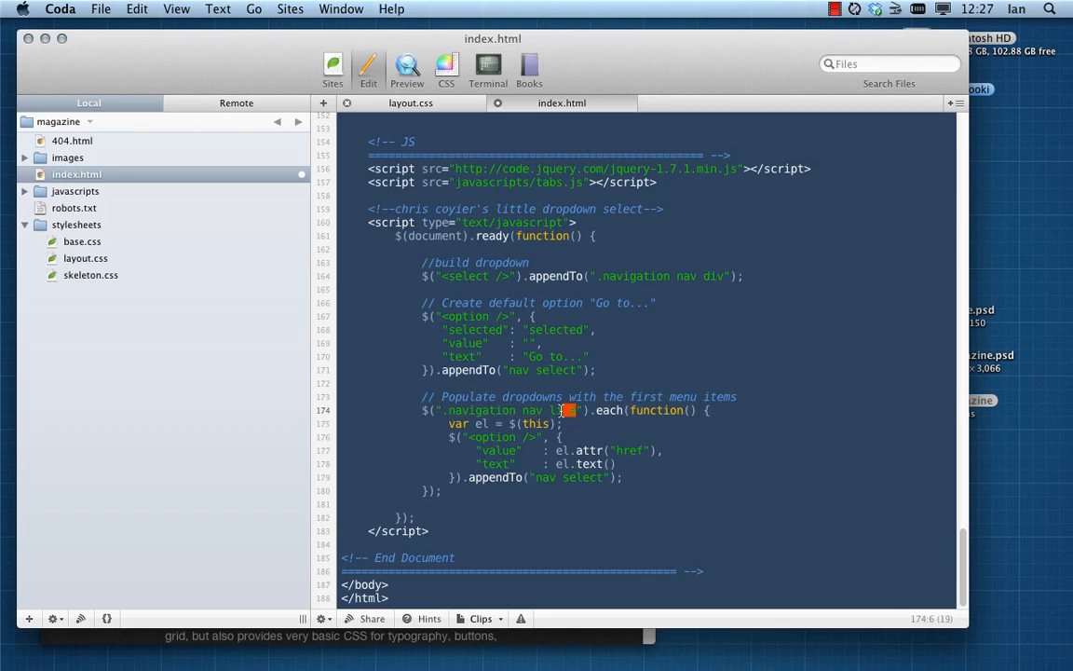
double_click(503, 410)
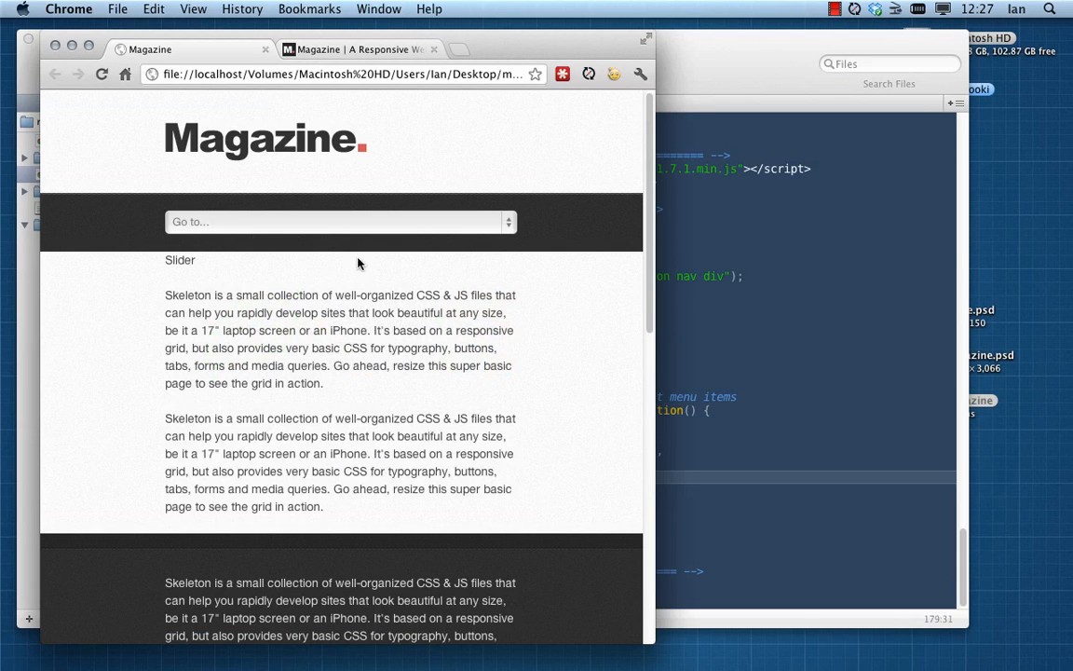
Step: Confirm the Go to... dropdown lists every menu item from Home through Contact
click(339, 220)
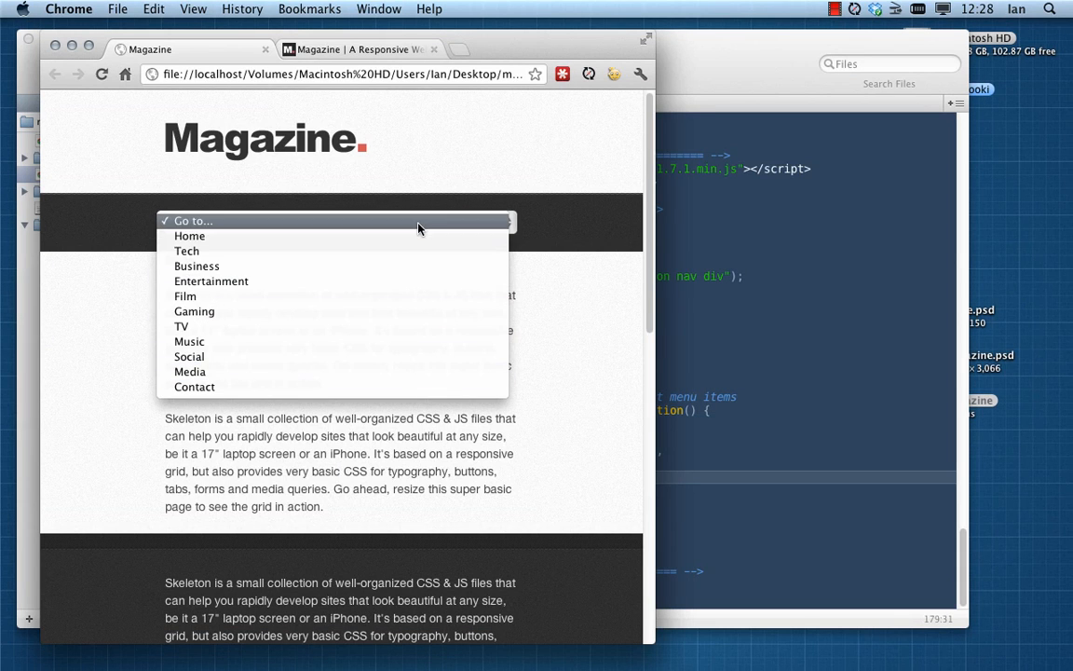
mouse_move(190, 235)
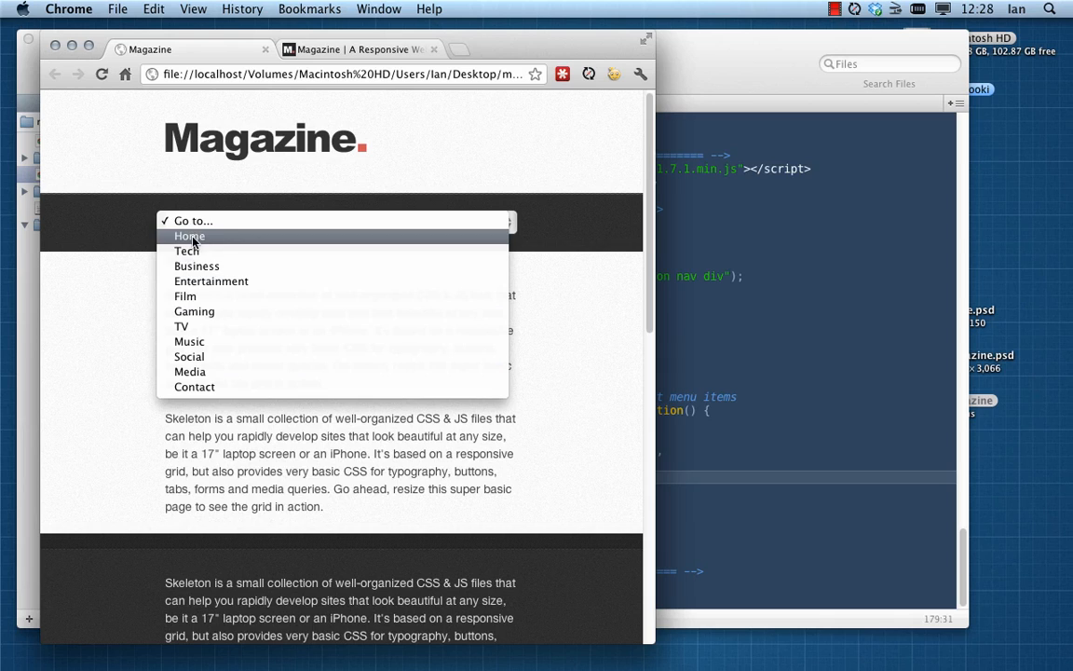
mouse_move(183, 326)
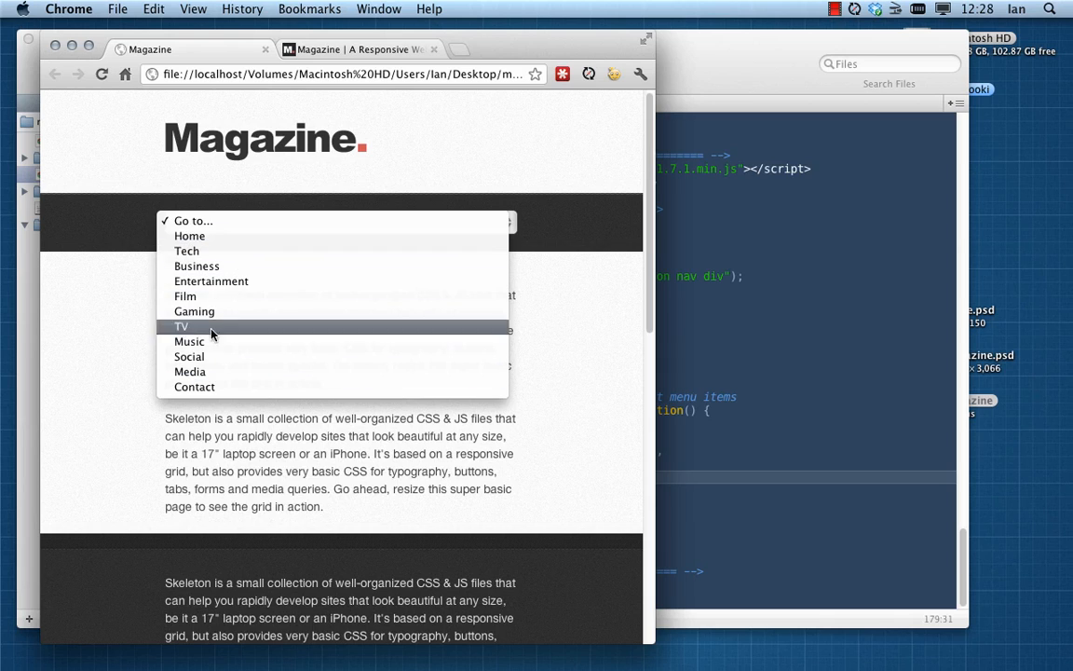
mouse_move(352, 265)
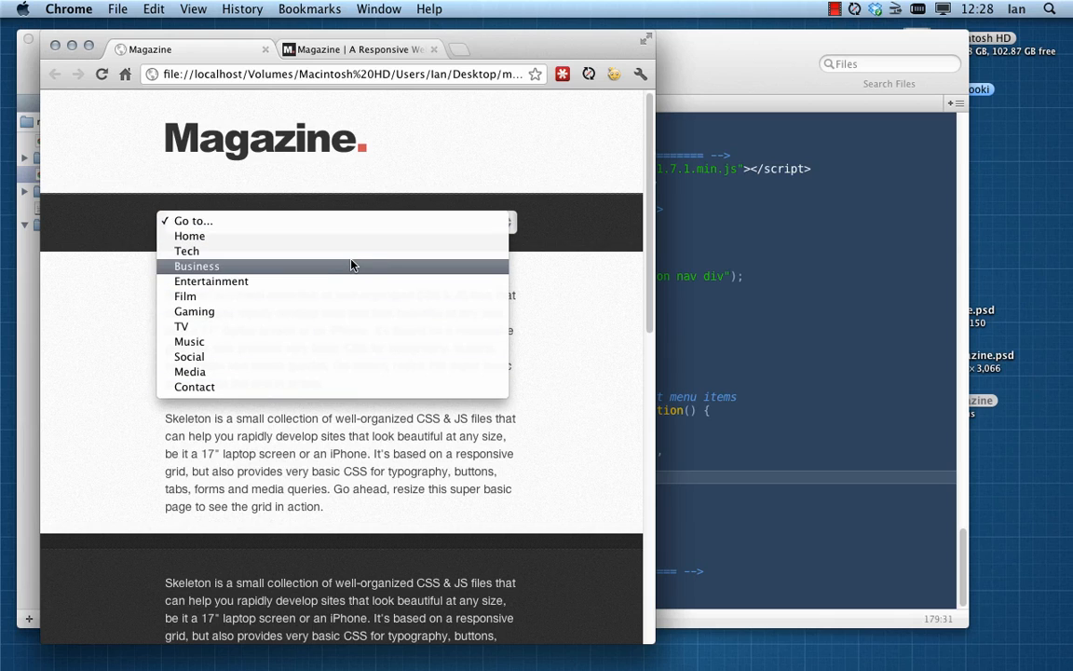
mouse_move(339, 250)
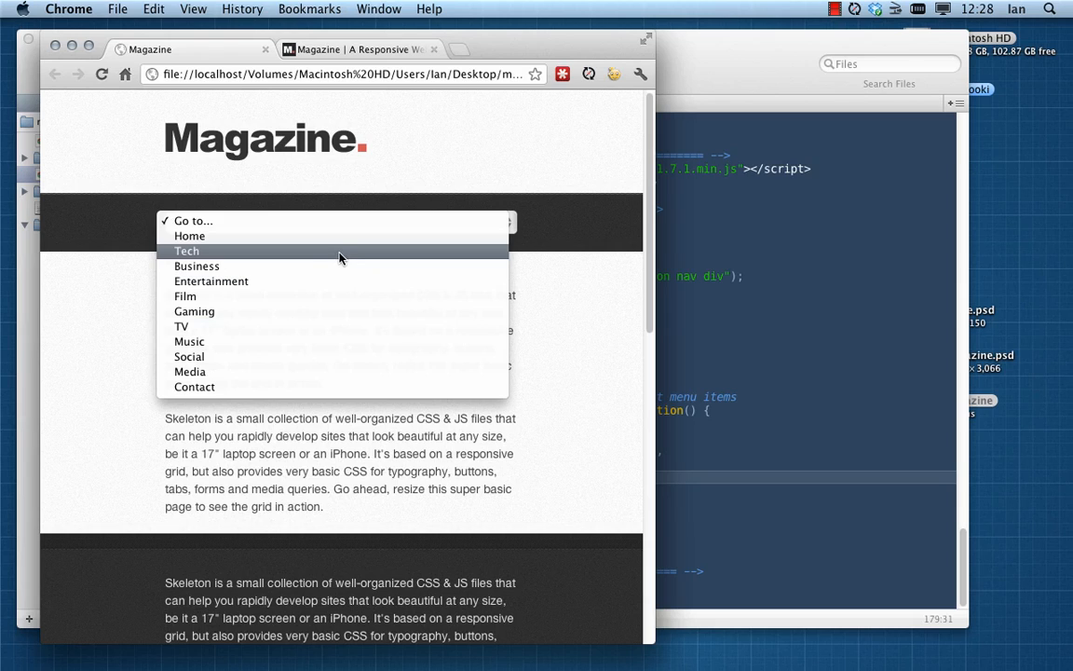
mouse_move(309, 257)
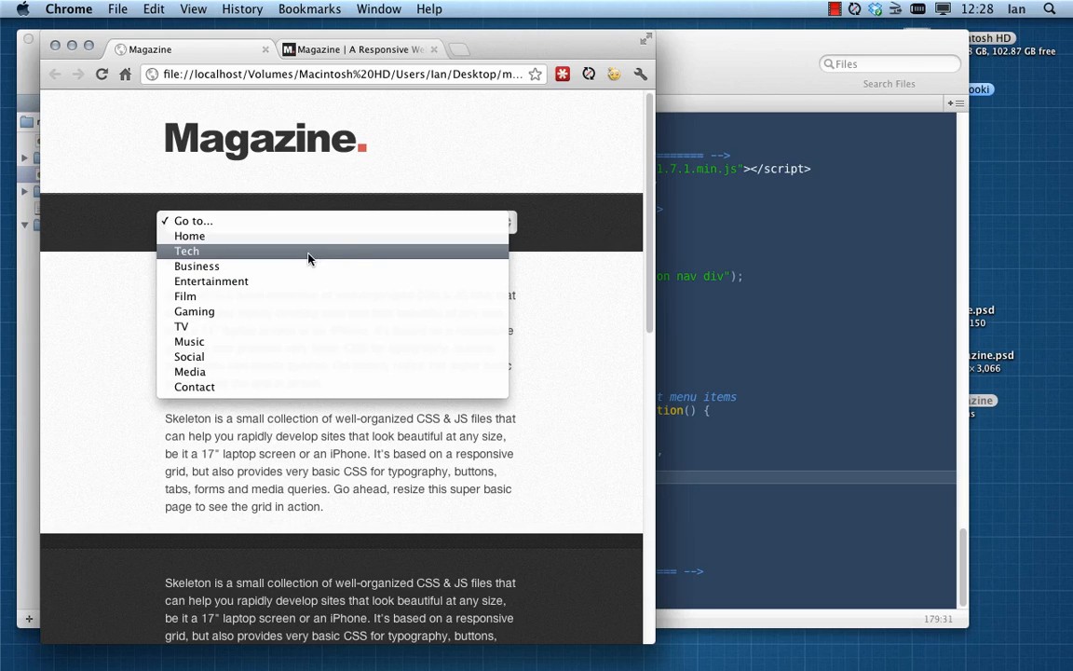
mouse_move(224, 267)
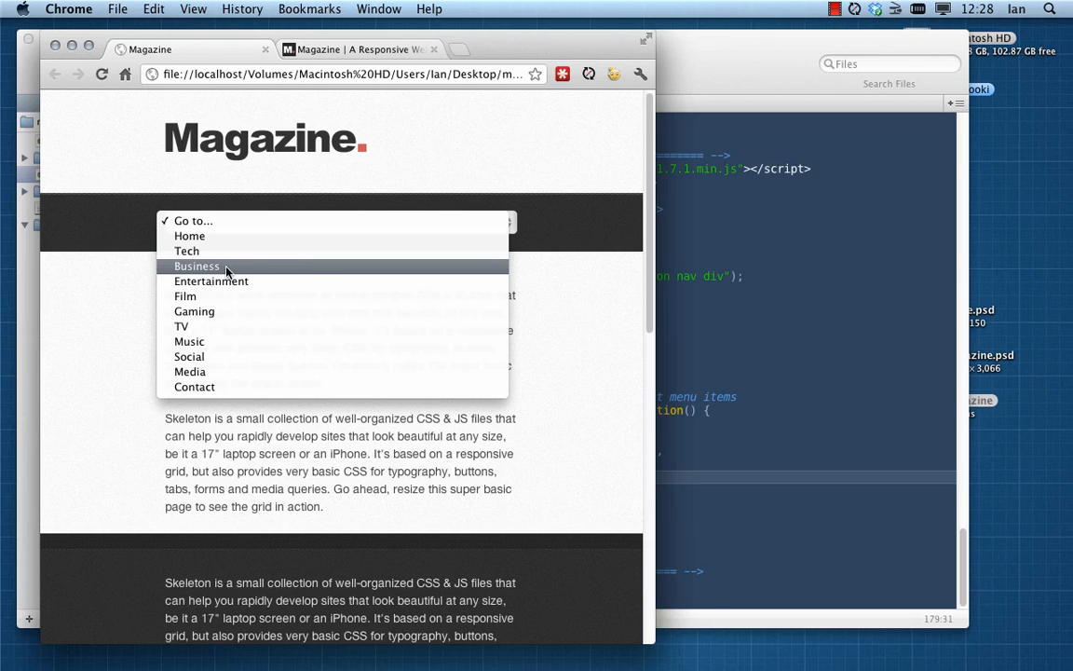
mouse_move(222, 287)
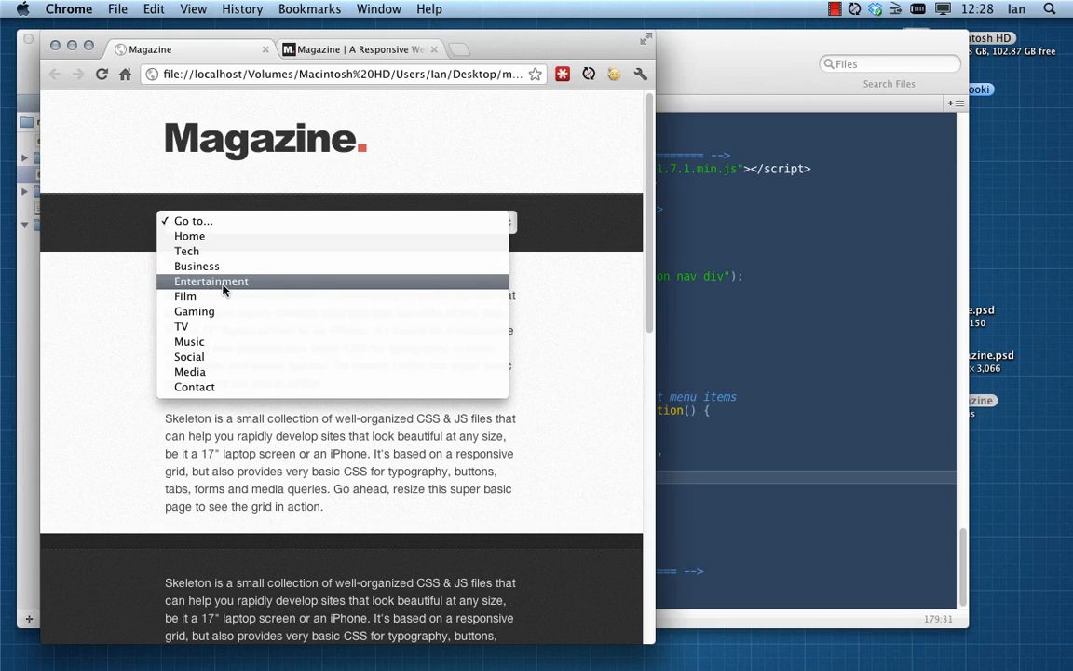
mouse_move(216, 266)
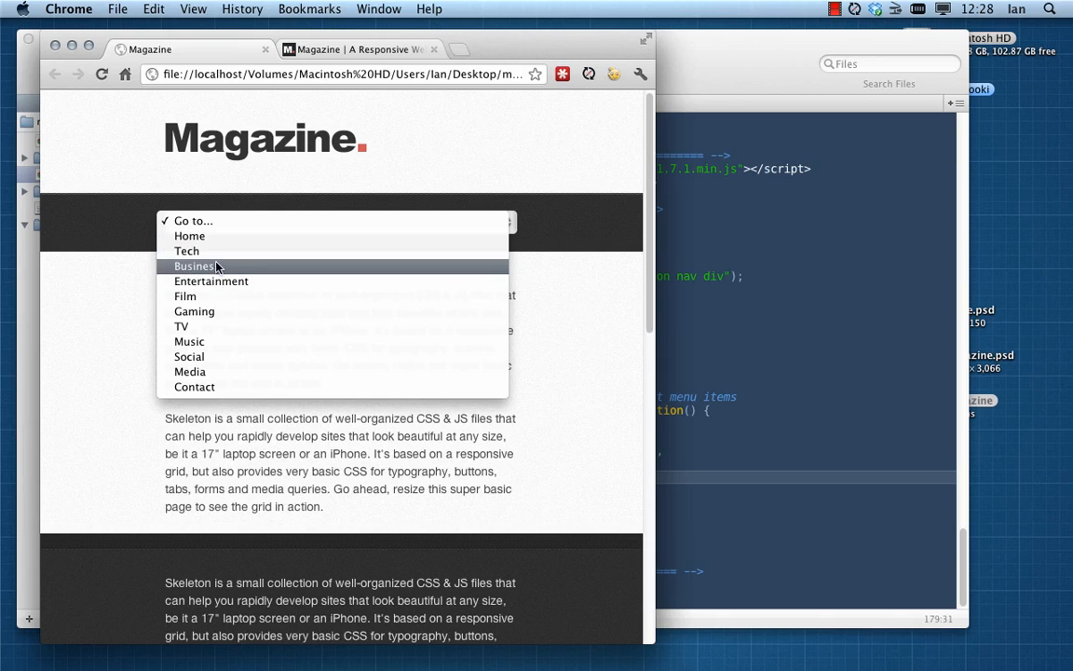
mouse_move(194, 385)
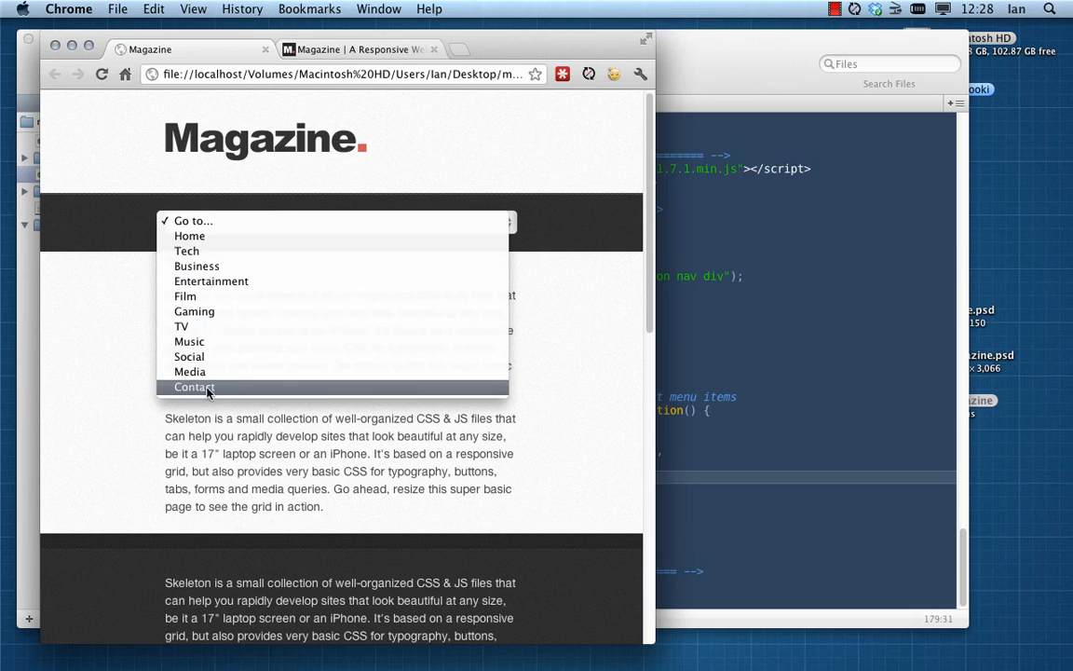
mouse_move(183, 326)
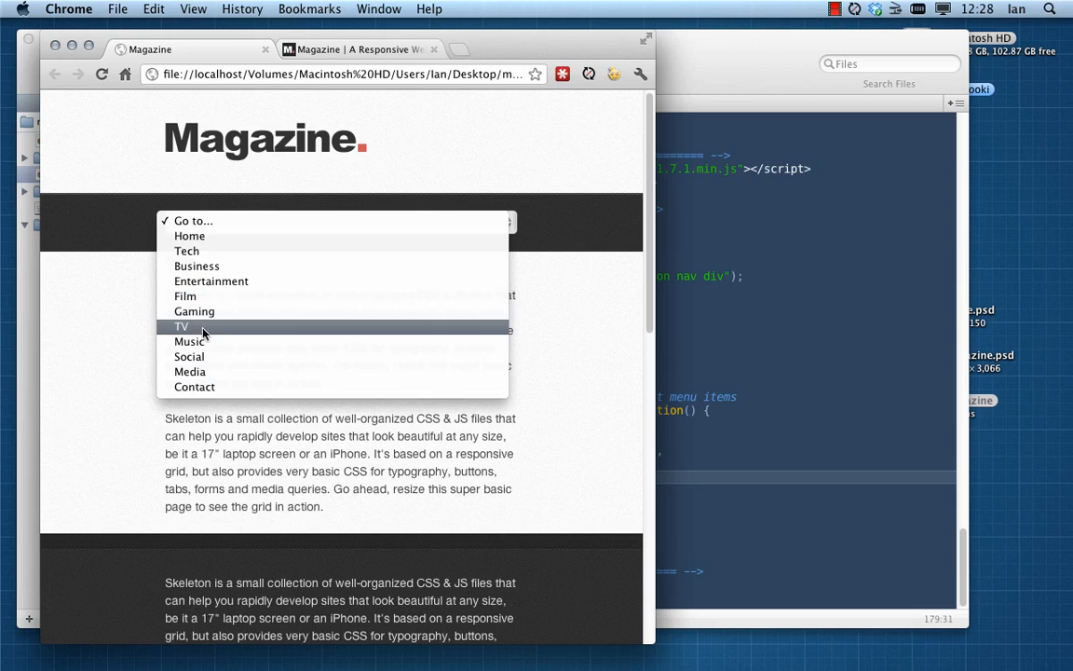
mouse_move(213, 279)
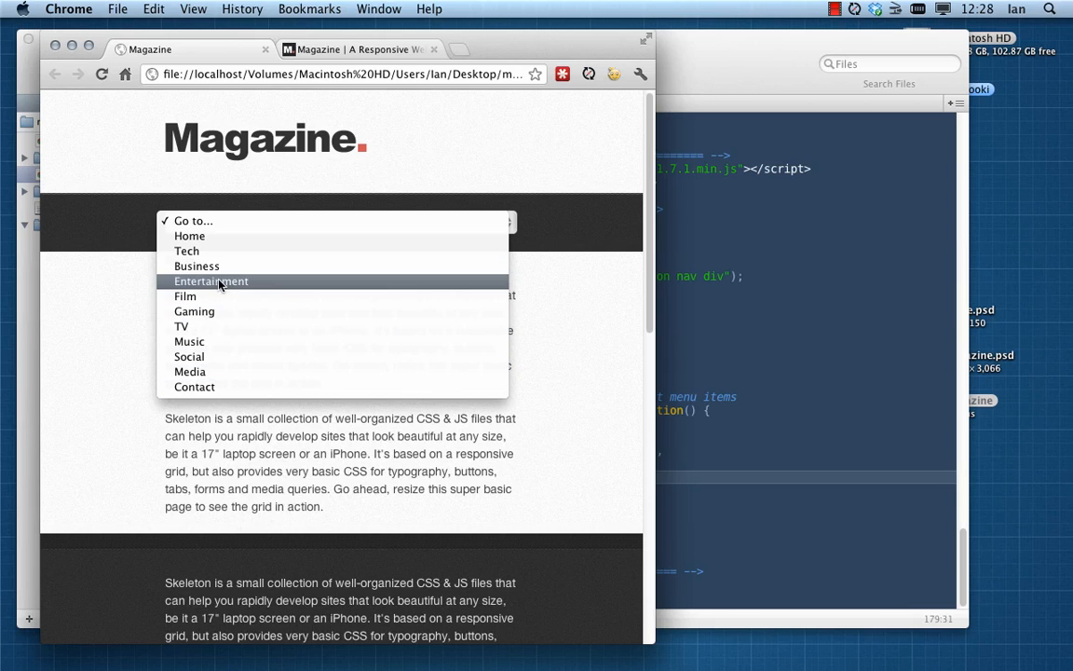
mouse_move(213, 326)
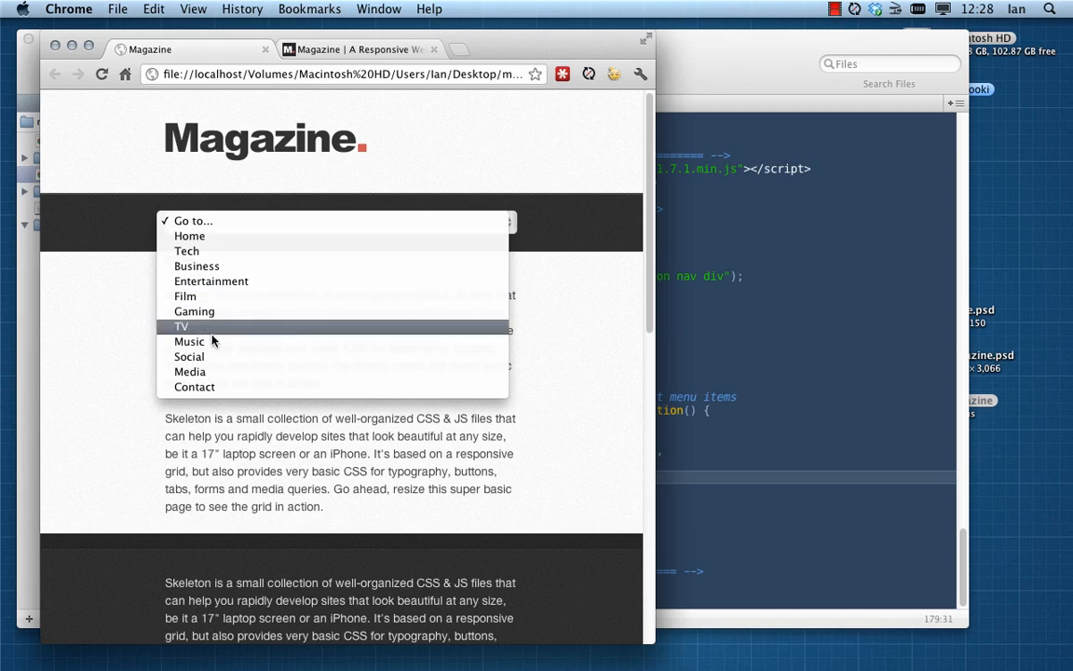
mouse_move(191, 341)
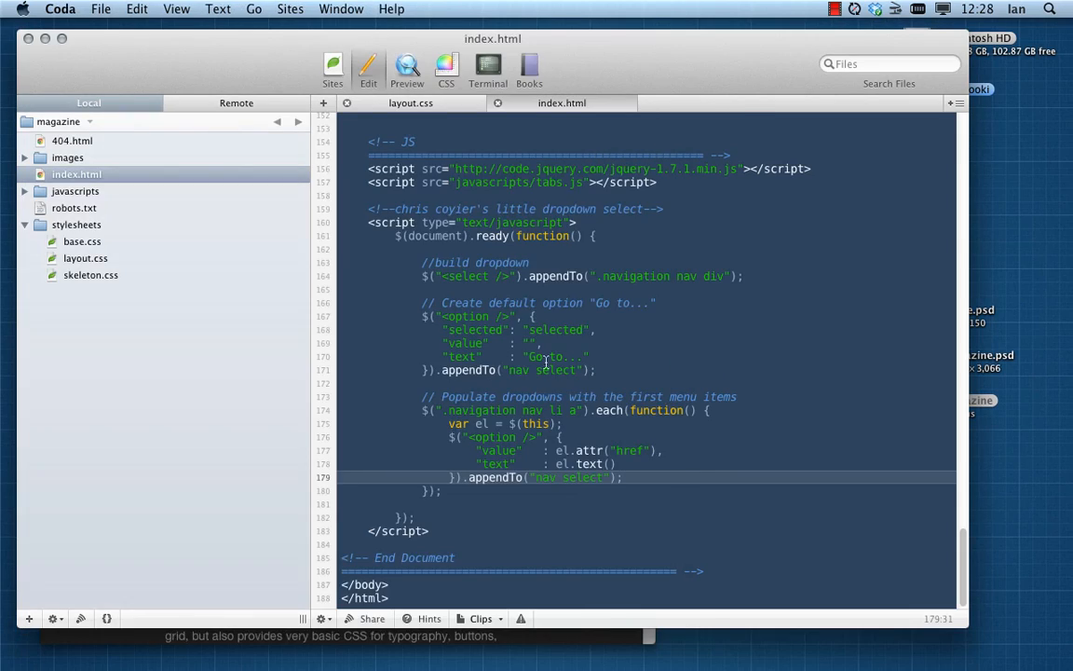
Step: Prefix the Film, Gaming, TV and Music submenu link text with '- ' in the nav markup
scroll(up, 3)
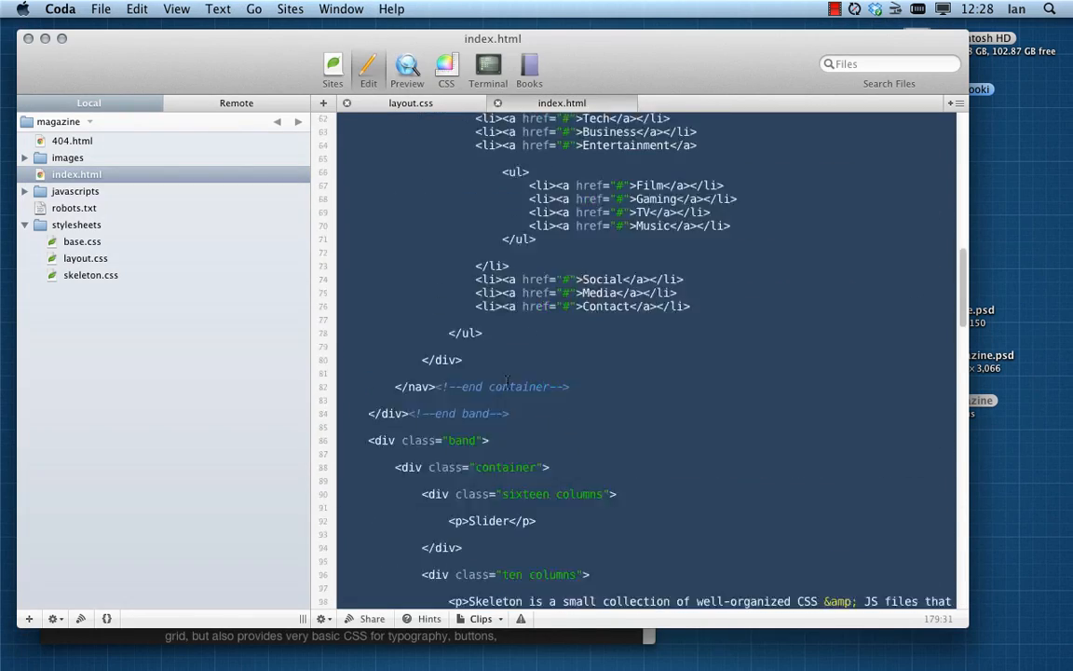
scroll(up, 3)
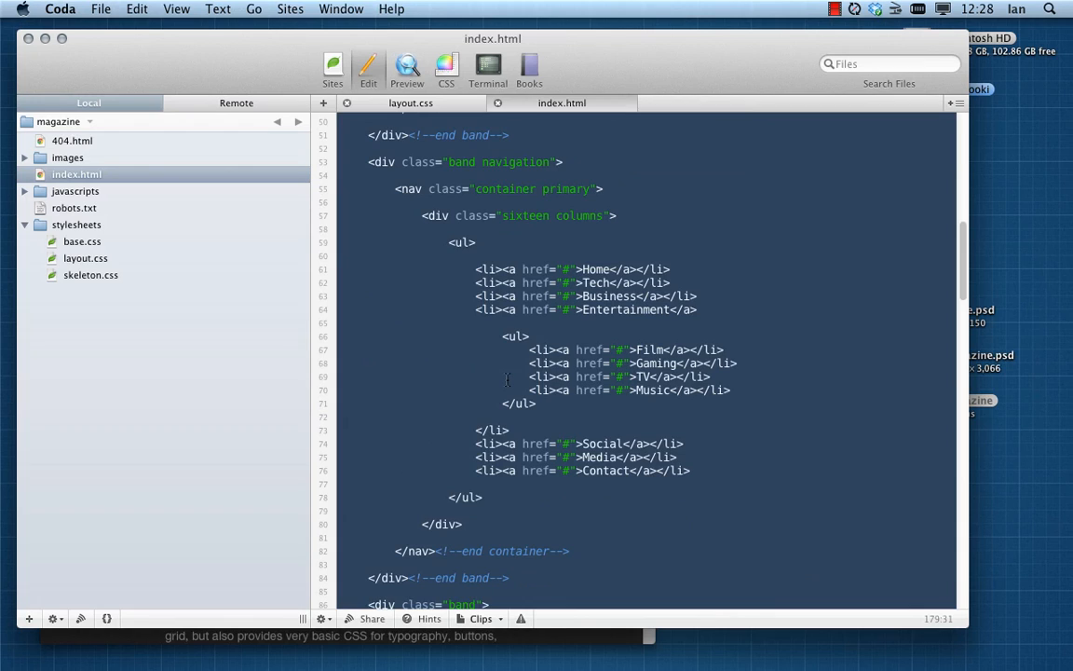
mouse_move(638, 350)
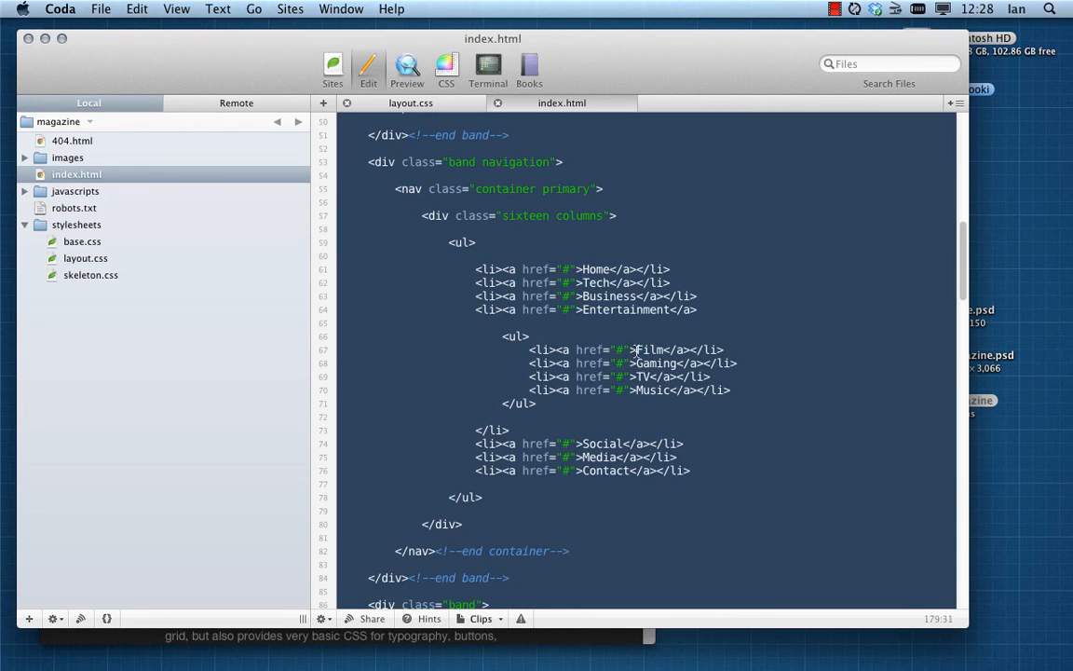
click(638, 350)
text(- )
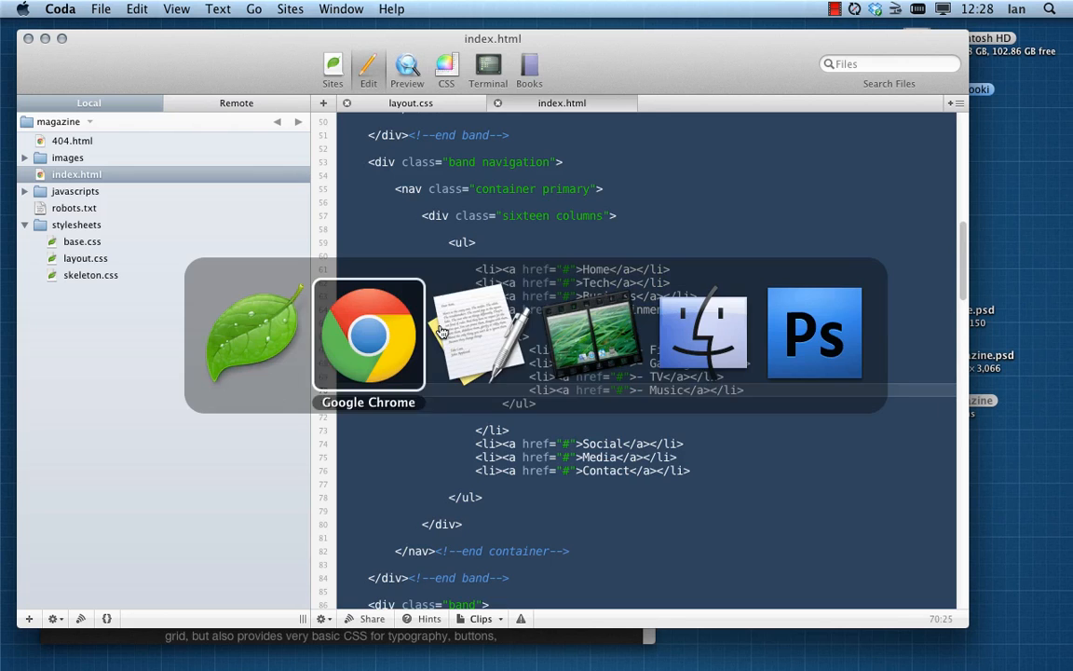
Step: Reload in Chrome and check that Film, Gaming, TV and Music show leading dashes
click(369, 336)
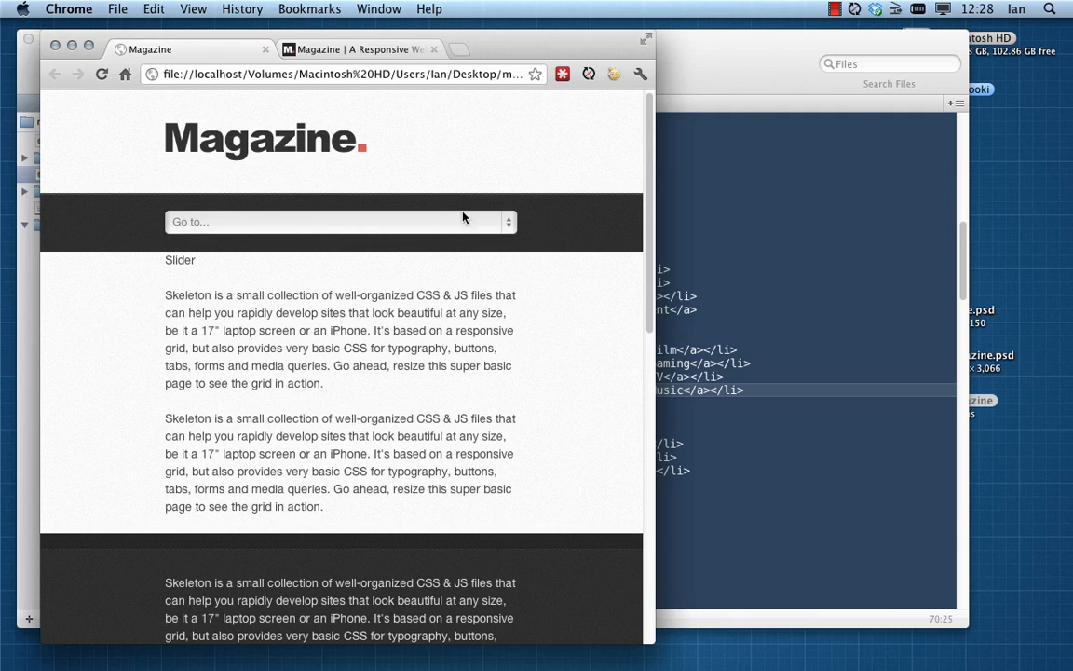
click(339, 219)
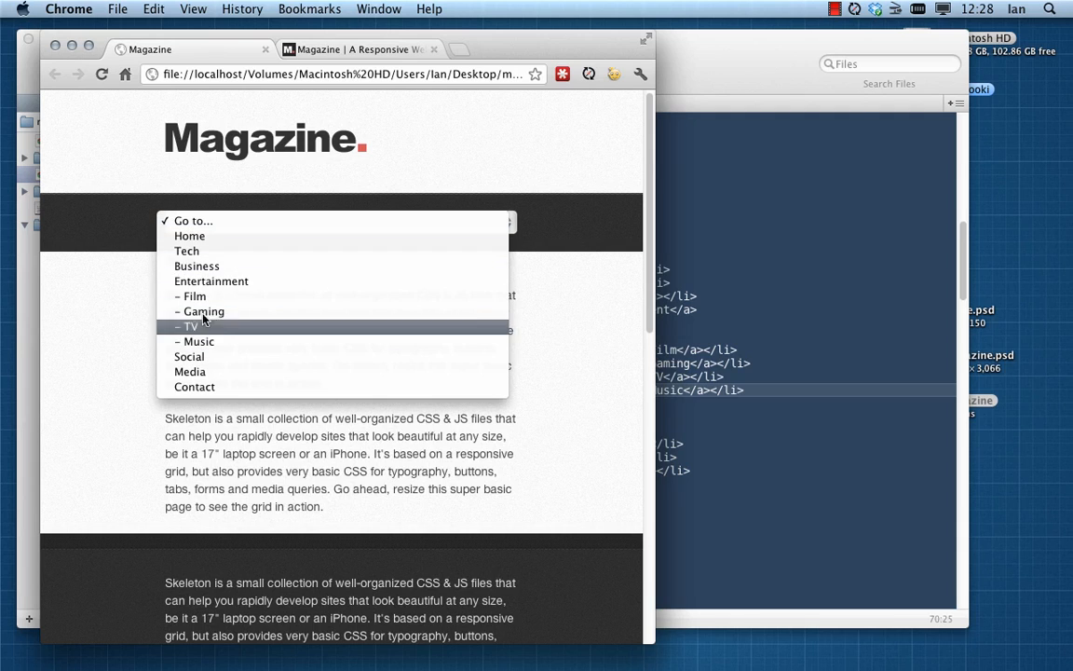
mouse_move(268, 291)
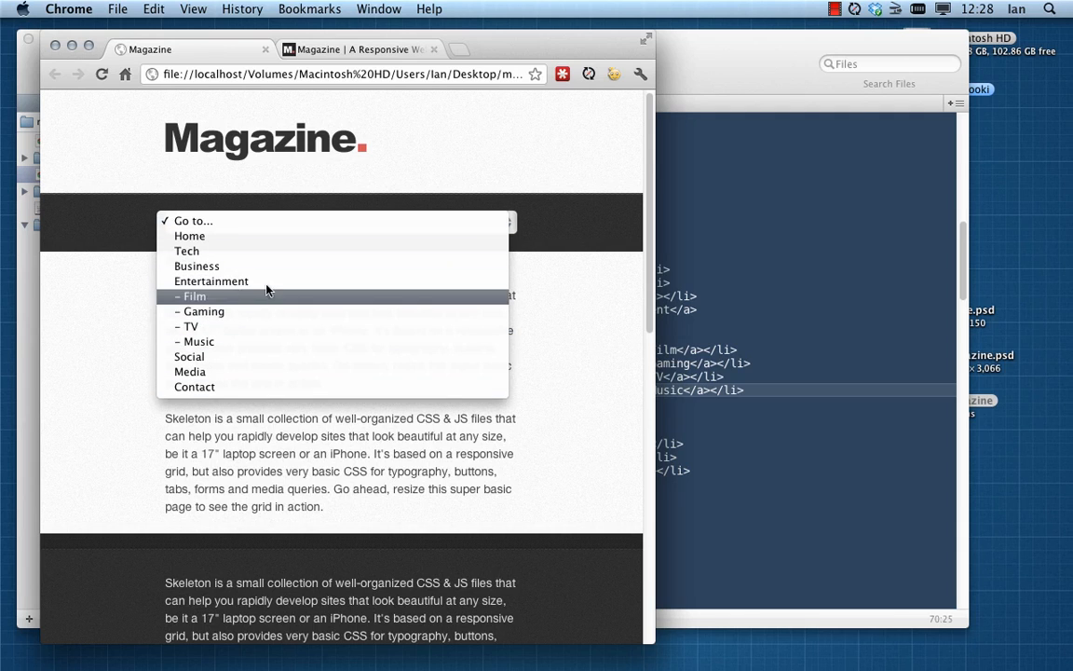
mouse_move(216, 326)
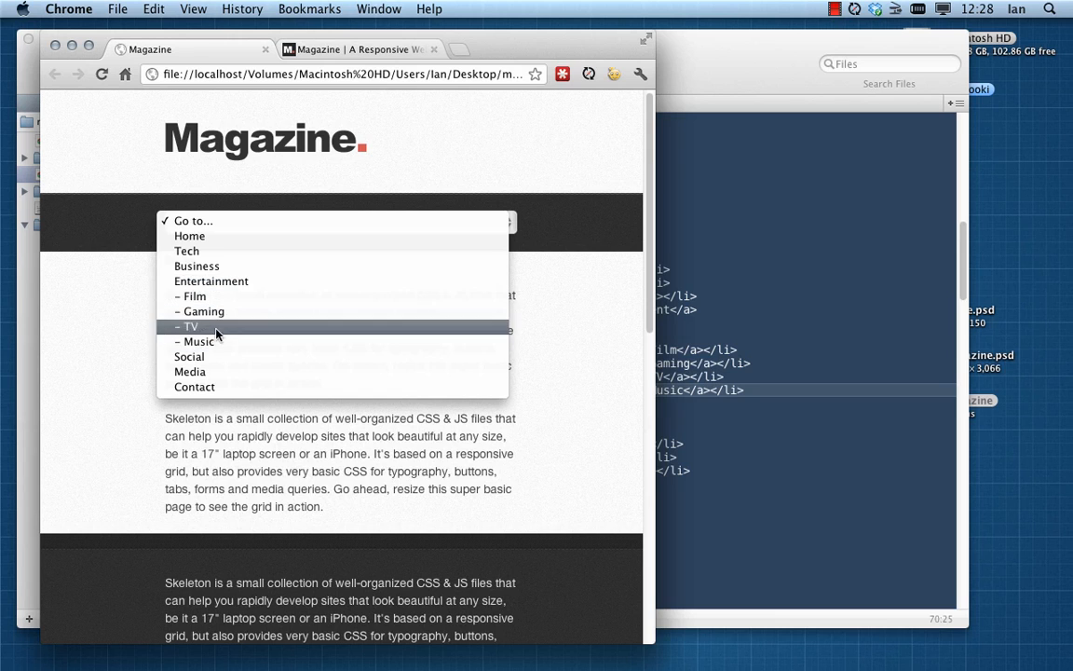
mouse_move(578, 343)
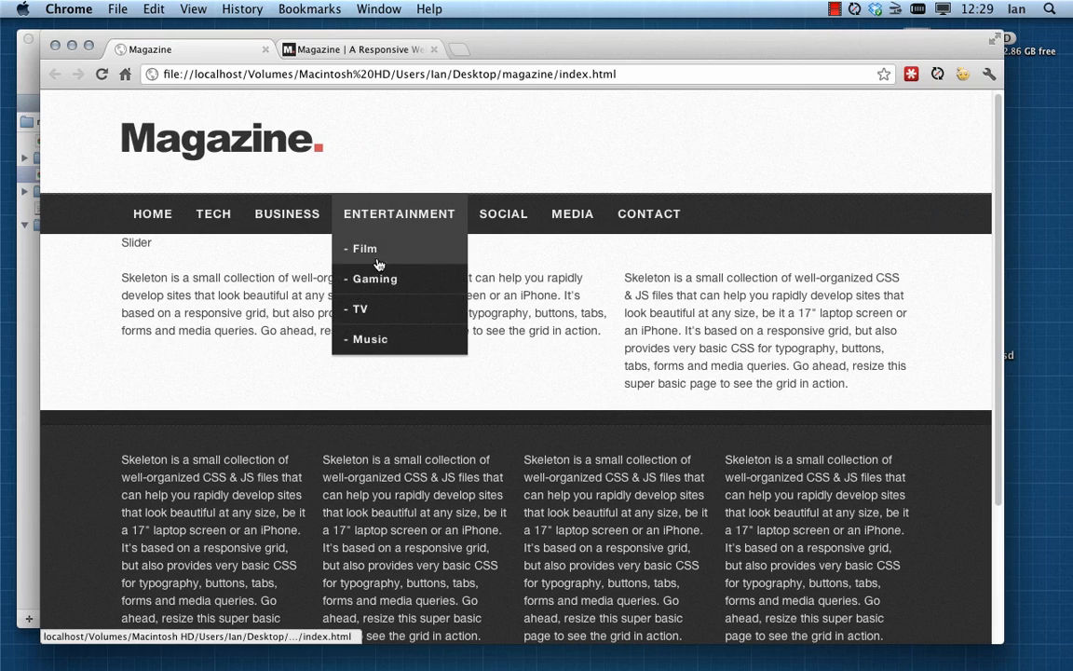
mouse_move(366, 270)
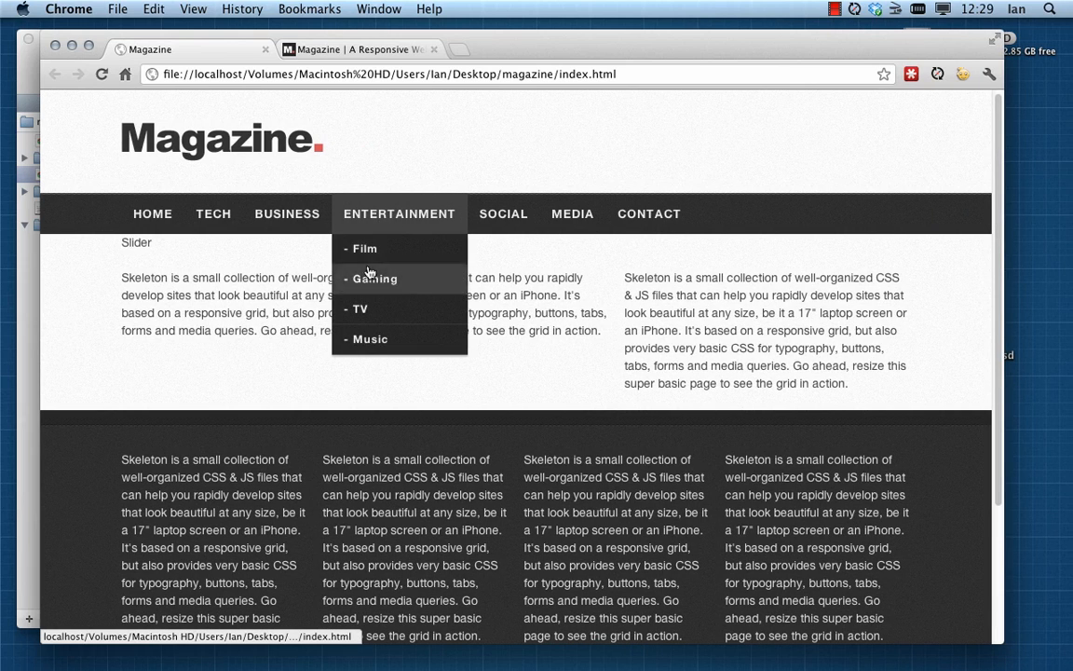
mouse_move(400, 340)
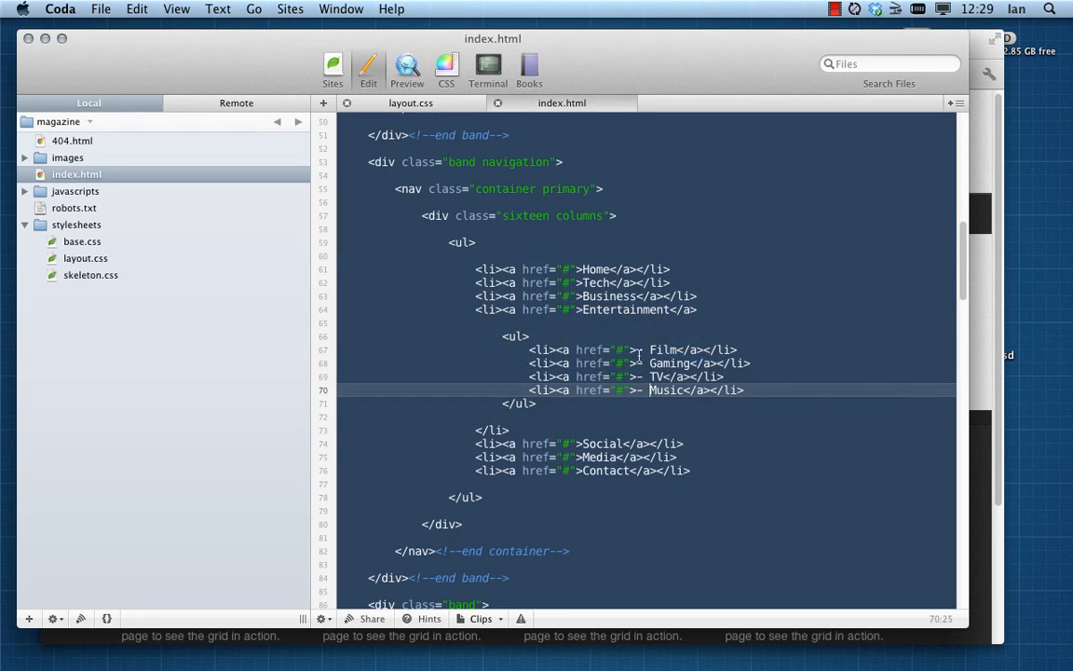
Step: Wrap each '- ' prefix of the Film, Gaming, TV and Music links in its own <span> element
text(<span>)
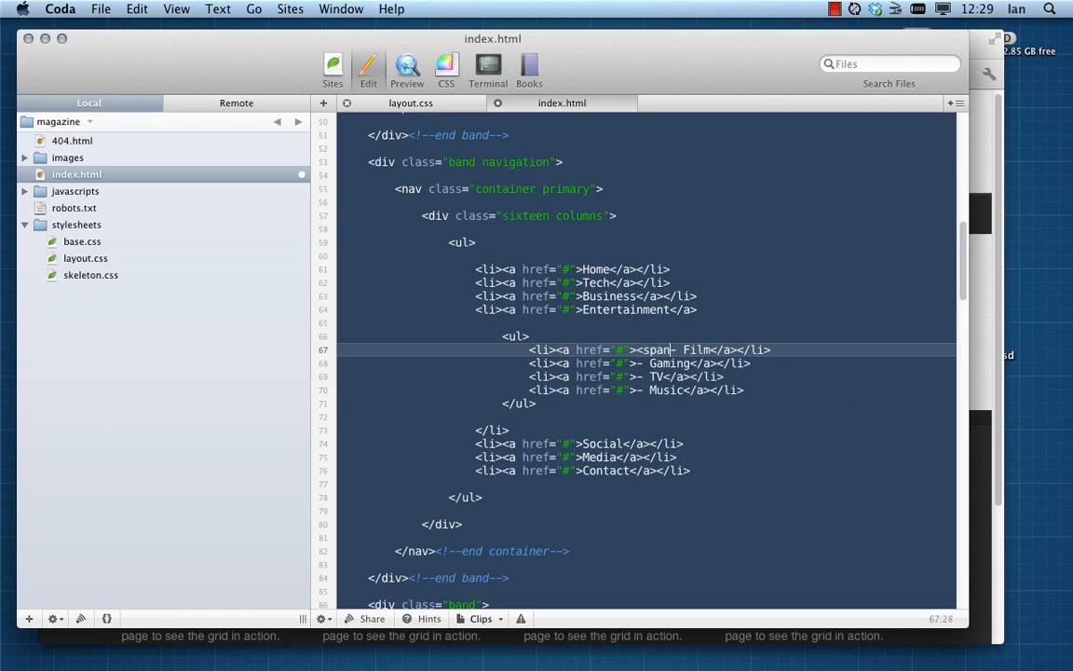
text(</span>)
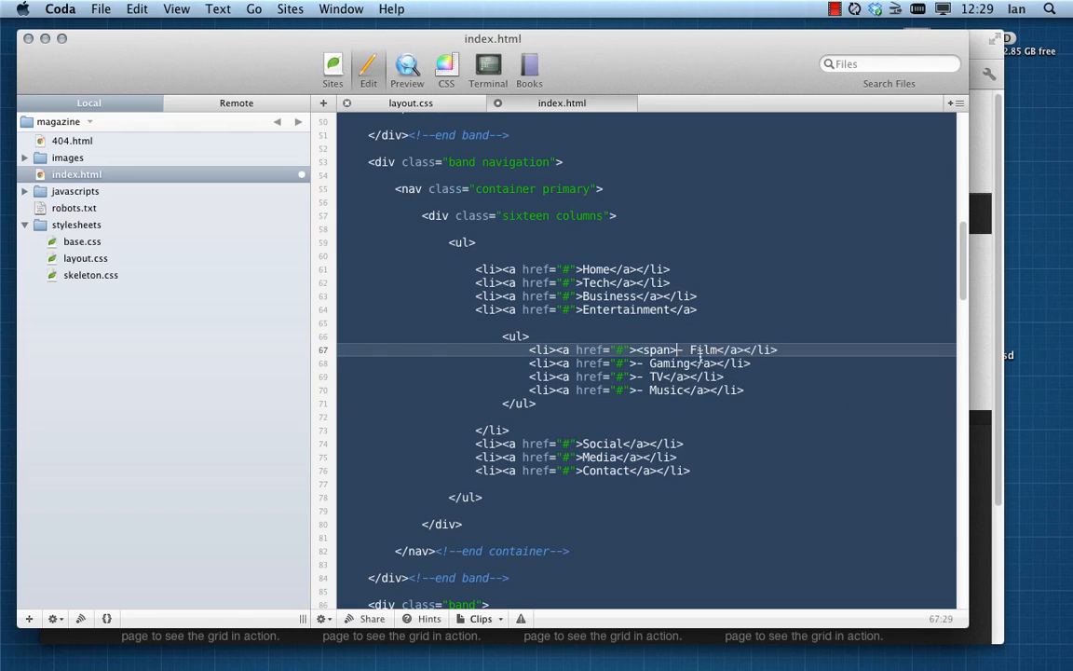
text(</span>)
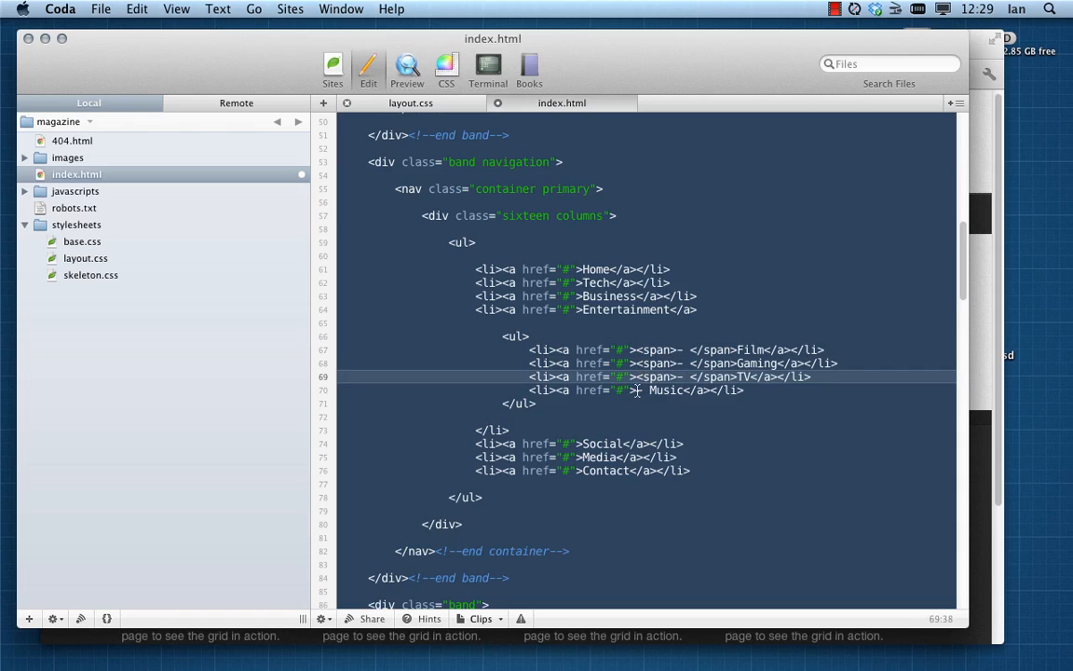
text(<span>- </span>)
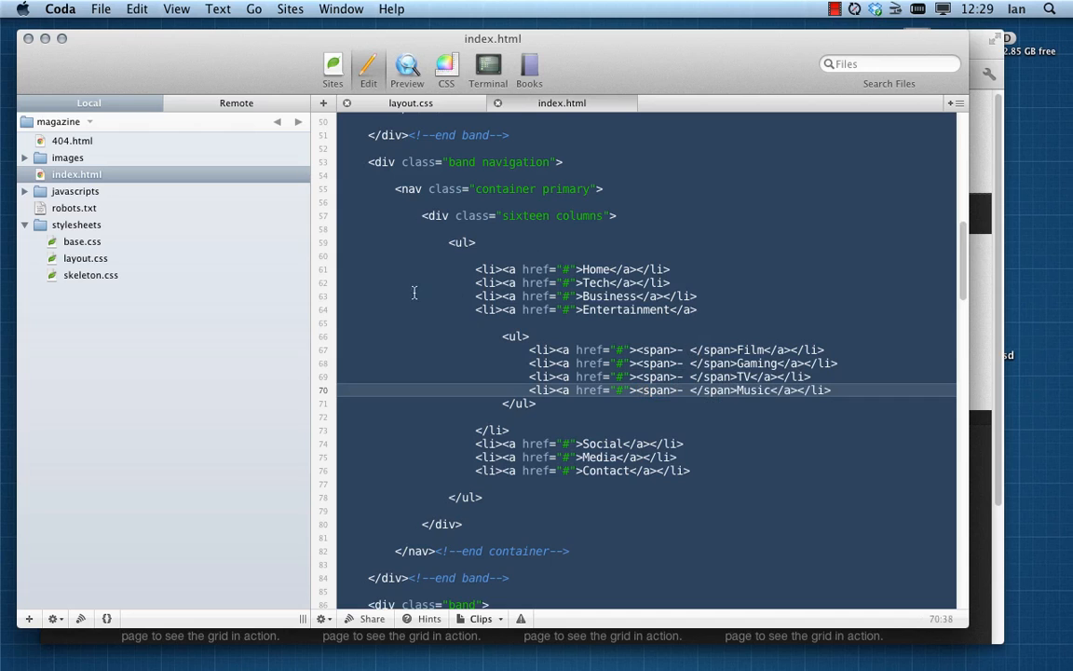
Step: Add a 'nav.primary ul li span { display: none; }' rule below the sub menu styles
click(411, 102)
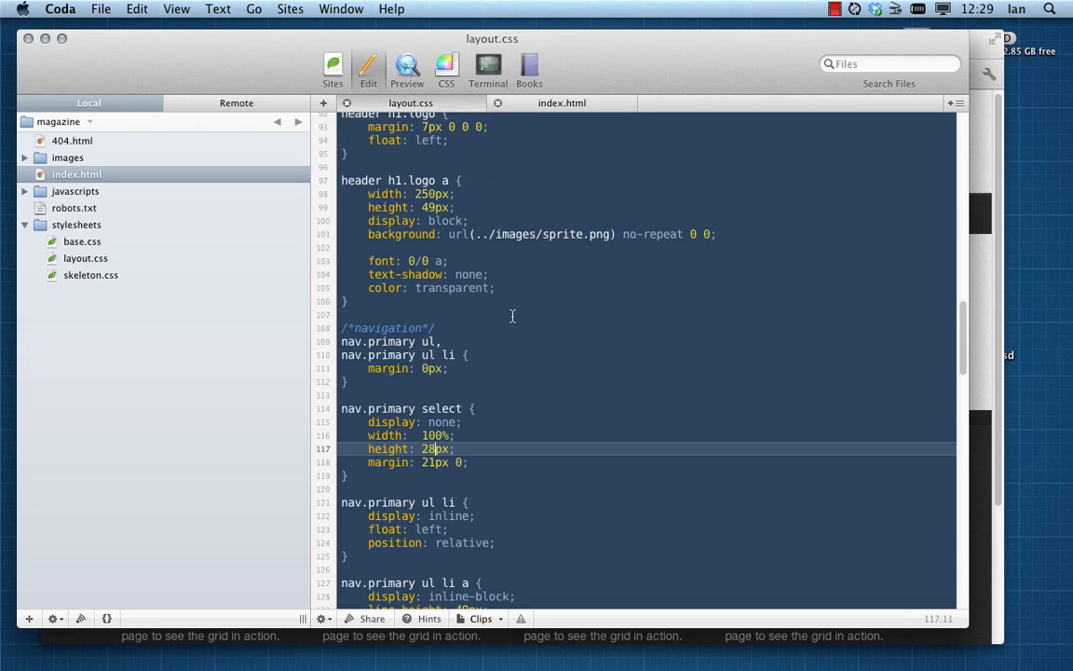
scroll(down, 3)
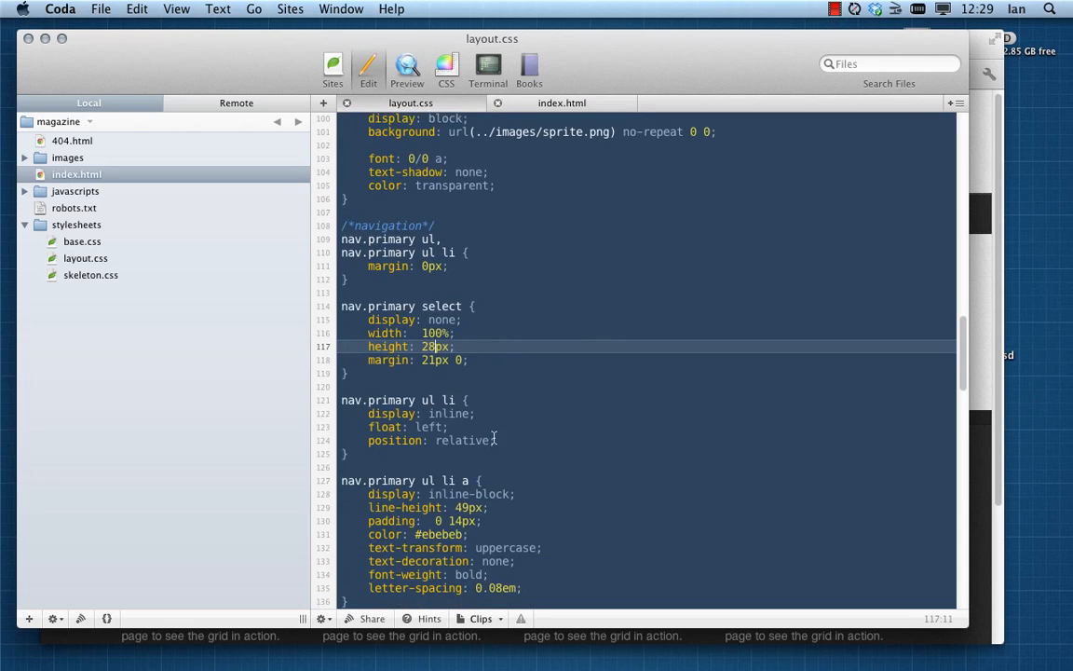
scroll(down, 3)
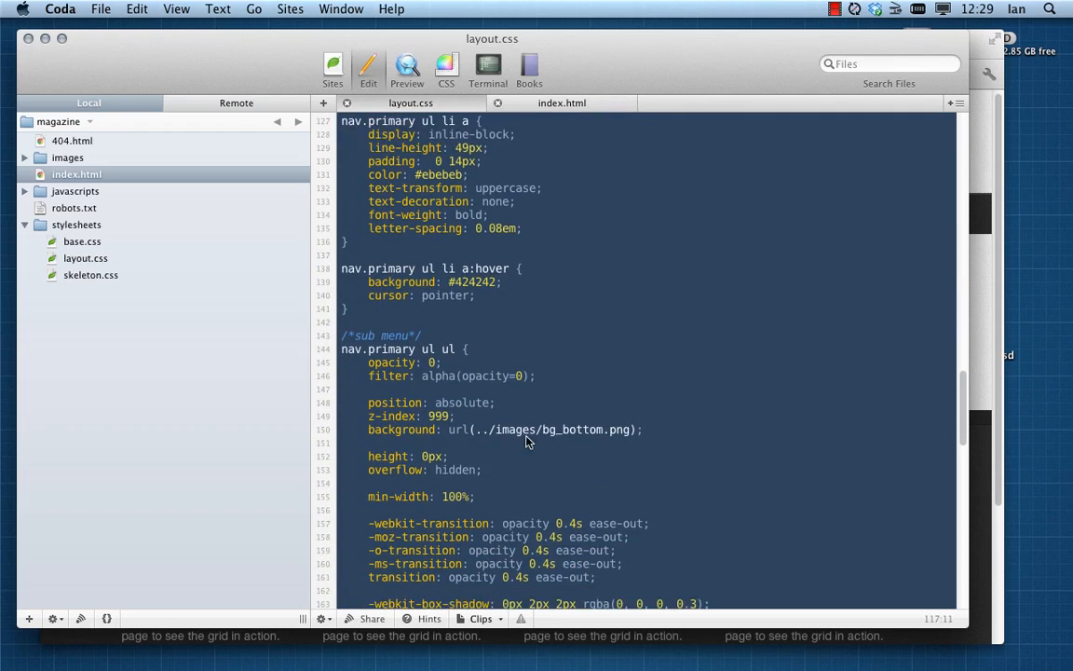
scroll(down, 3)
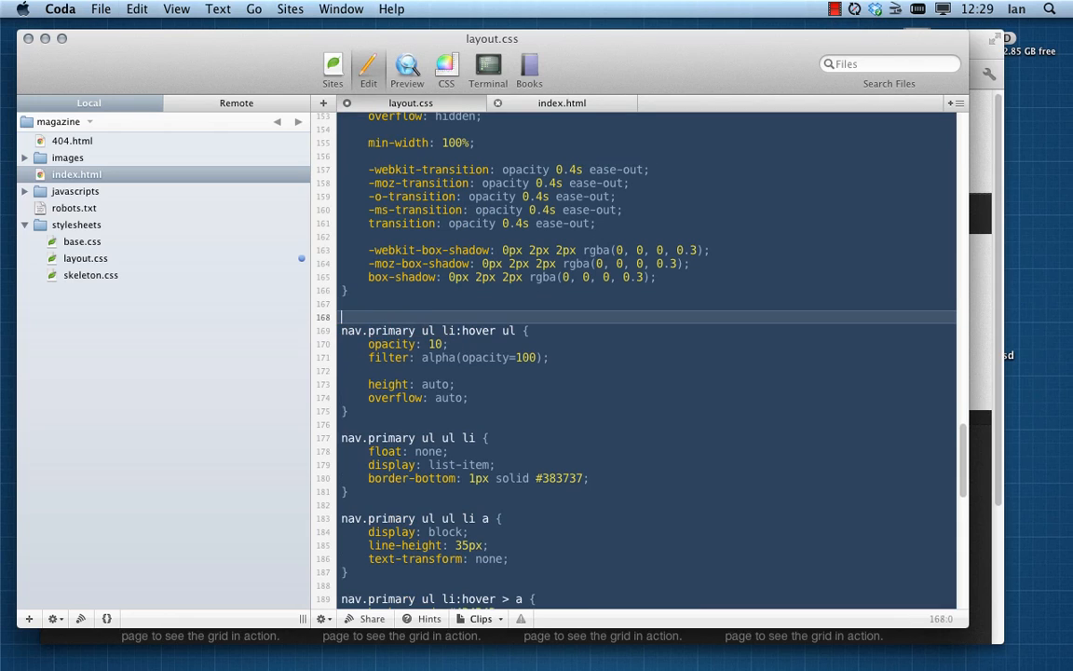
text(nav.primary ul li span {)
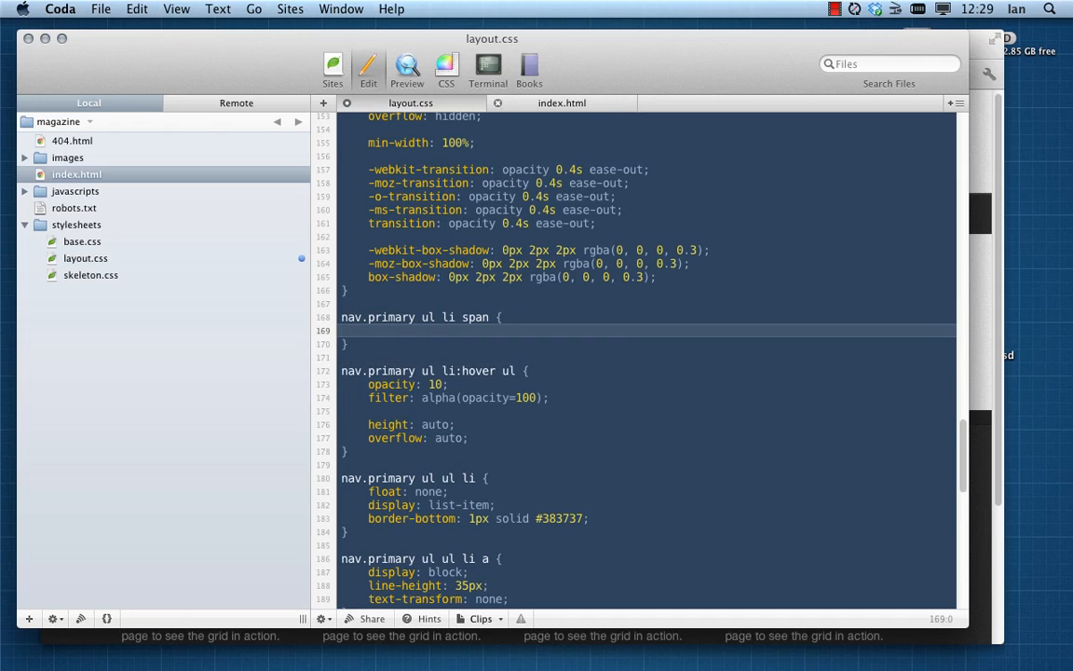
text(display: non)
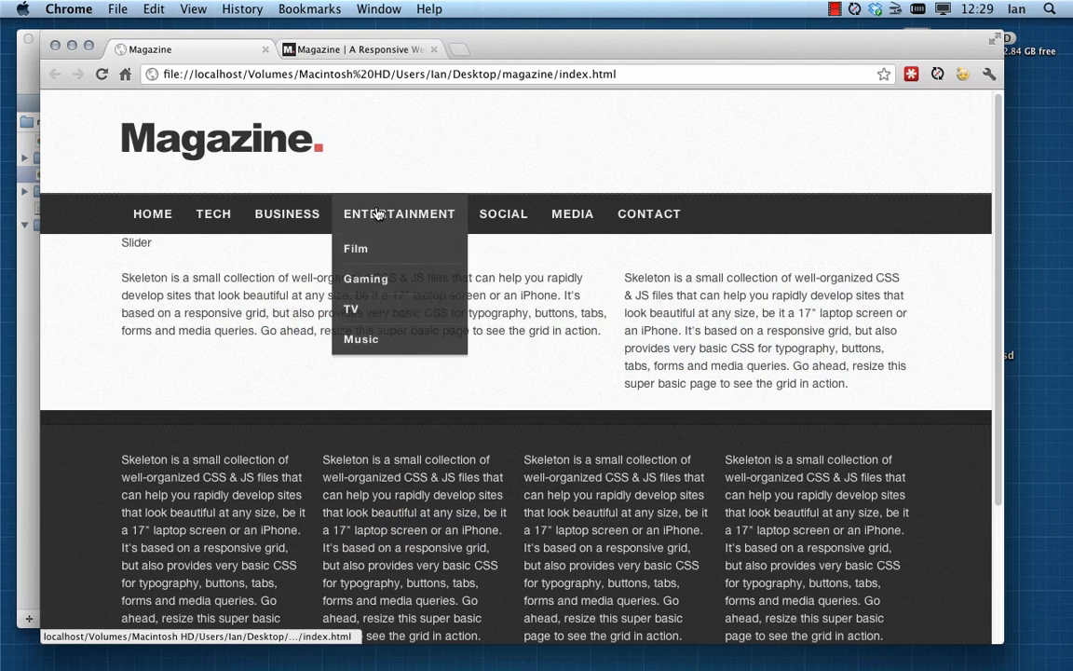
mouse_move(389, 239)
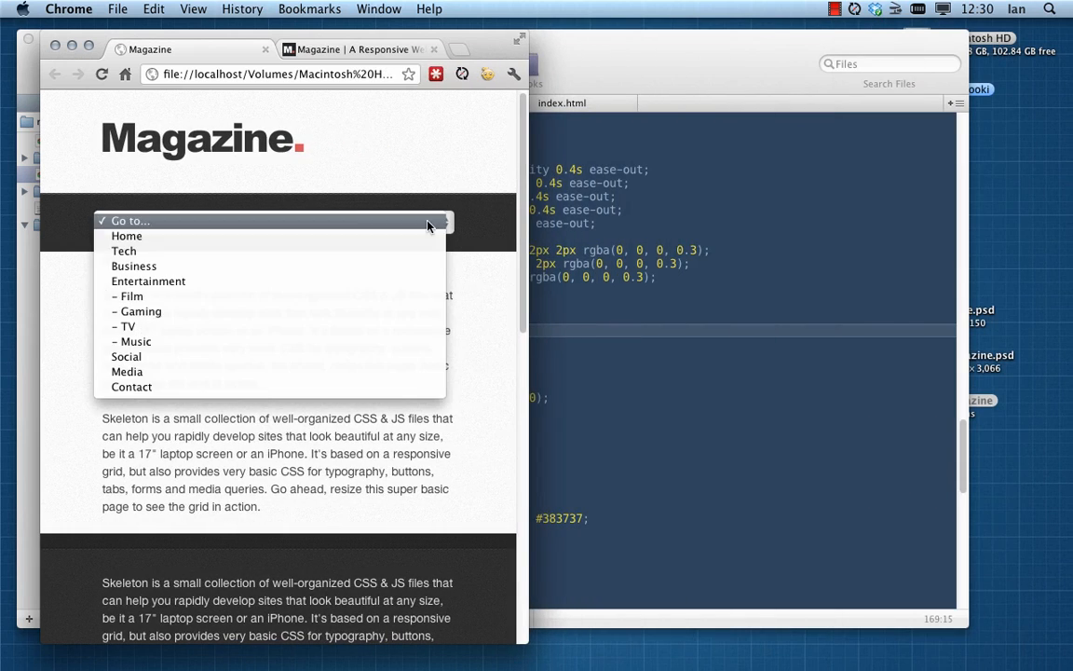
mouse_move(134, 342)
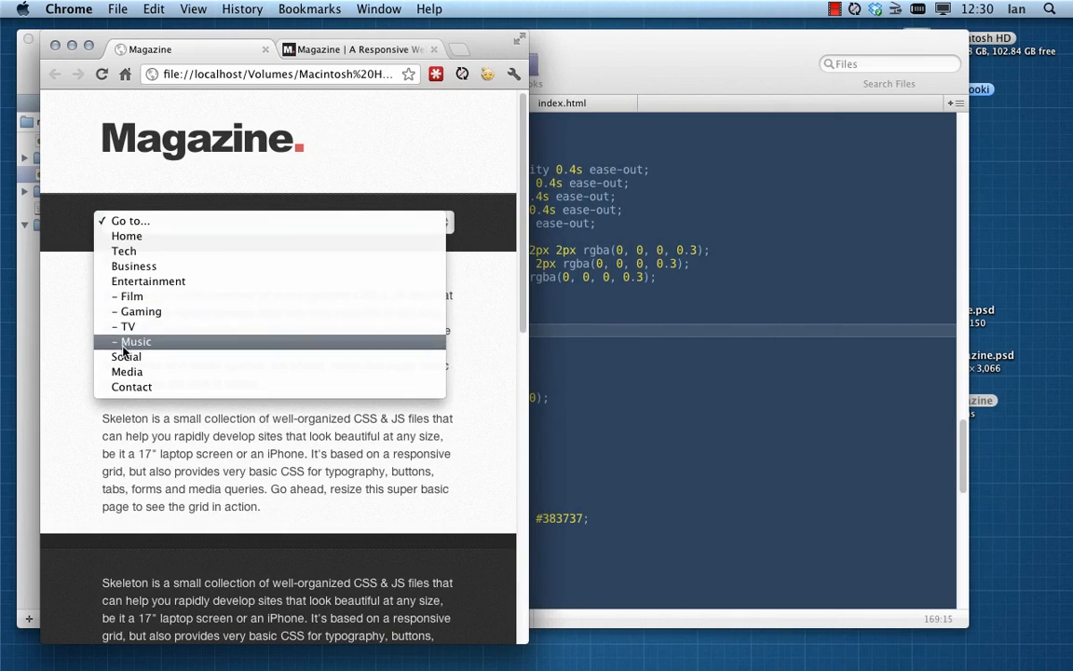
mouse_move(156, 386)
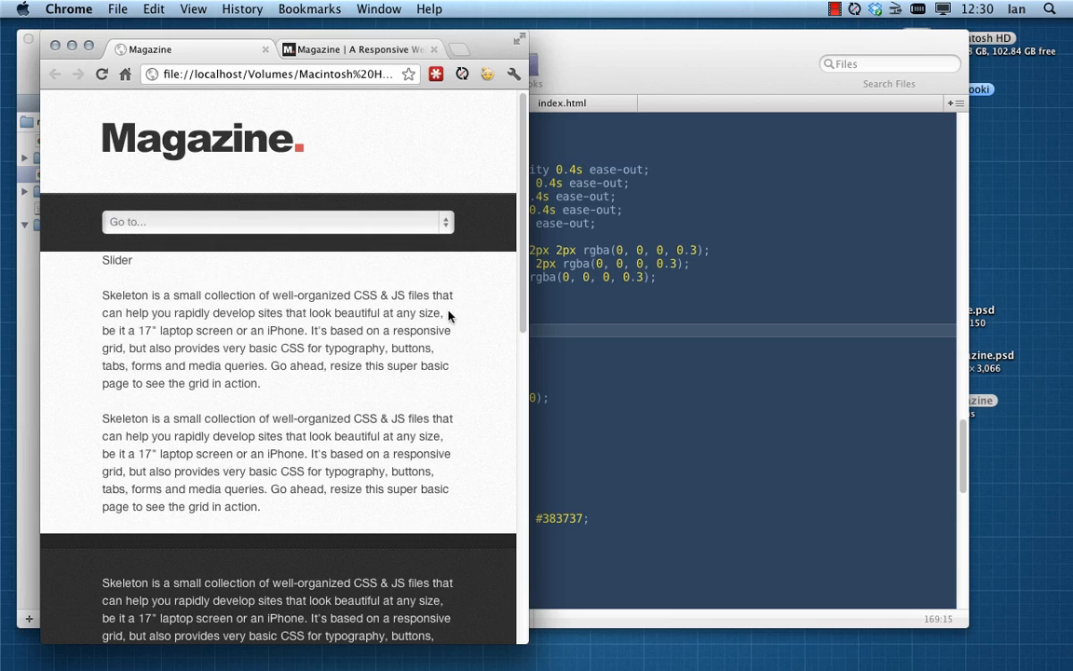
mouse_move(585, 339)
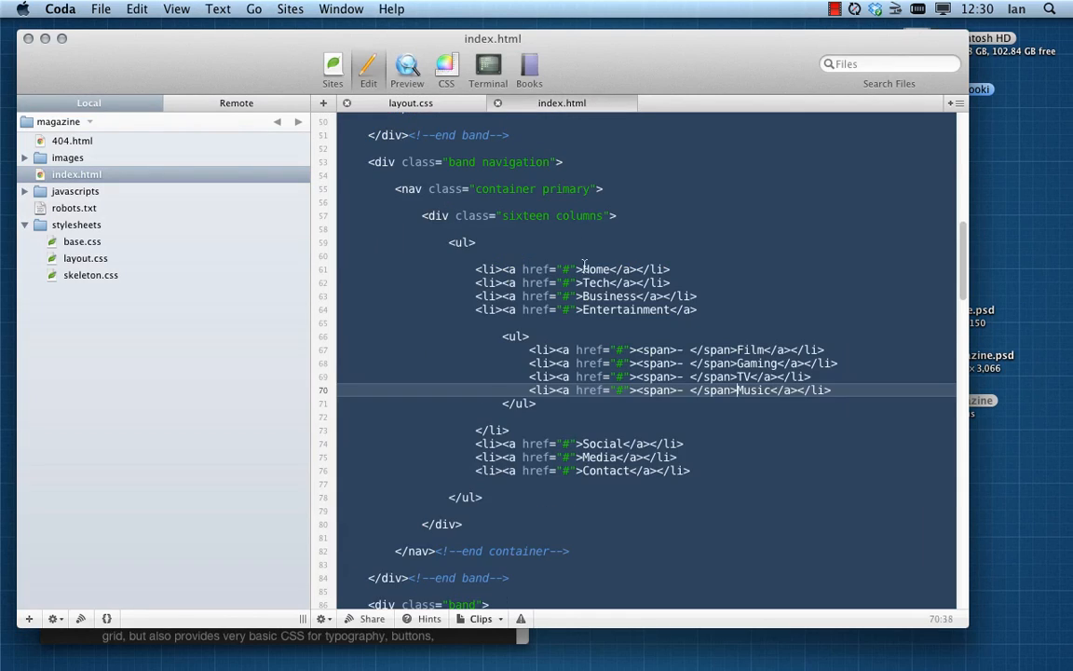
Step: Pick '- Music' from the Go to... select and confirm it only relabels without navigating
scroll(down, 3)
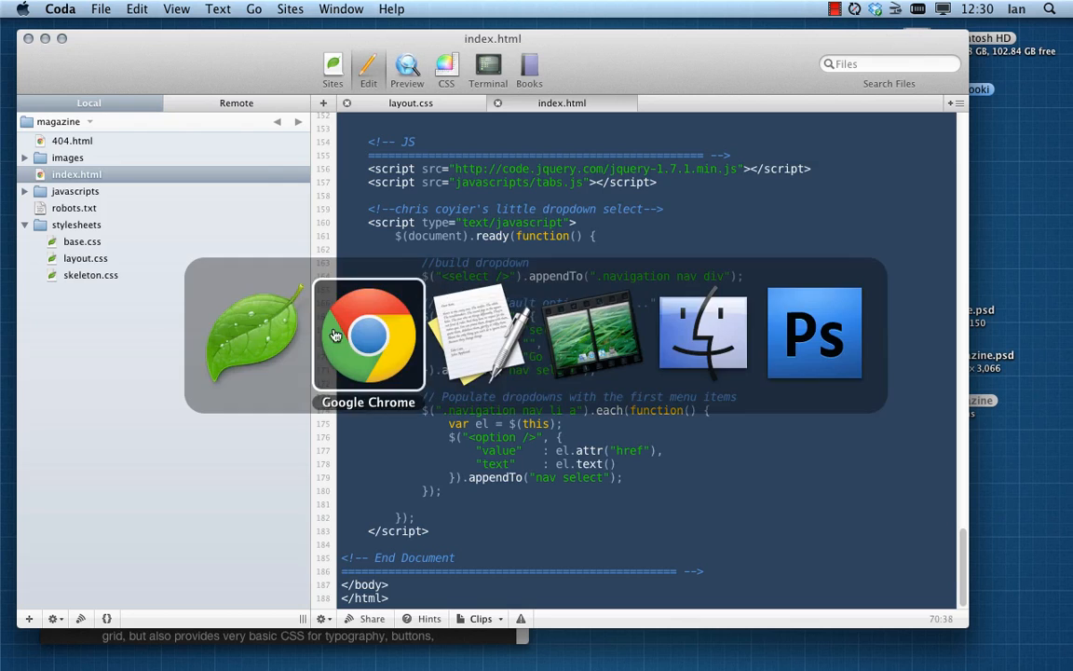
click(369, 333)
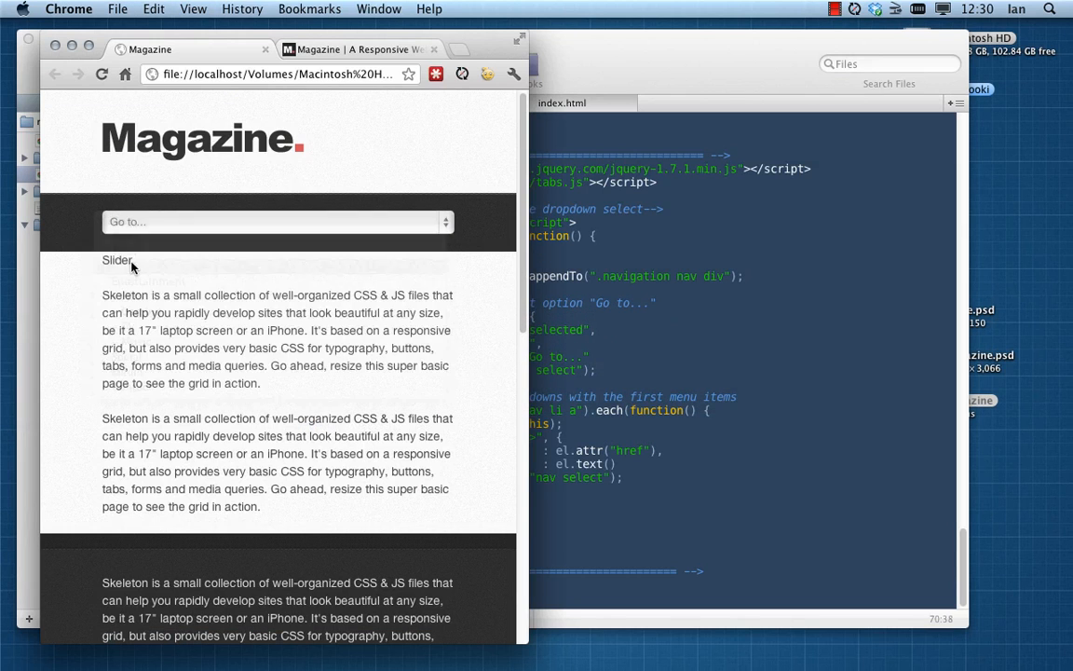
click(271, 221)
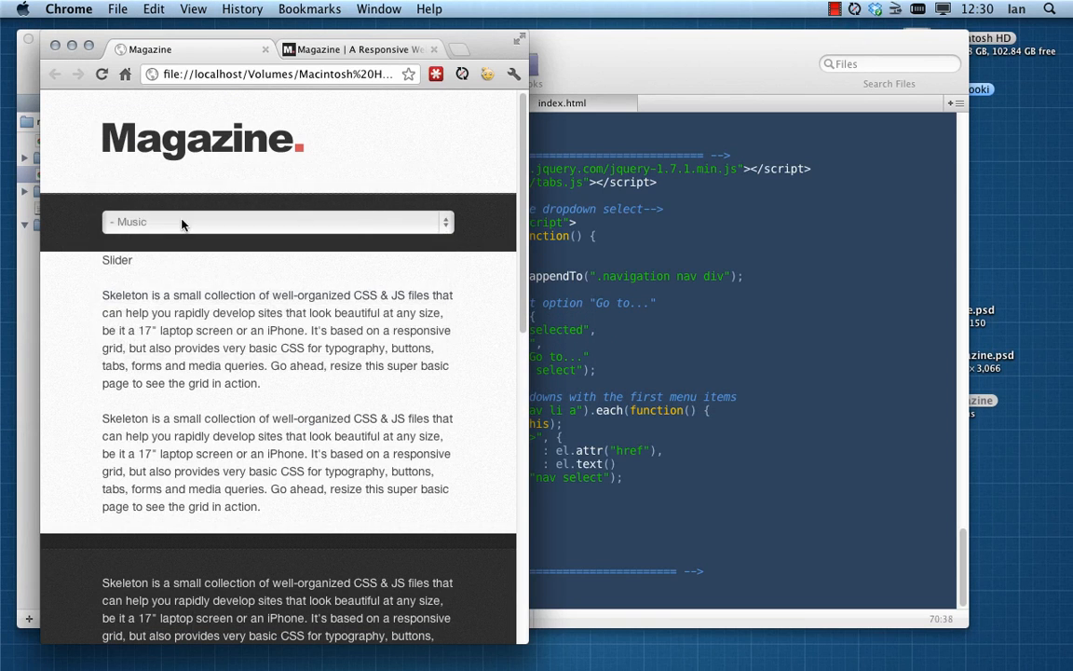
click(276, 222)
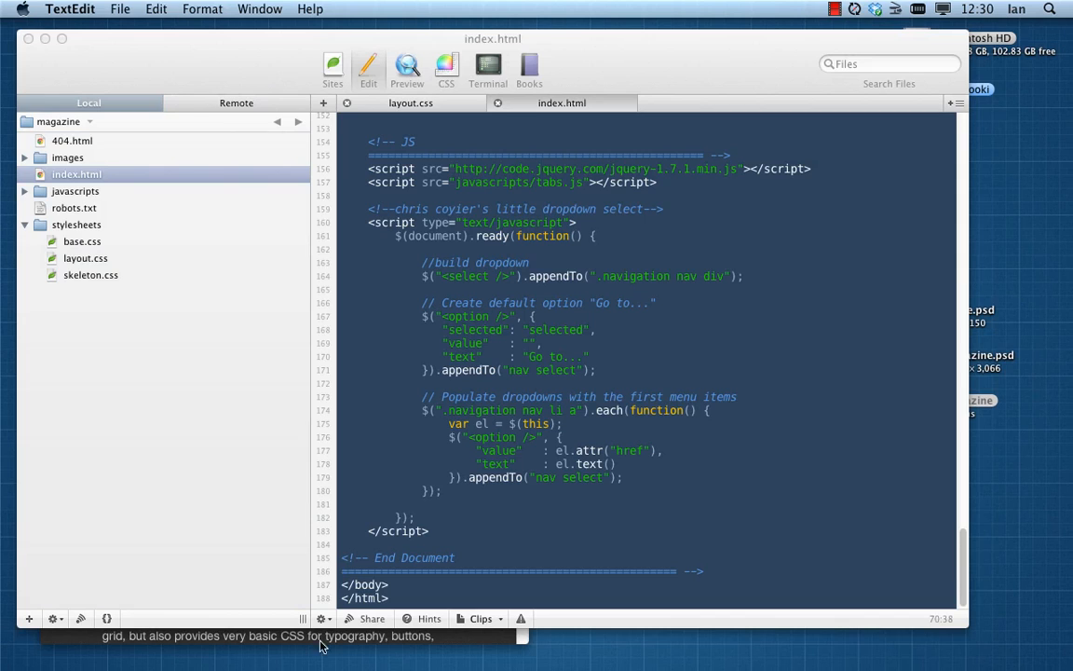
Step: Add a nav select change handler setting window.location to the selected option's value
click(456, 492)
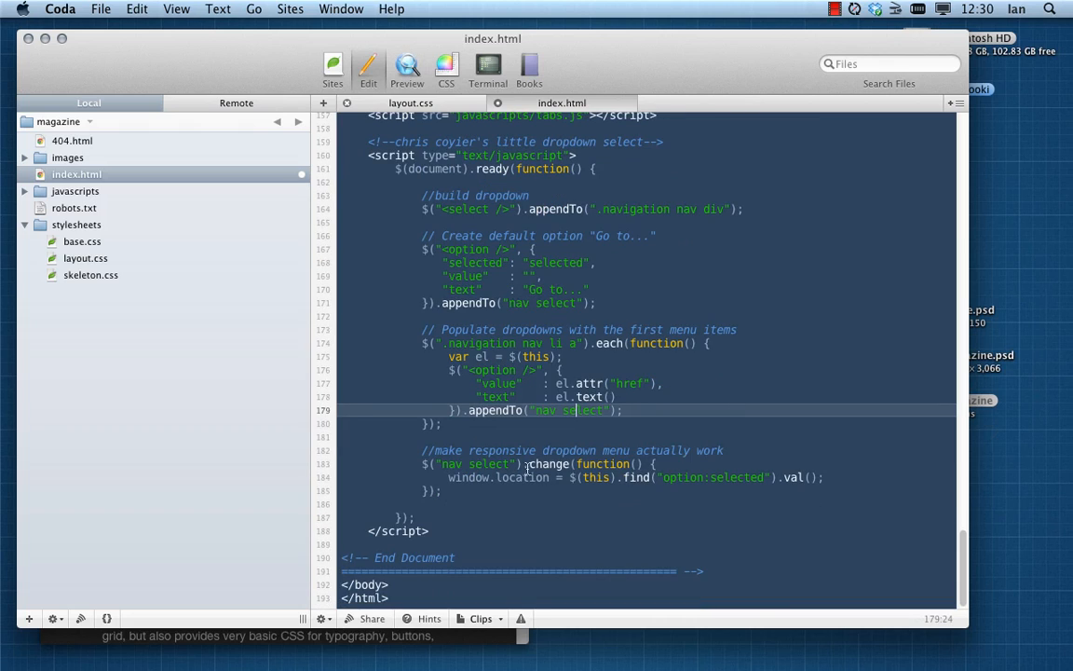
mouse_move(630, 477)
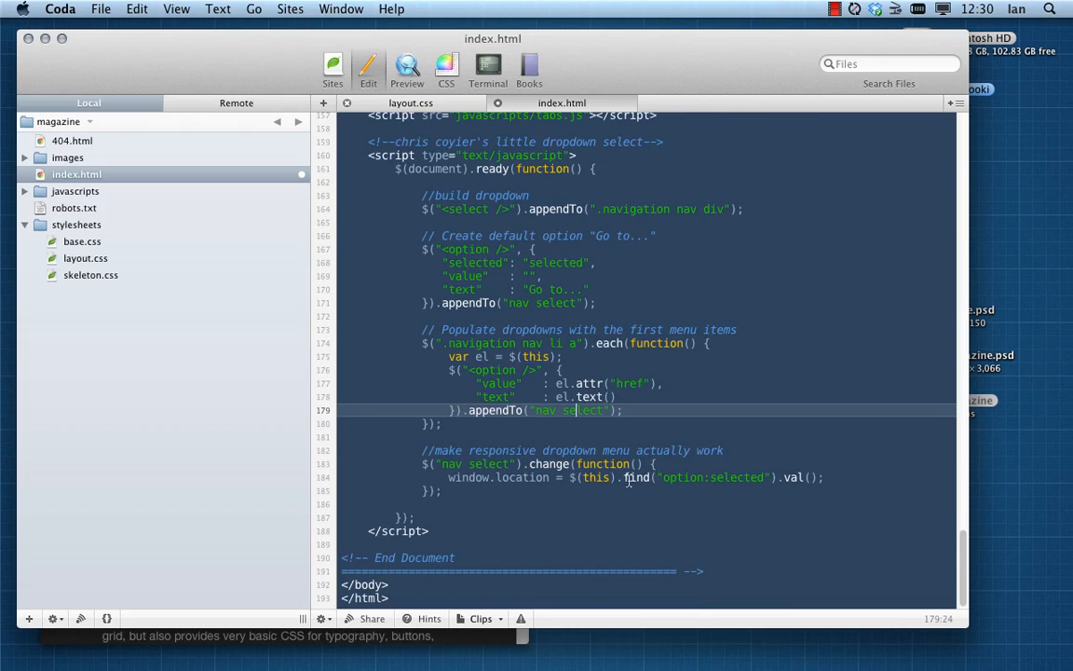
mouse_move(742, 477)
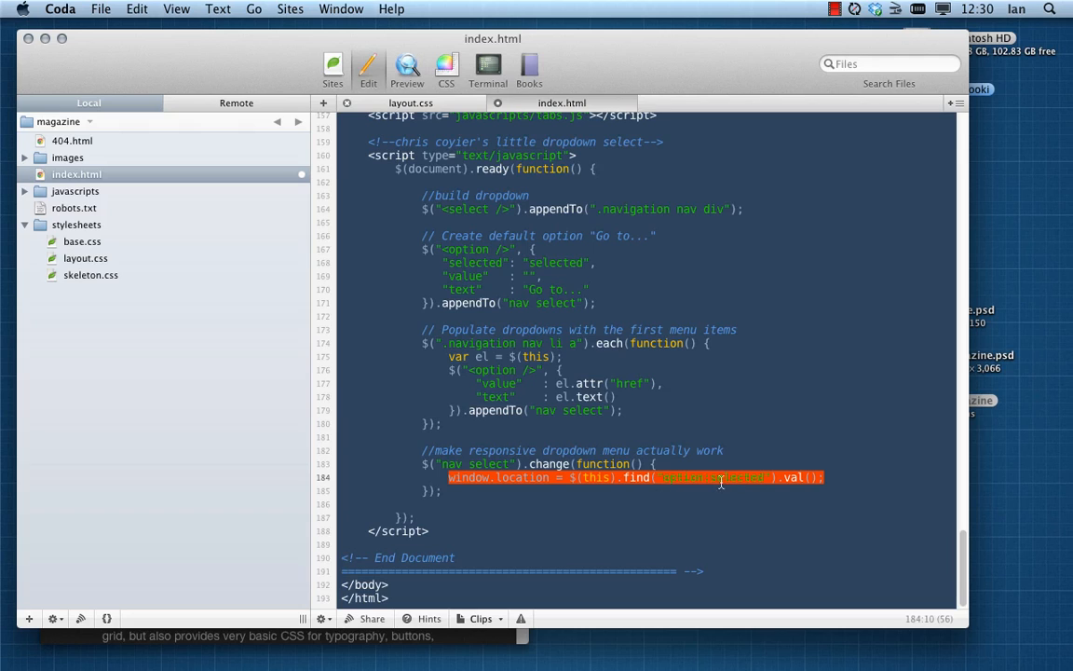
mouse_move(424, 469)
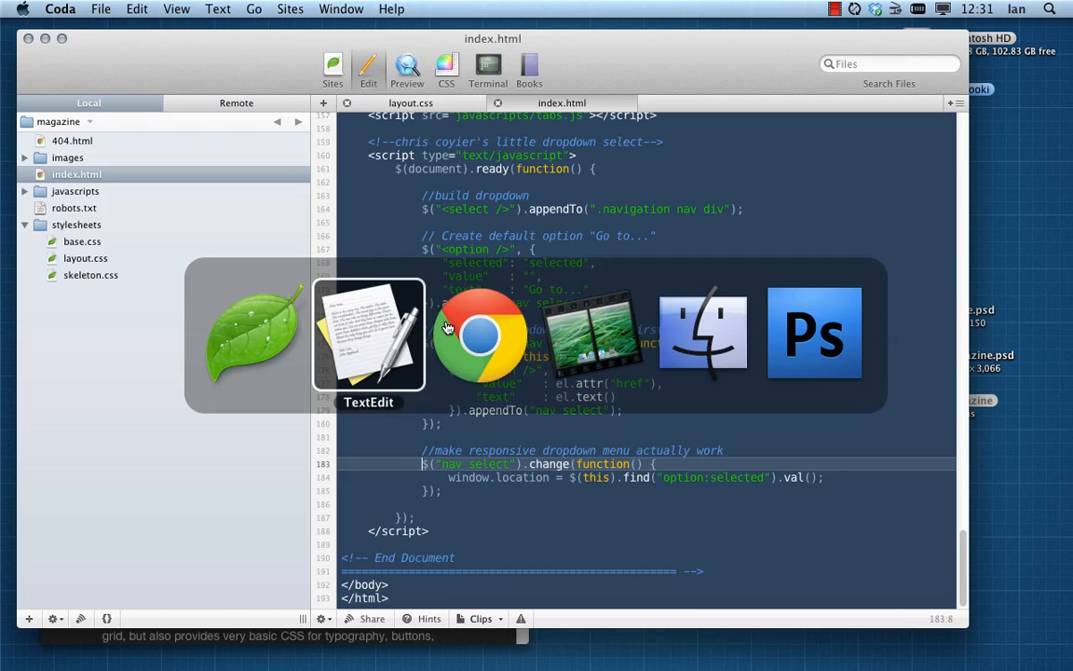
Step: Choose Social then Film from the Go to... select, confirming each loads its page
click(481, 335)
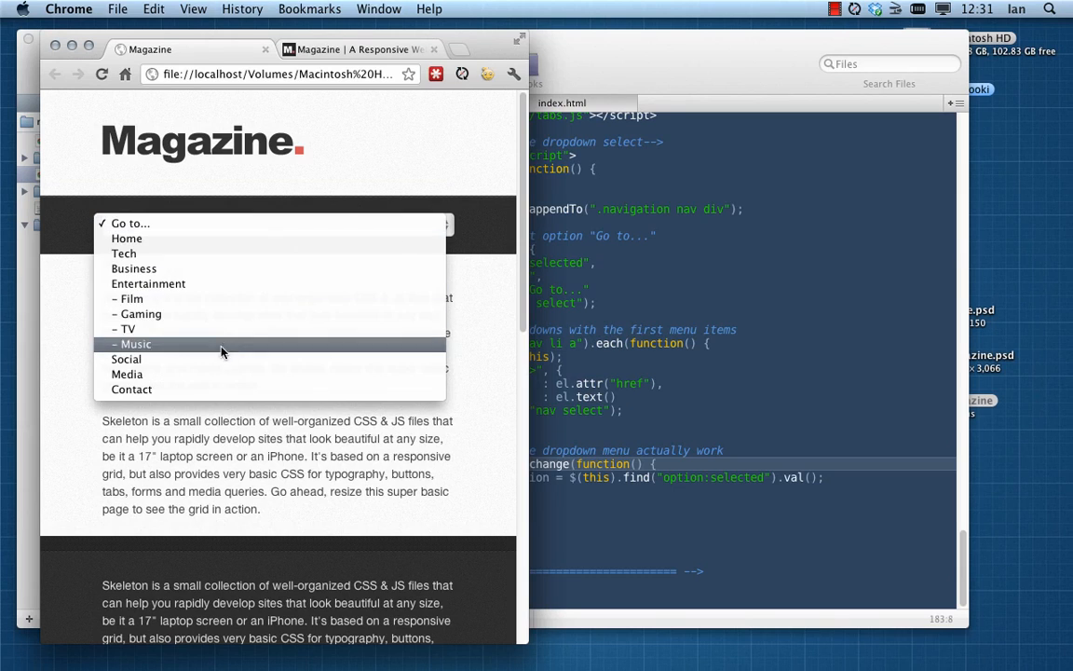
click(127, 358)
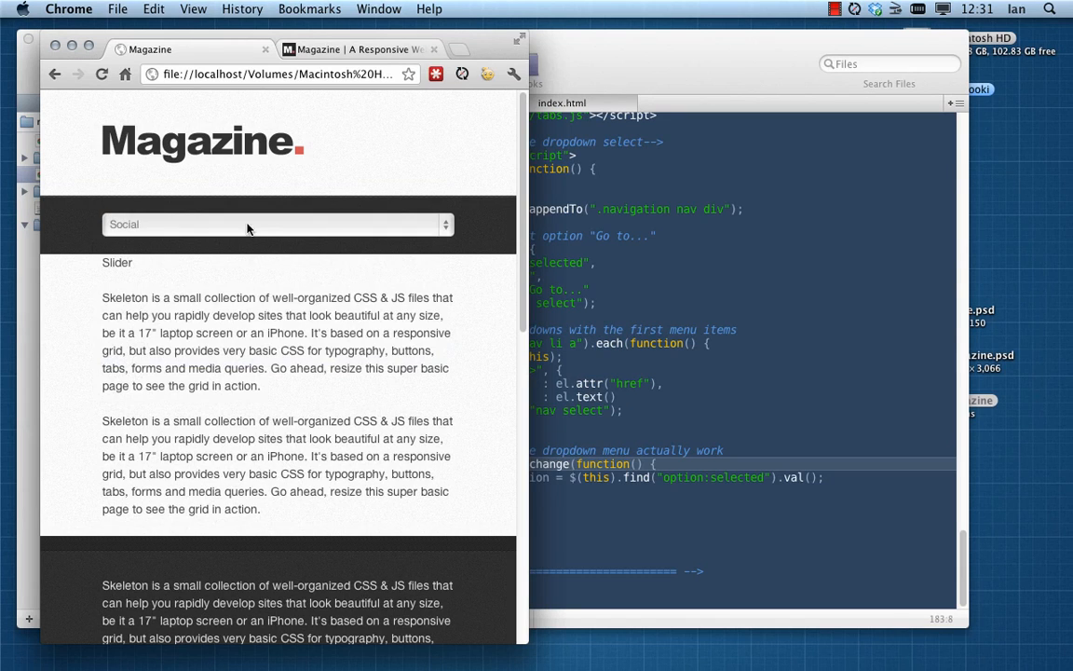
click(276, 223)
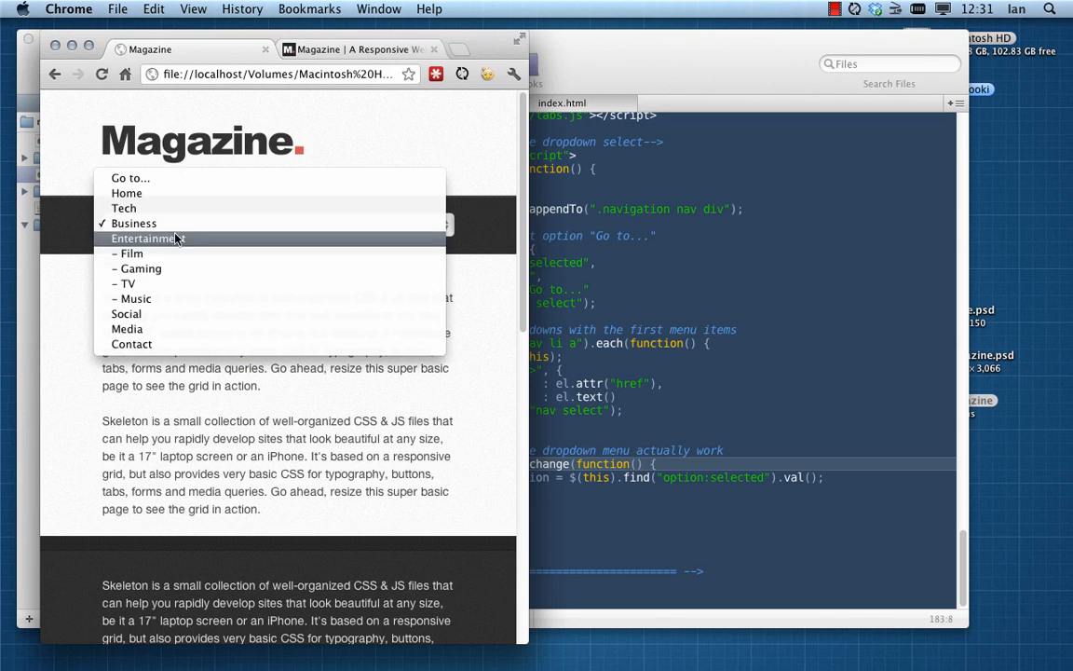
click(131, 253)
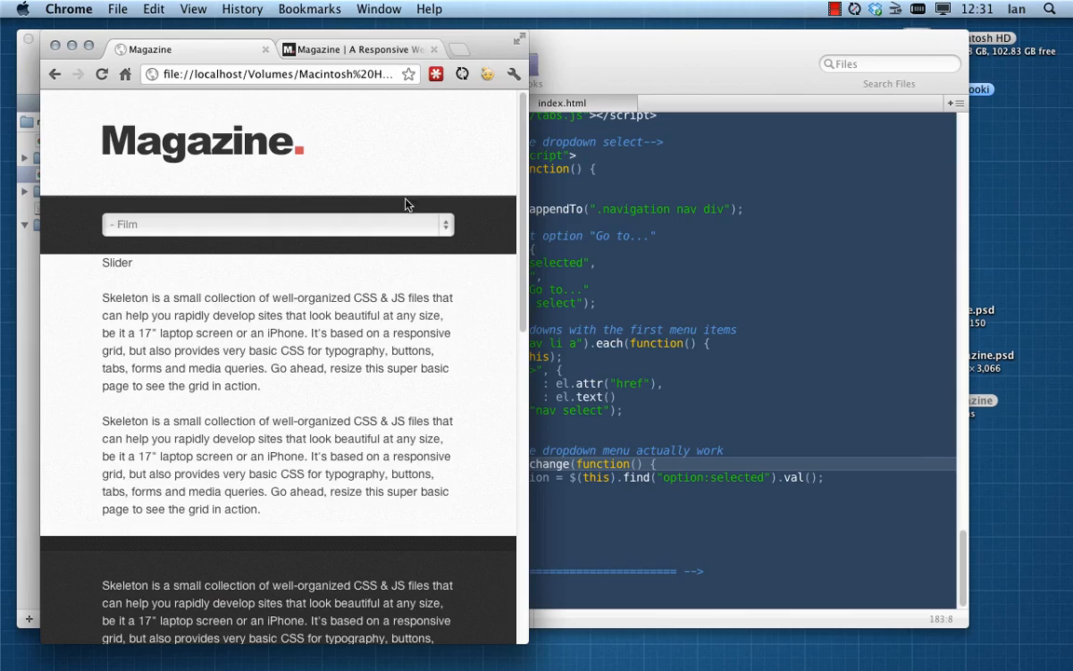
mouse_move(544, 370)
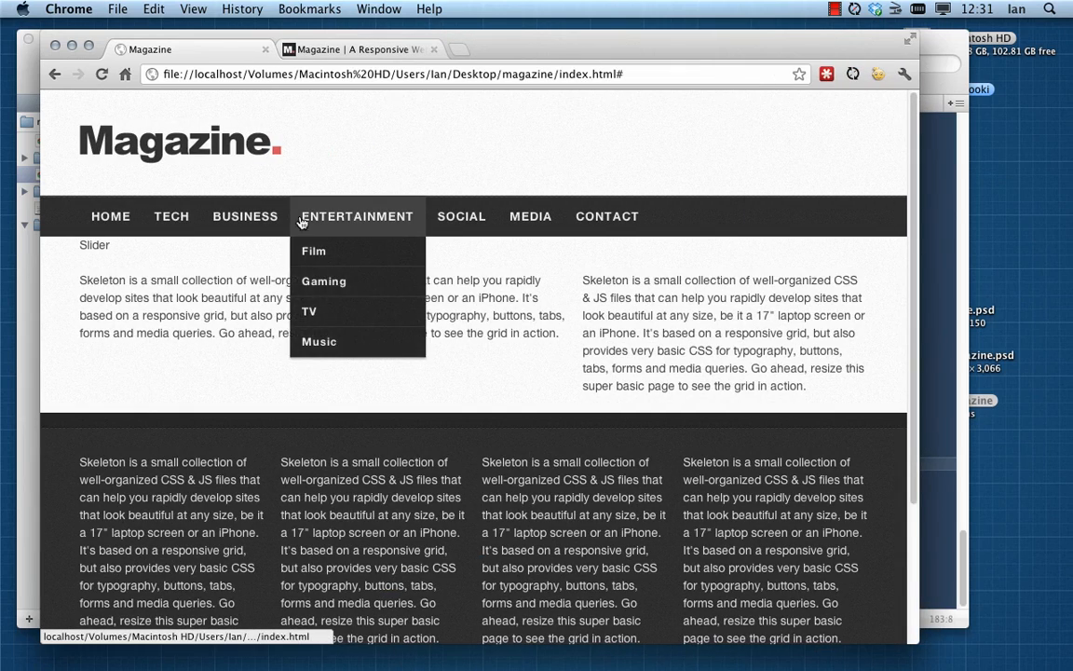
scroll(down, 3)
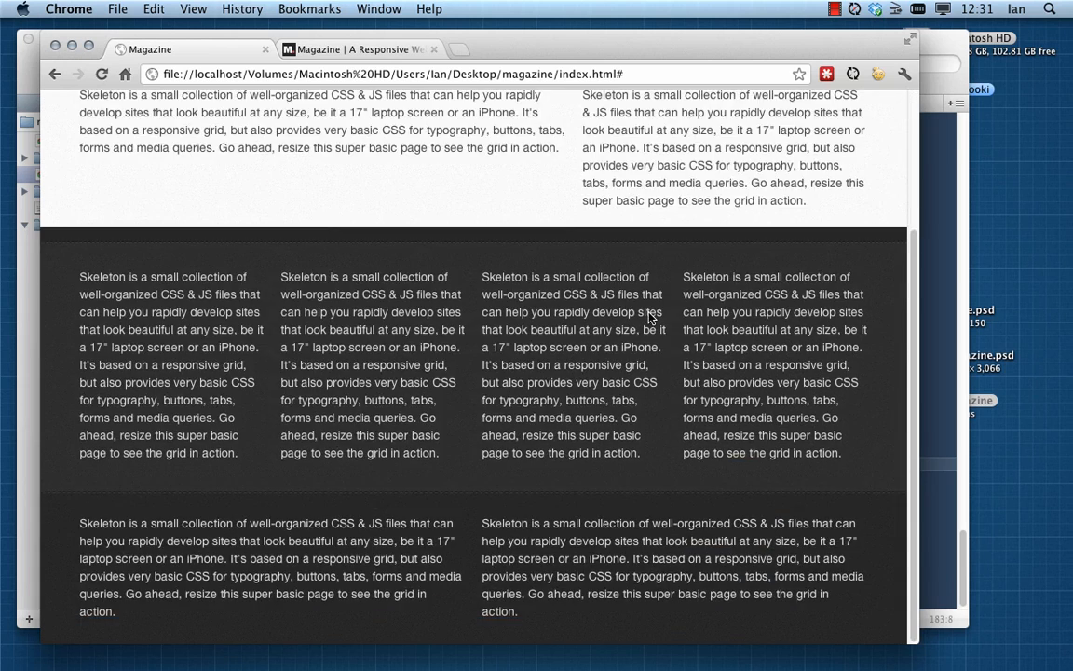
scroll(up, 3)
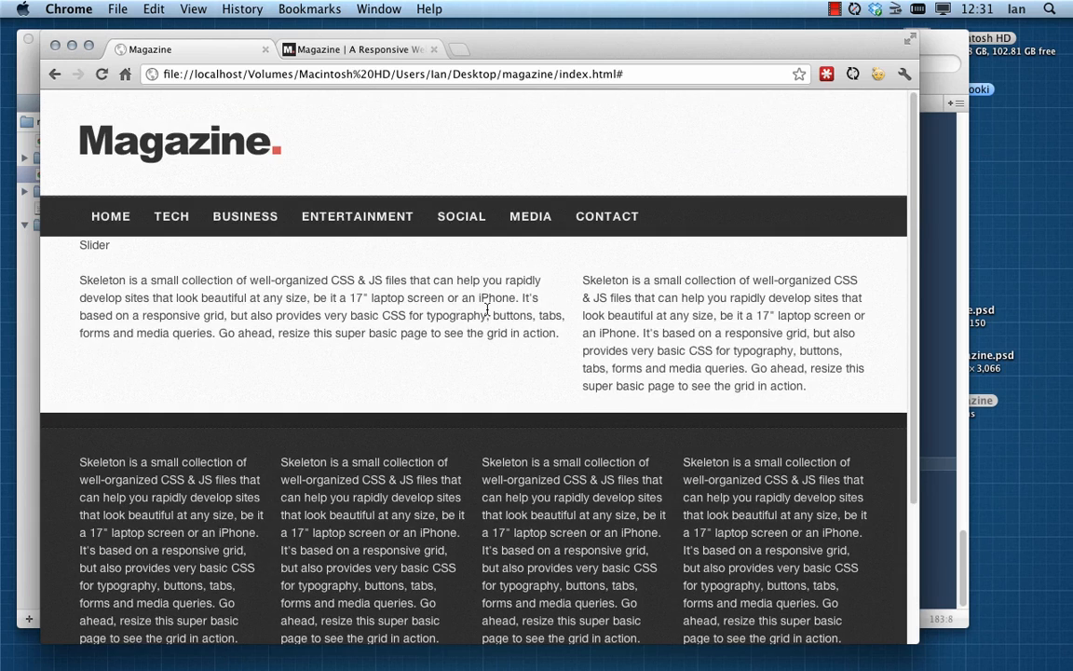